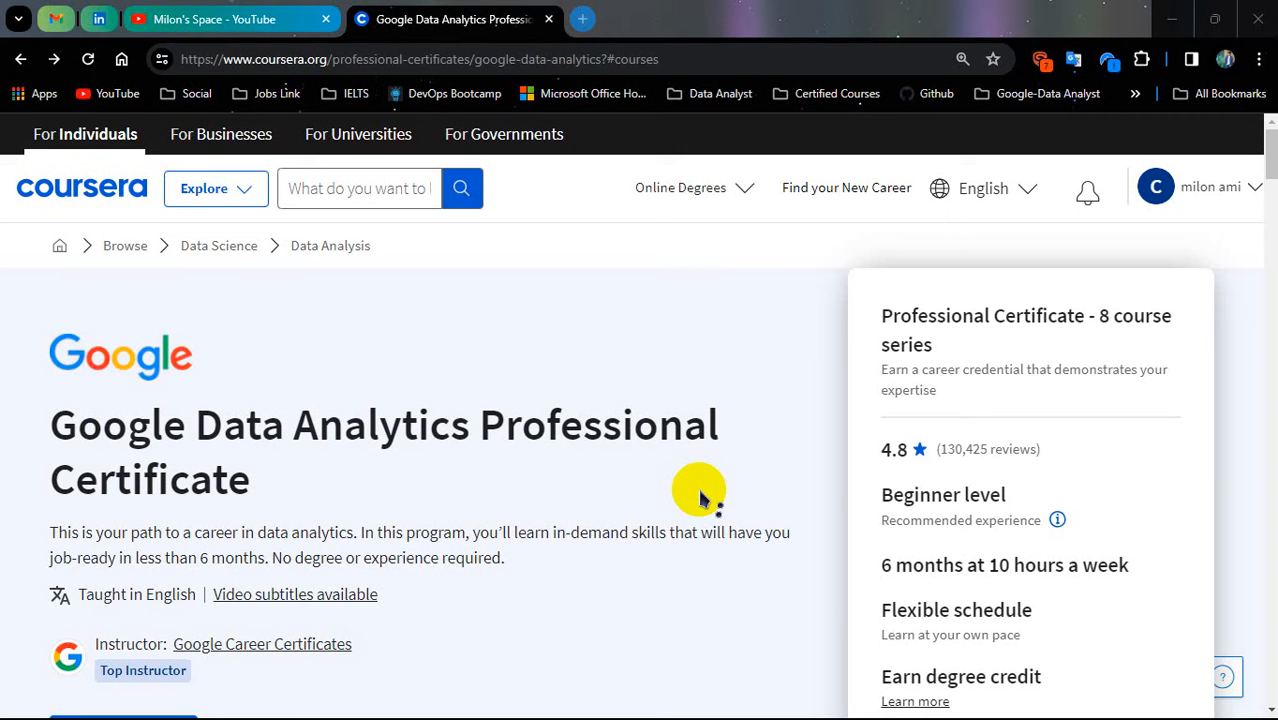
{"action": "mouse_move", "coordinate": [570, 470]}
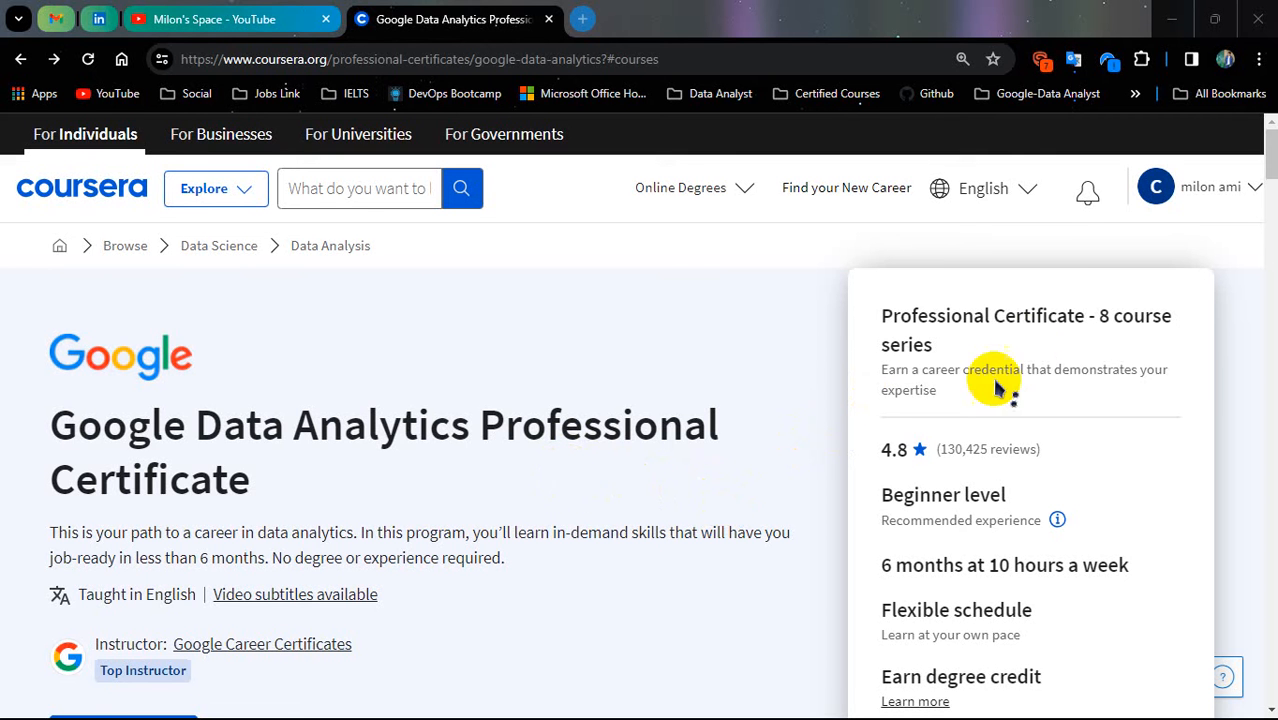
Show the certificate's Courses list after glancing at its Outcomes section.
{"action": "scroll", "scroll_direction": "down", "scroll_amount": 3}
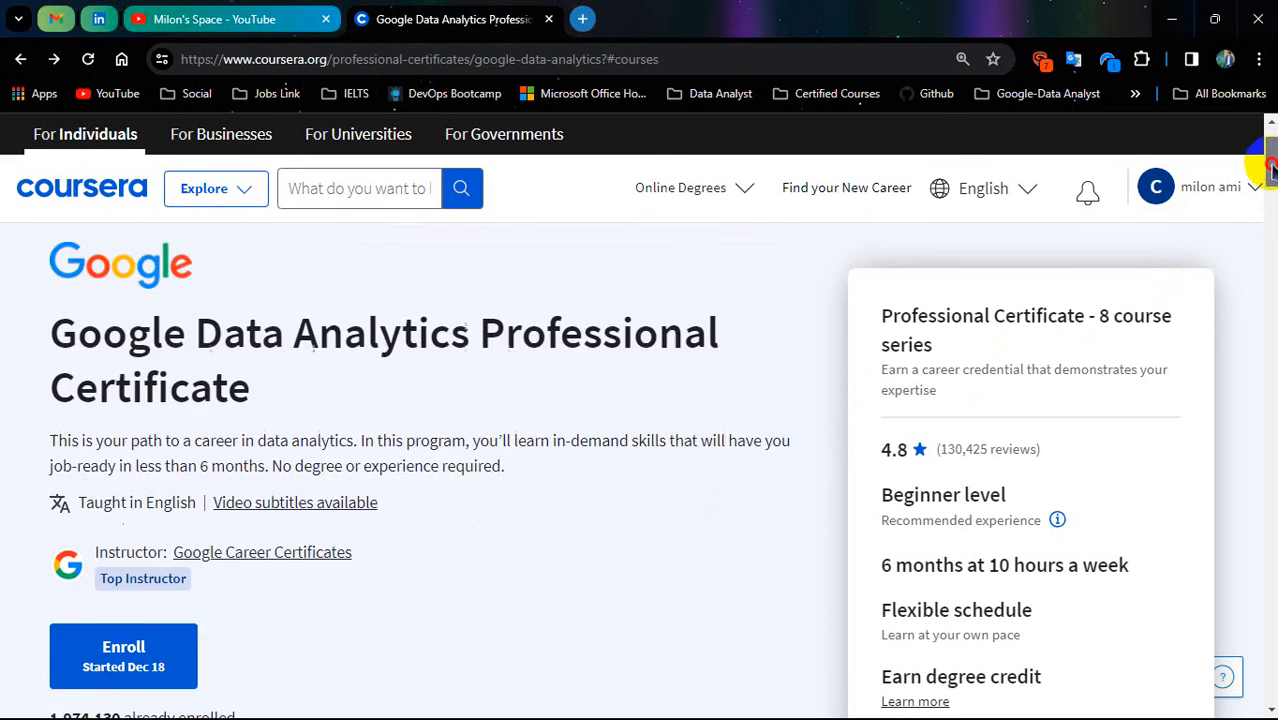
{"action": "scroll", "scroll_direction": "down", "scroll_amount": 3}
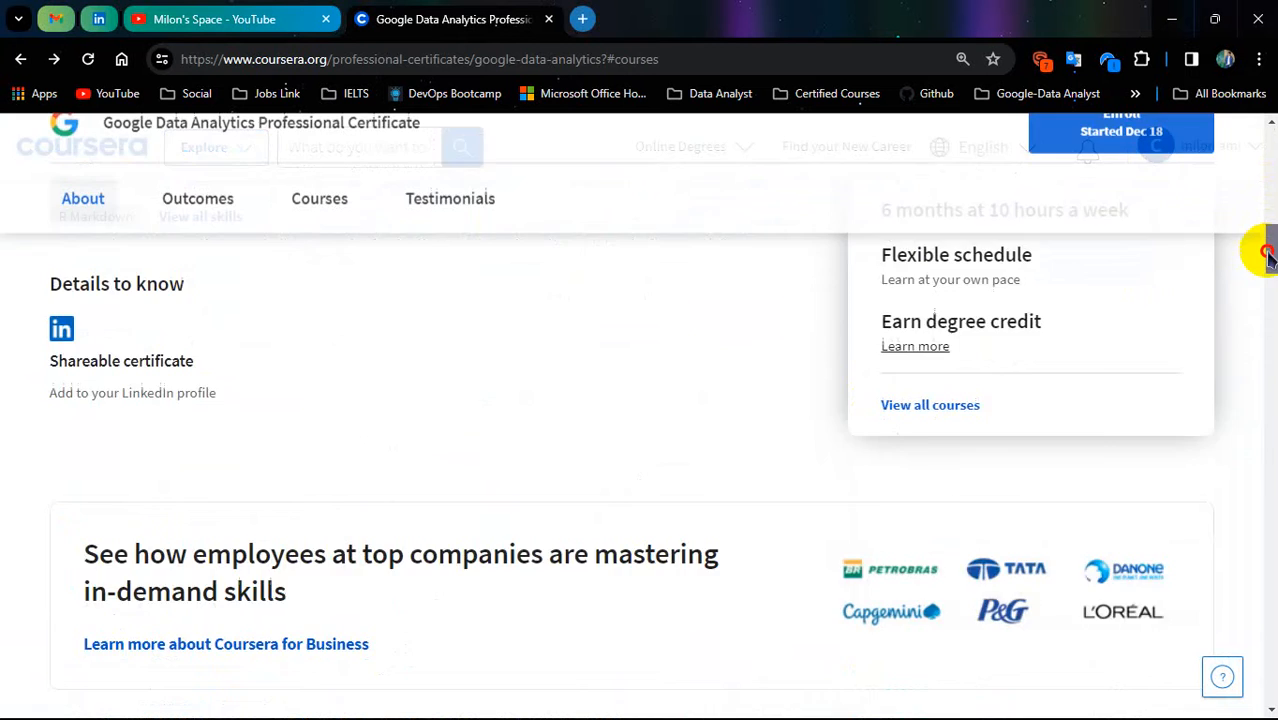
{"action": "left_click", "coordinate": [196, 228]}
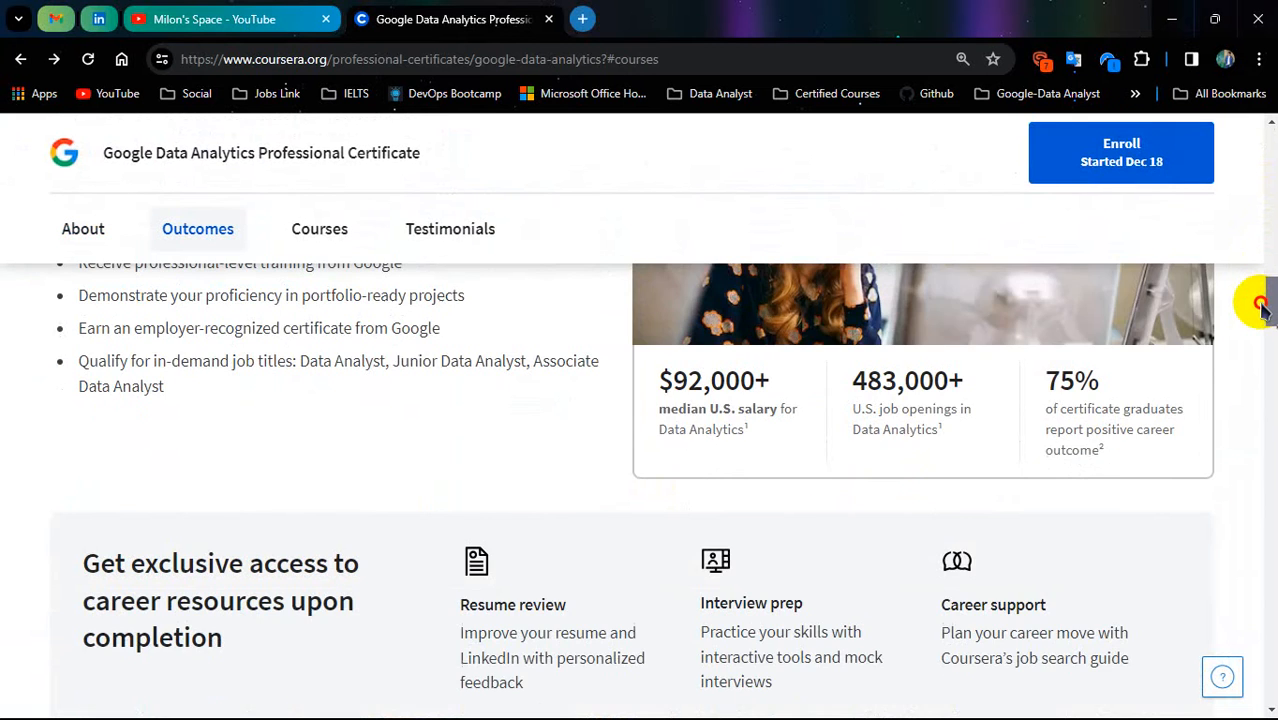
{"action": "left_click", "coordinate": [320, 228]}
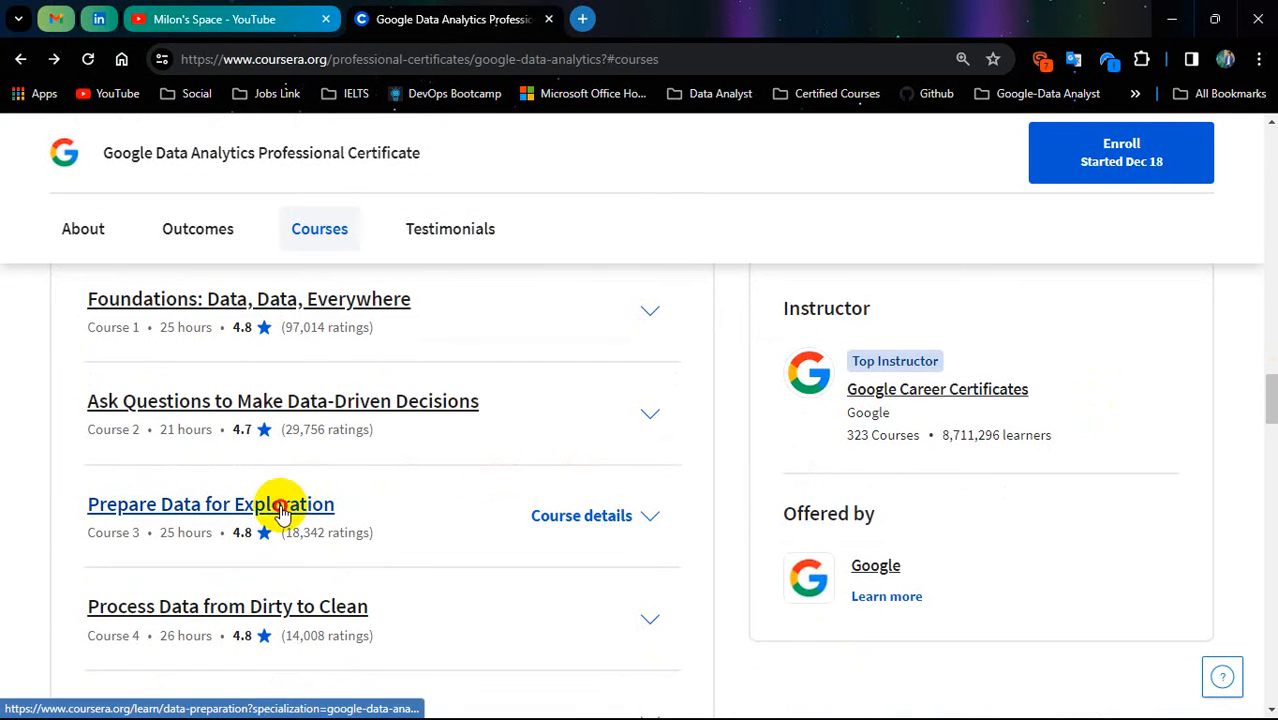
Enter Prepare Data for Exploration and reach the Module 1 challenge quiz graded 94.44%.
{"action": "left_click", "coordinate": [212, 504]}
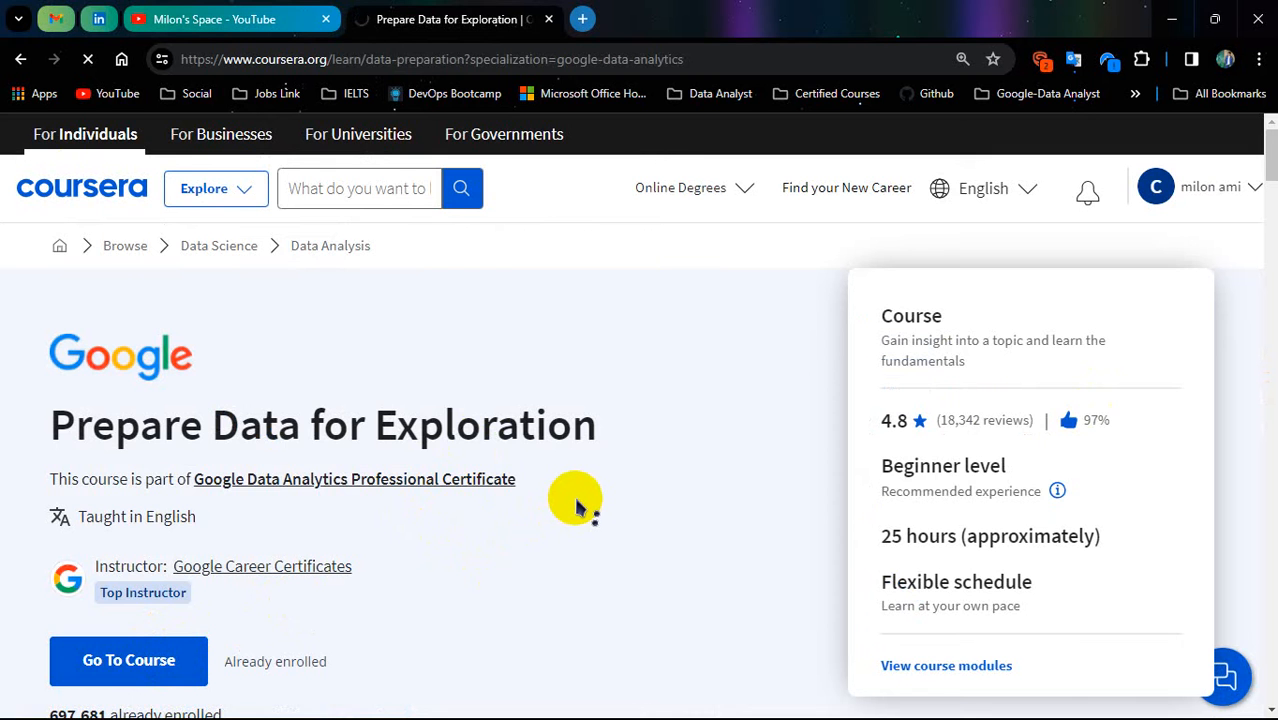
{"action": "left_click", "coordinate": [128, 660]}
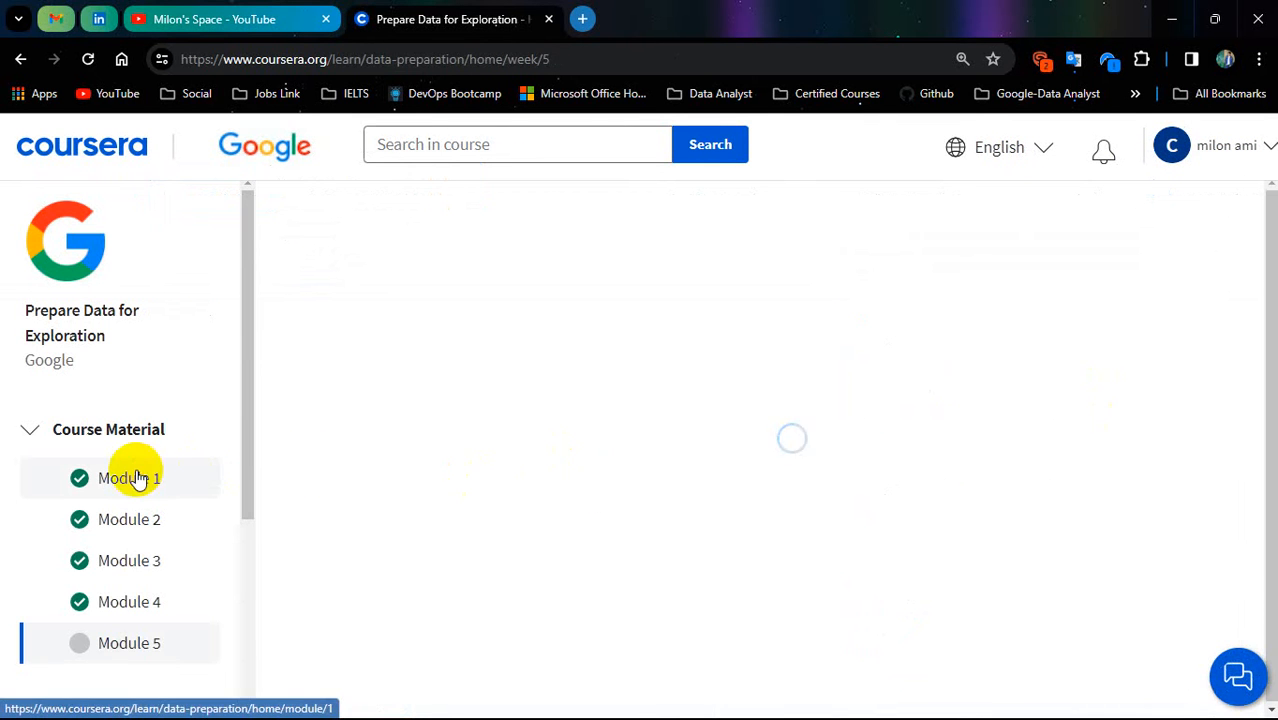
{"action": "left_click", "coordinate": [128, 478]}
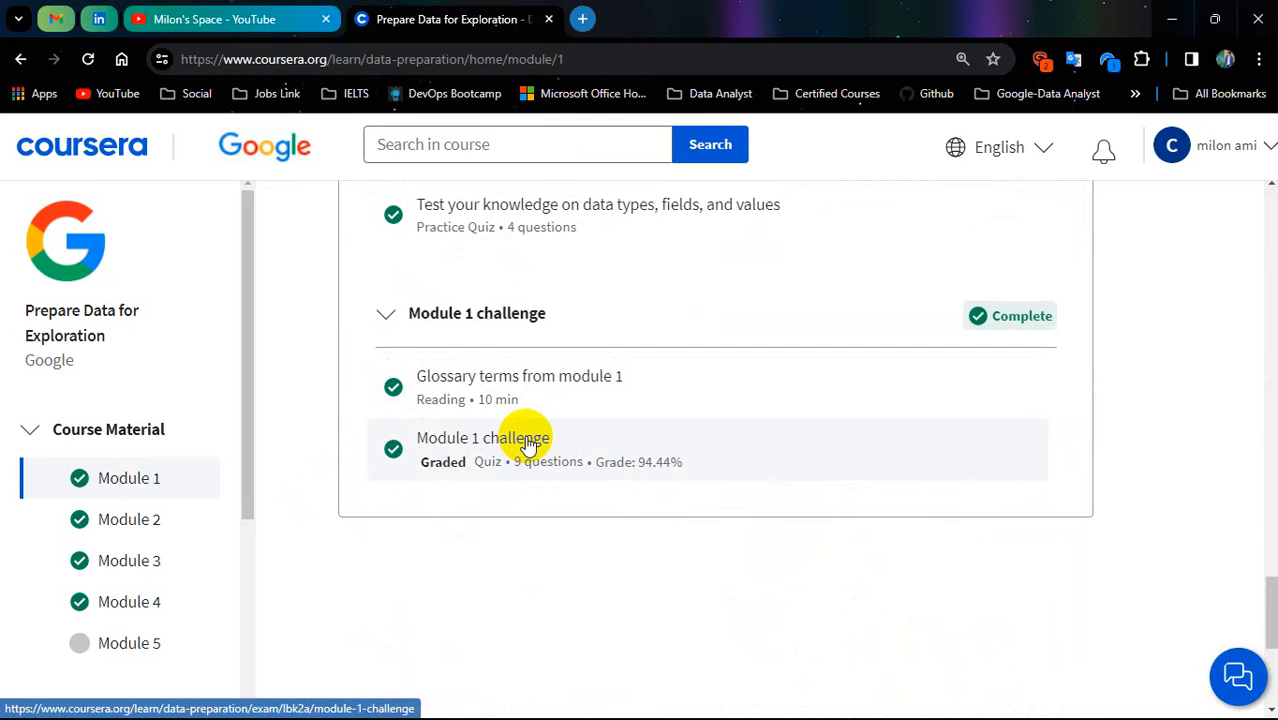
{"action": "left_click", "coordinate": [520, 438]}
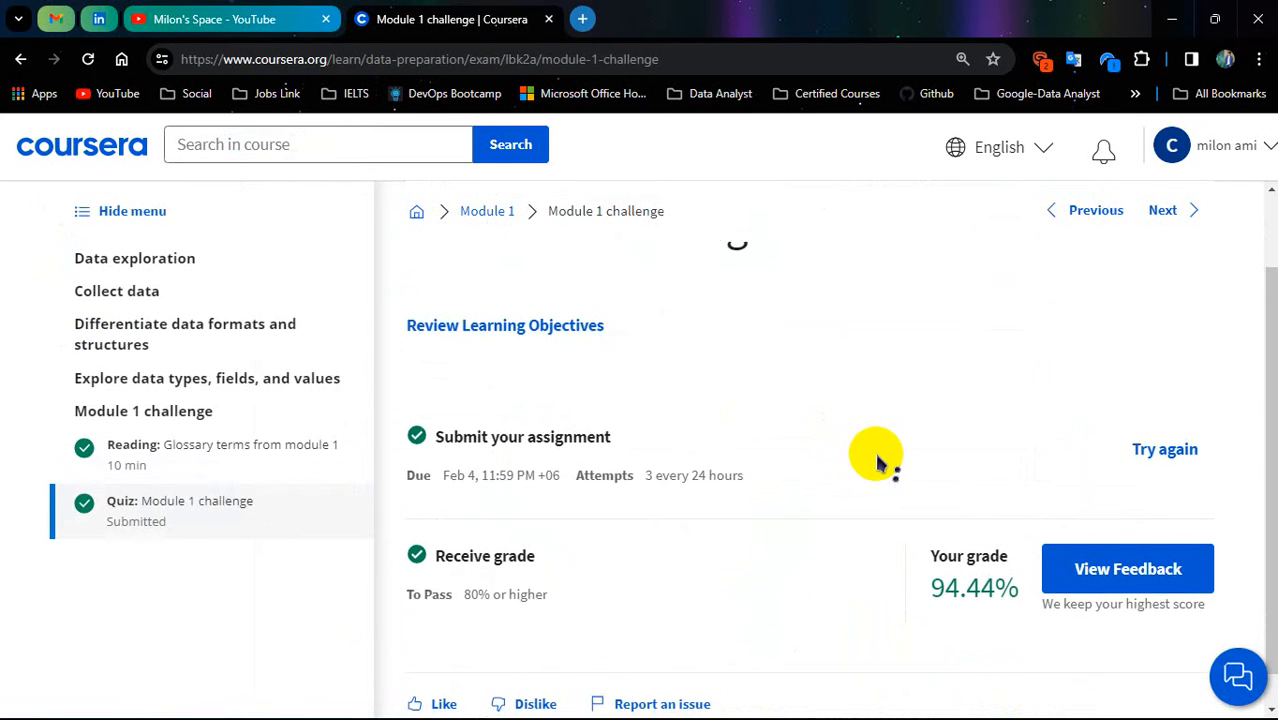
View the Module 1 challenge feedback and review the first graded answers, all correct.
{"action": "left_click", "coordinate": [1128, 568]}
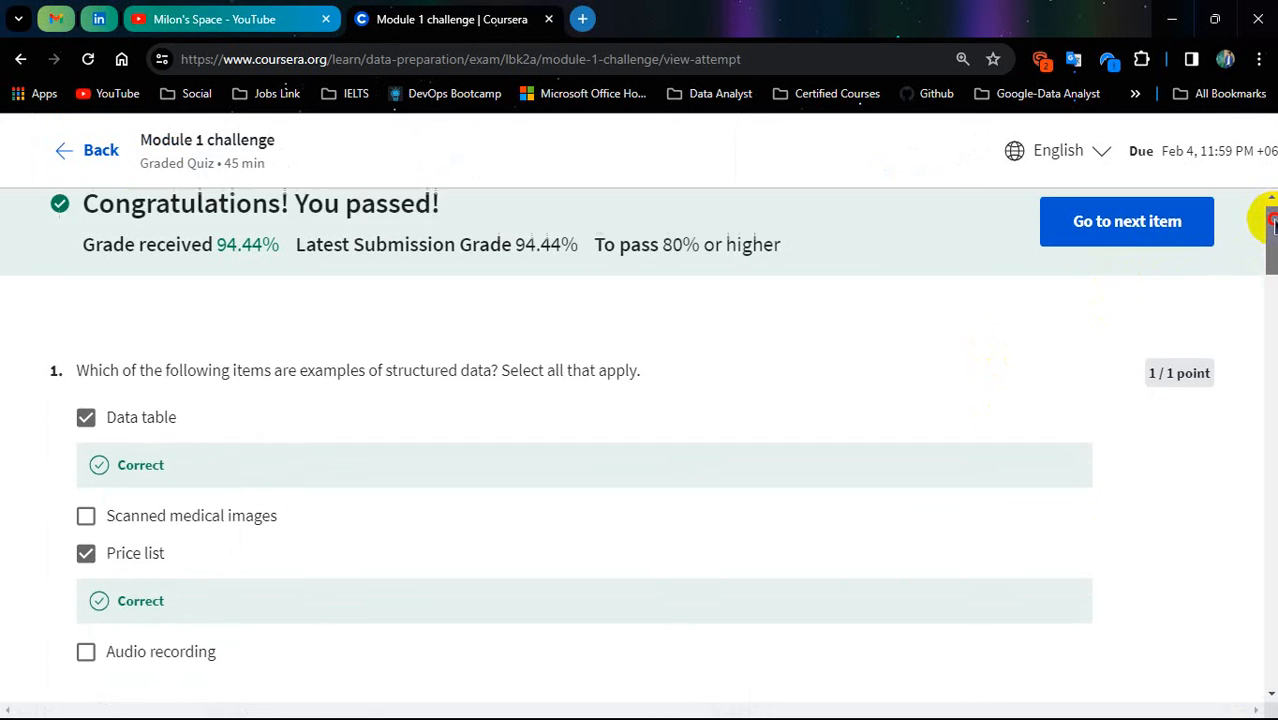
{"action": "scroll", "scroll_direction": "down", "scroll_amount": 3}
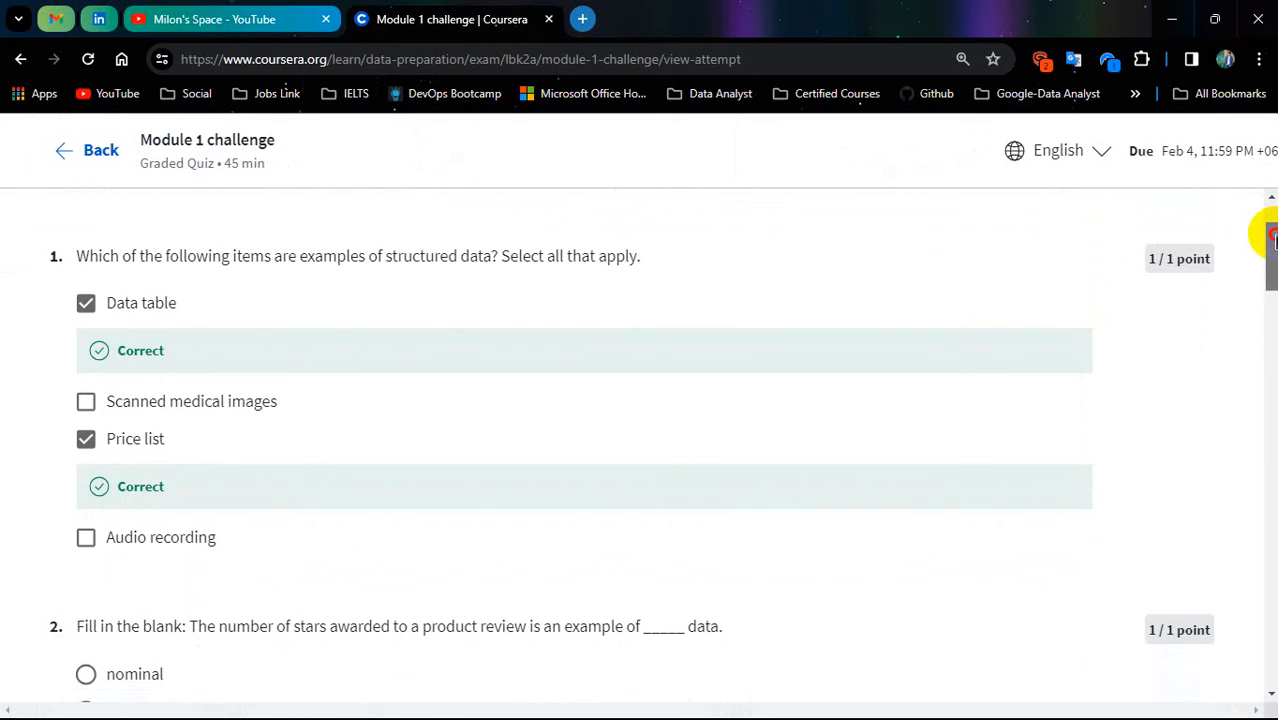
{"action": "scroll", "scroll_direction": "down", "scroll_amount": 3}
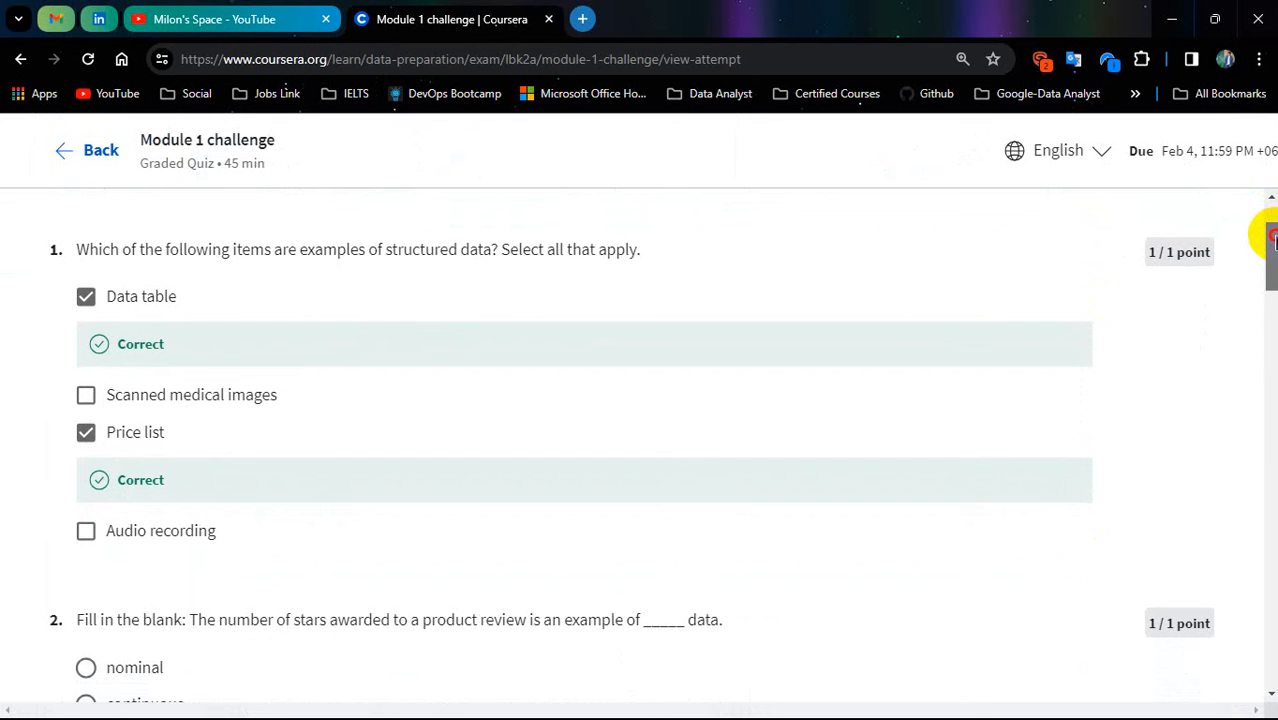
{"action": "scroll", "scroll_direction": "down", "scroll_amount": 3}
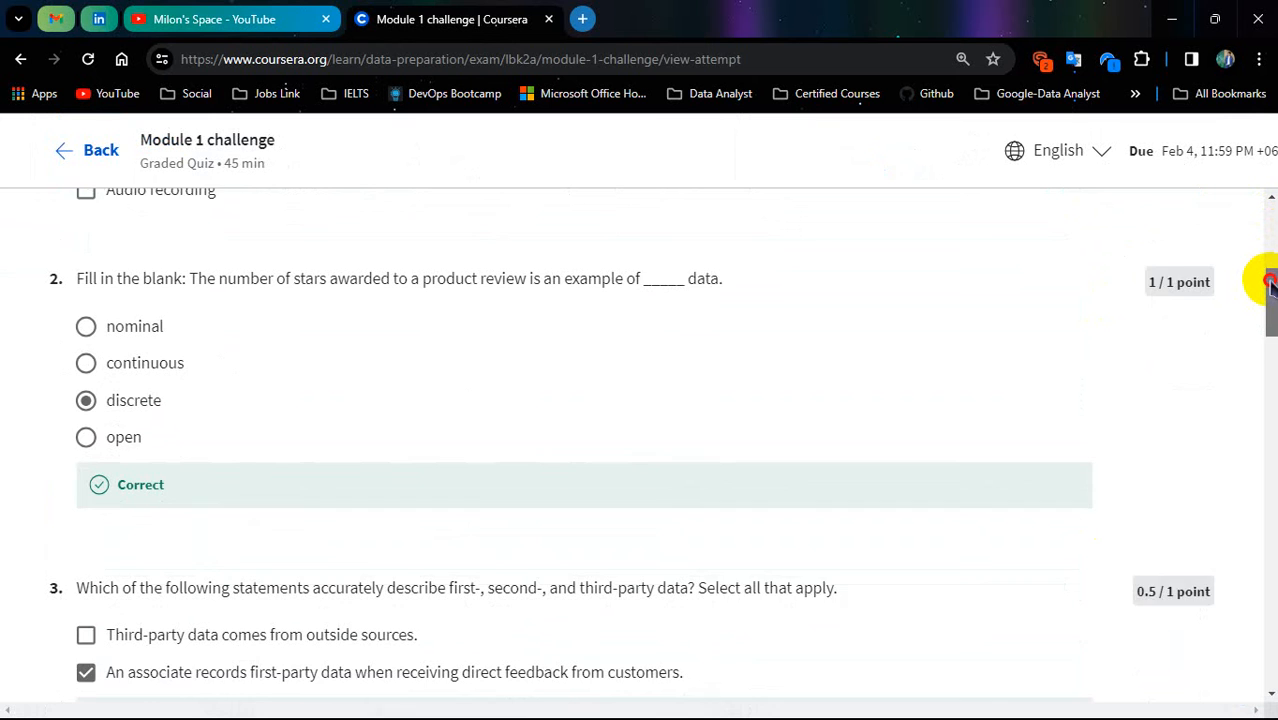
{"action": "scroll", "scroll_direction": "down", "scroll_amount": 3}
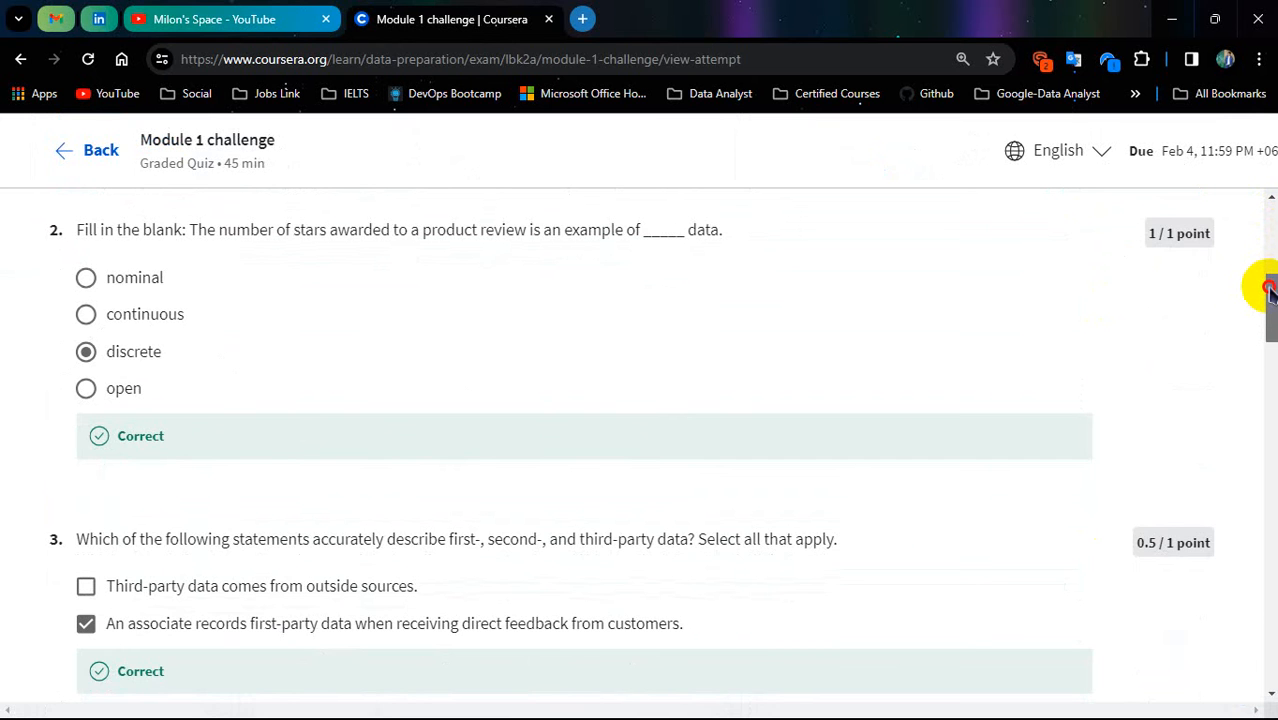
{"action": "scroll", "scroll_direction": "down", "scroll_amount": 3}
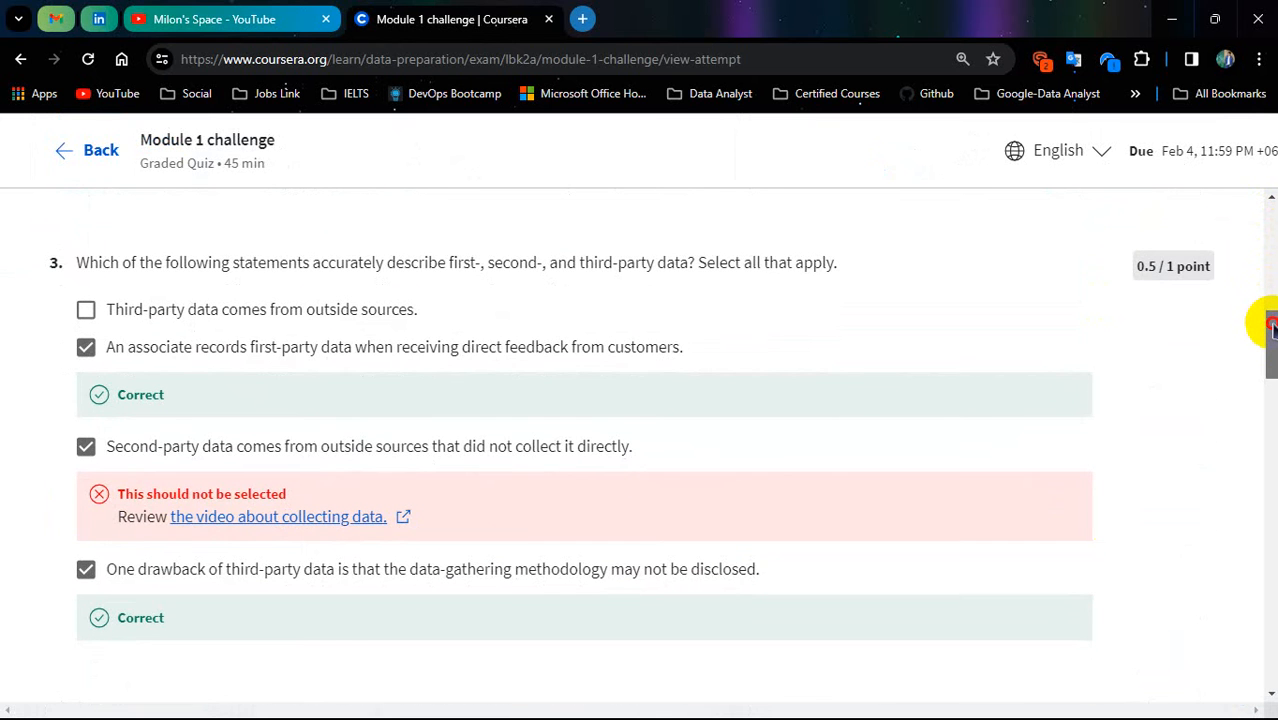
{"action": "scroll", "scroll_direction": "down", "scroll_amount": 3}
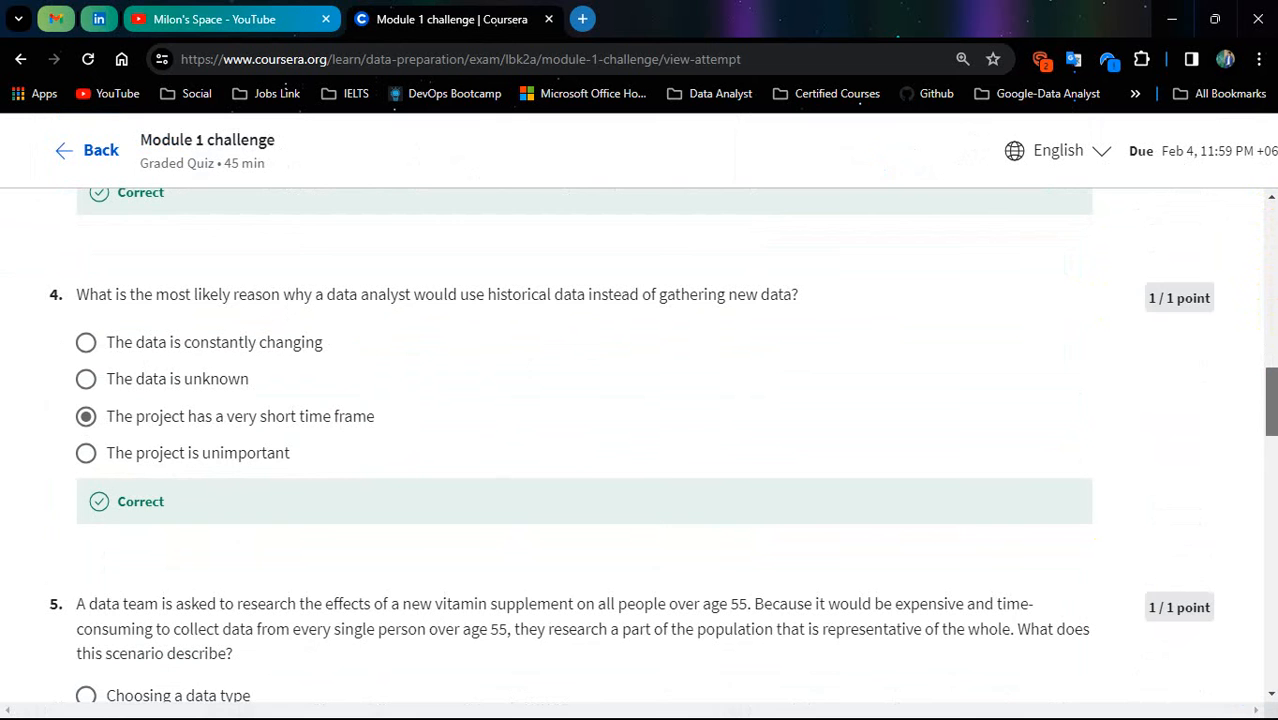
{"action": "scroll", "scroll_direction": "down", "scroll_amount": 3}
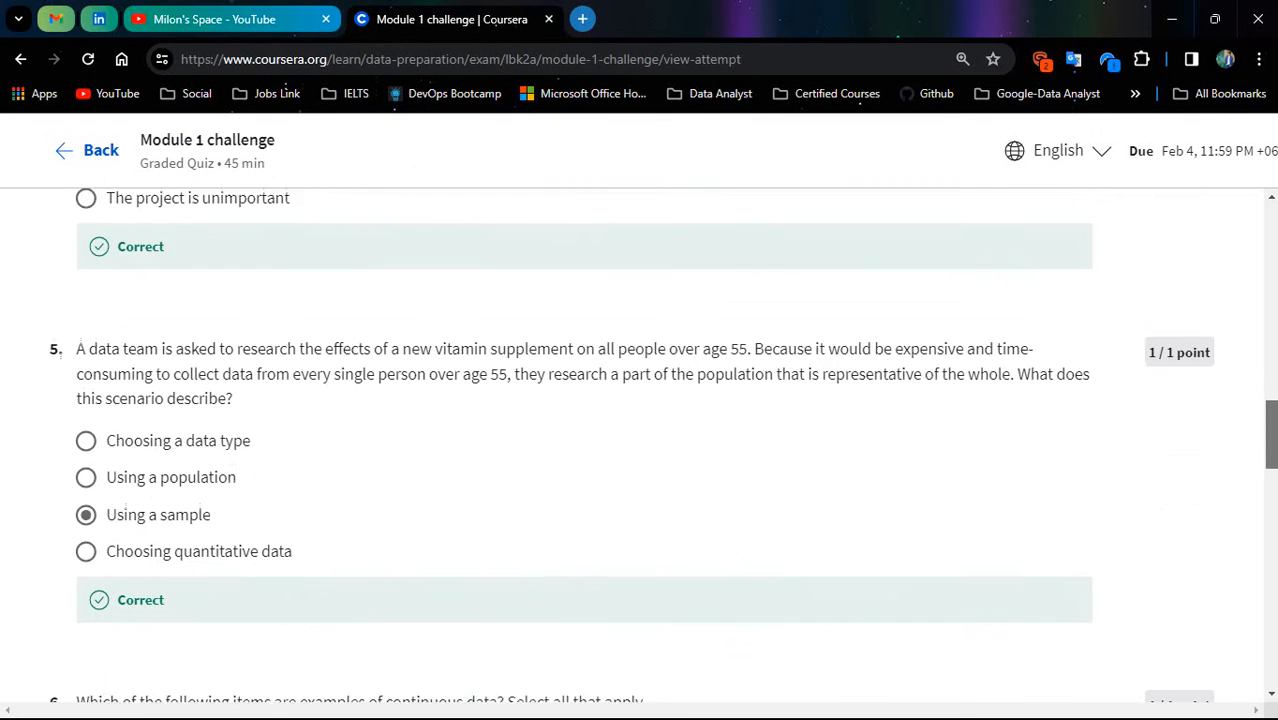
Continue reviewing the Module 1 answers down through question 9, each with full points.
{"action": "scroll", "scroll_direction": "down", "scroll_amount": 3}
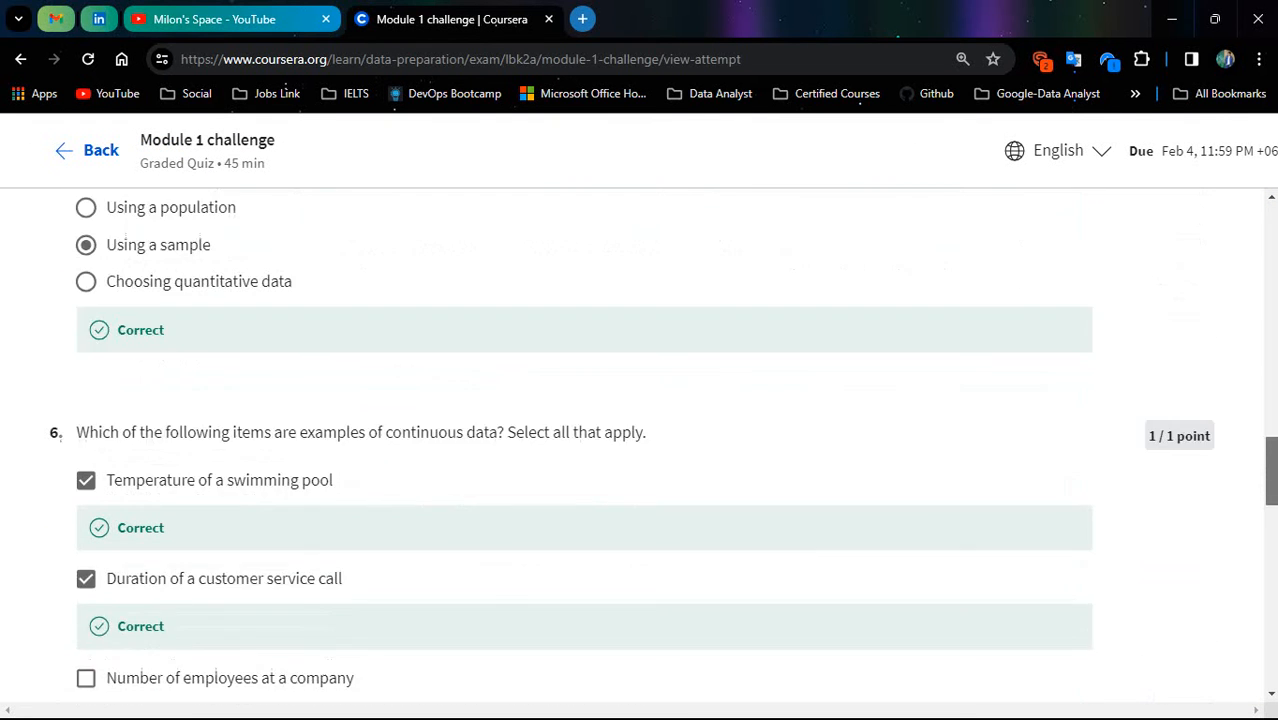
{"action": "scroll", "scroll_direction": "down", "scroll_amount": 3}
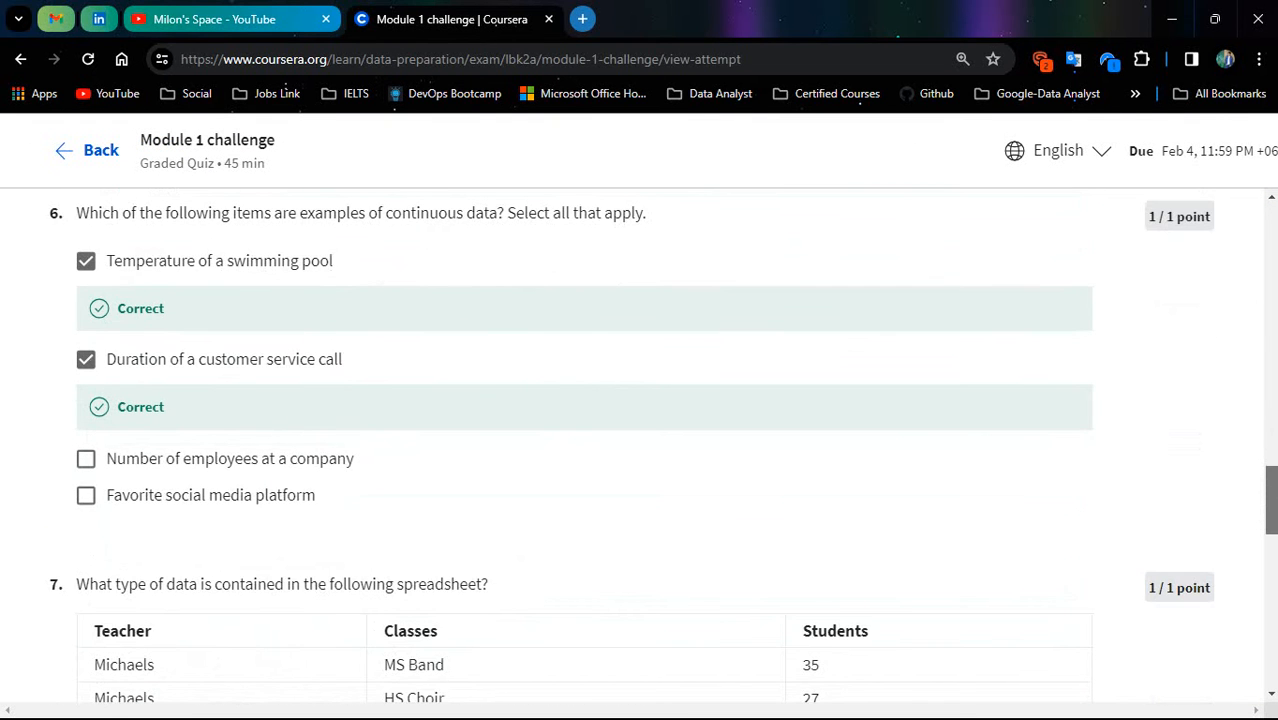
{"action": "scroll", "scroll_direction": "down", "scroll_amount": 3}
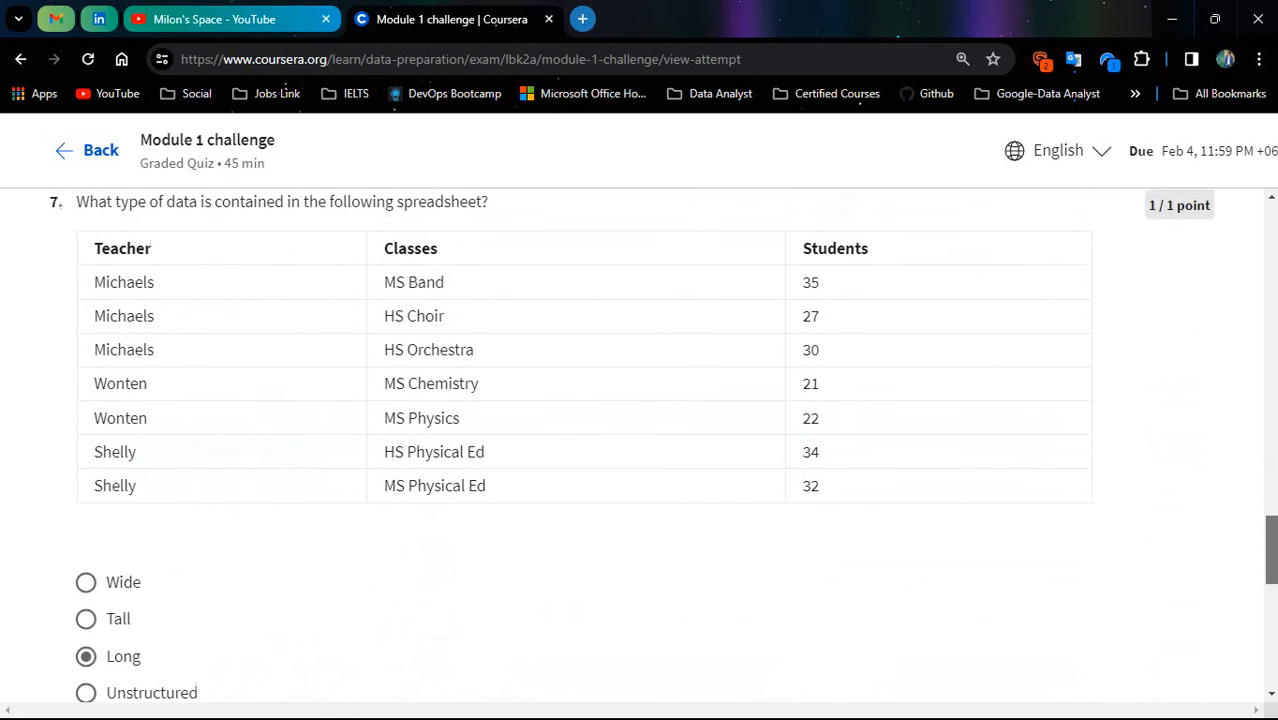
{"action": "scroll", "scroll_direction": "down", "scroll_amount": 3}
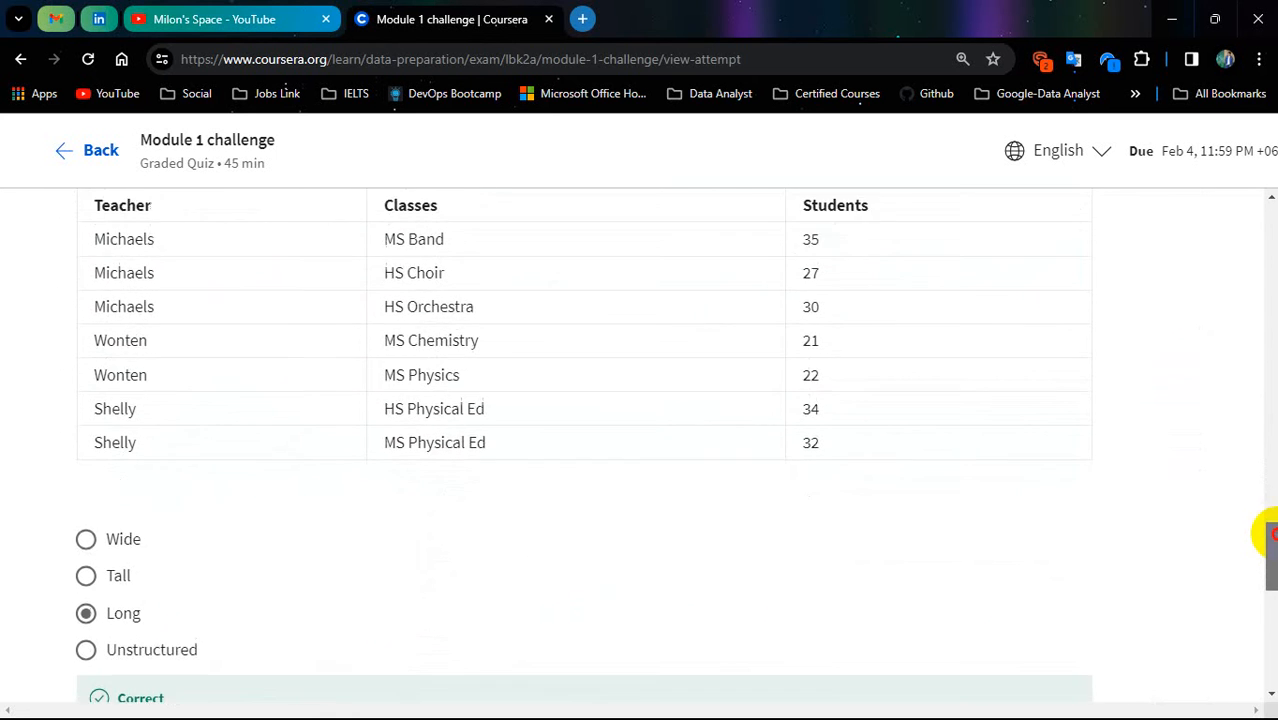
{"action": "scroll", "scroll_direction": "down", "scroll_amount": 3}
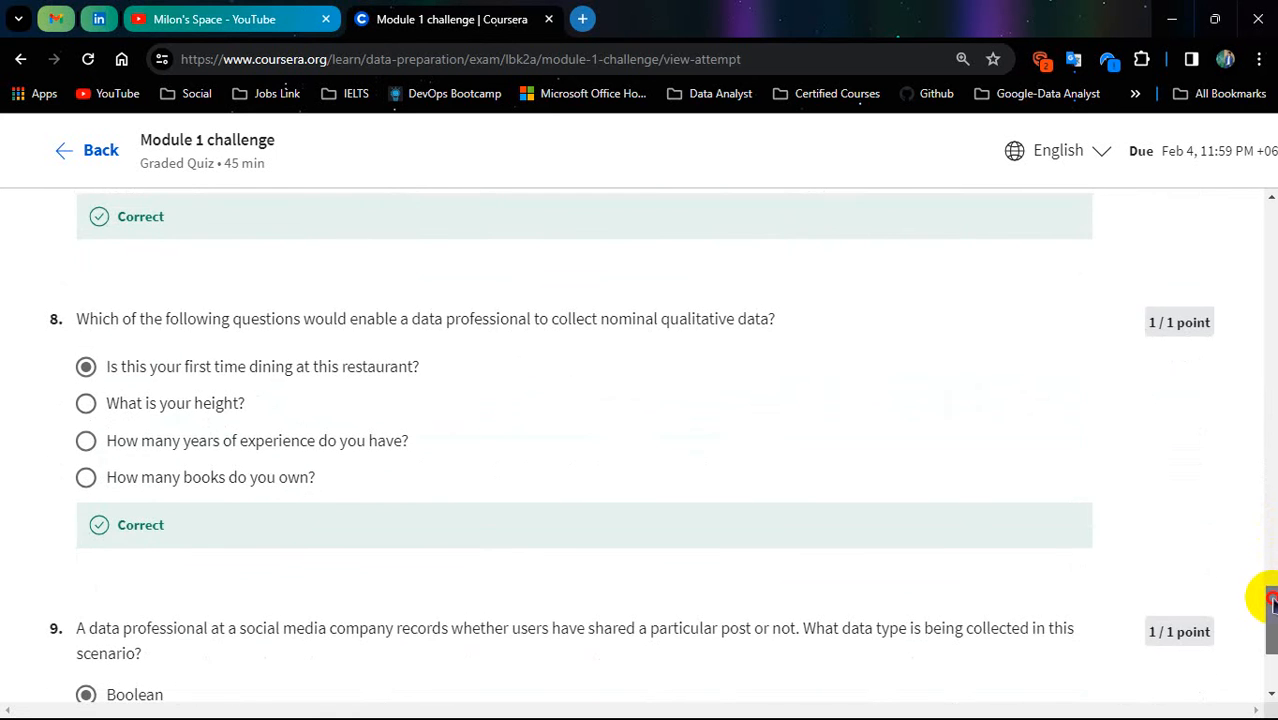
{"action": "scroll", "scroll_direction": "down", "scroll_amount": 3}
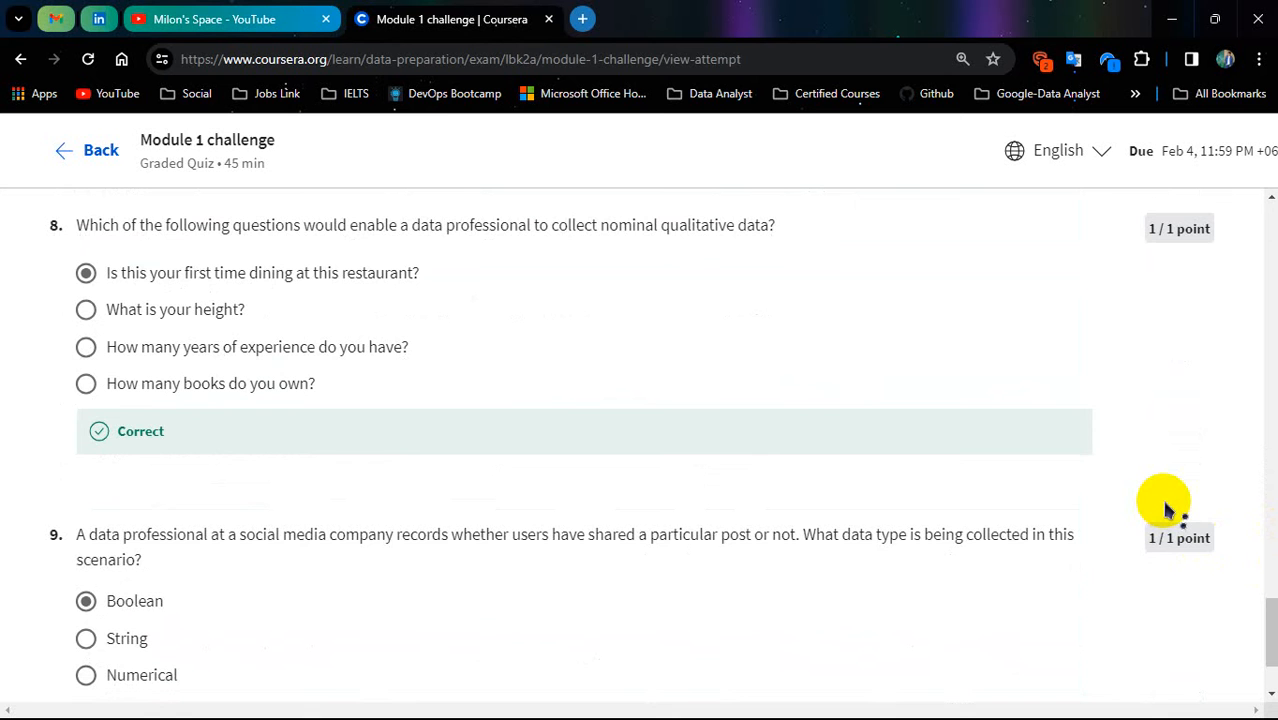
{"action": "scroll", "scroll_direction": "down", "scroll_amount": 3}
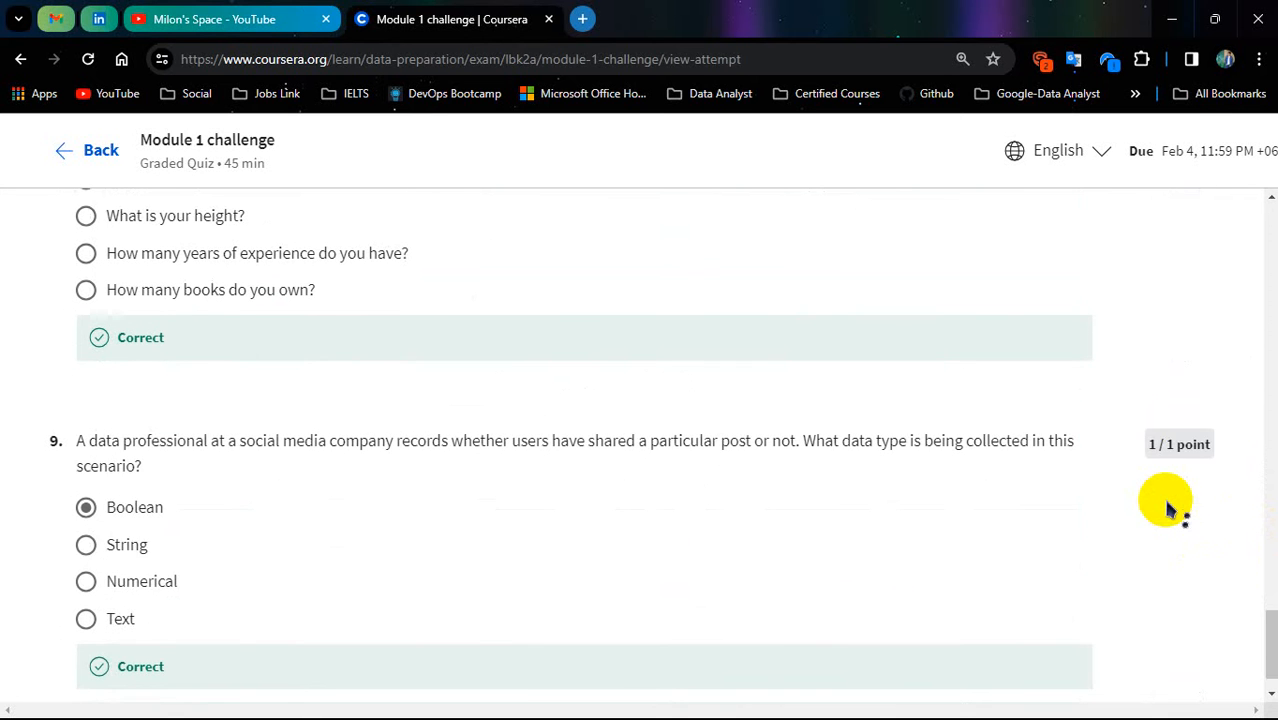
{"action": "scroll", "scroll_direction": "down", "scroll_amount": 3}
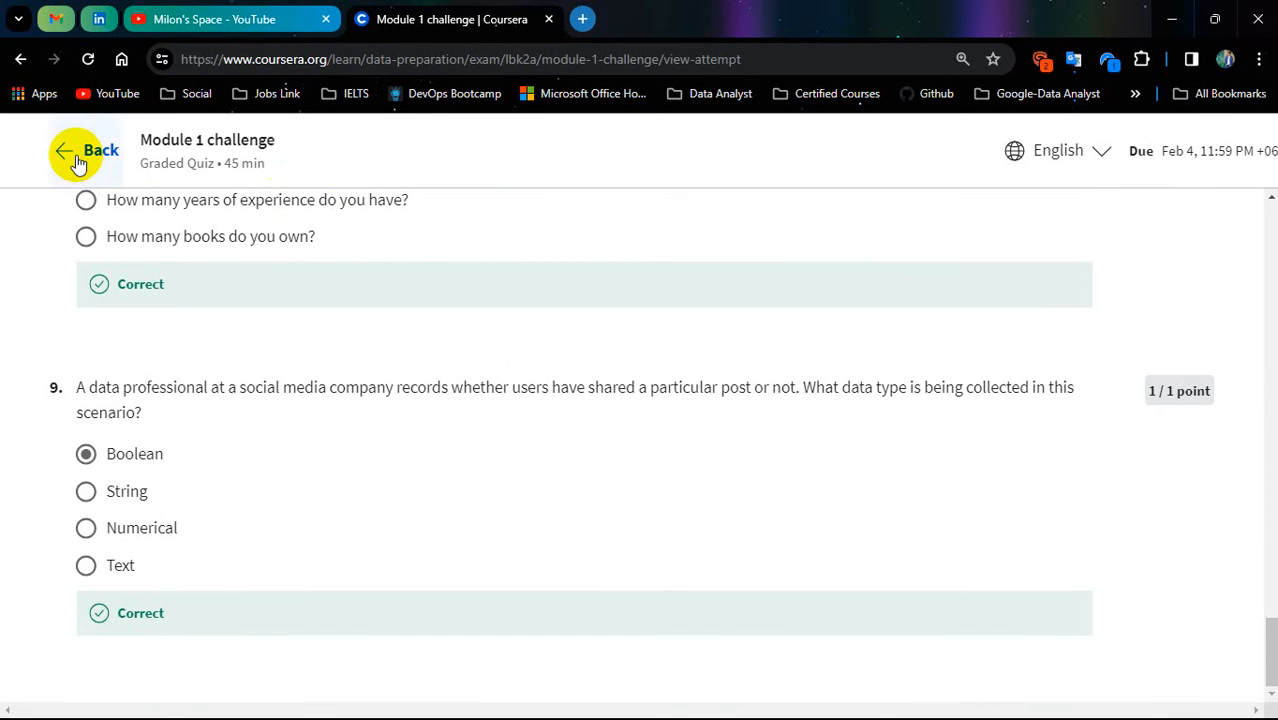
Return to the module overview and reach the Module 2 challenge quiz graded 100%.
{"action": "left_click", "coordinate": [80, 150]}
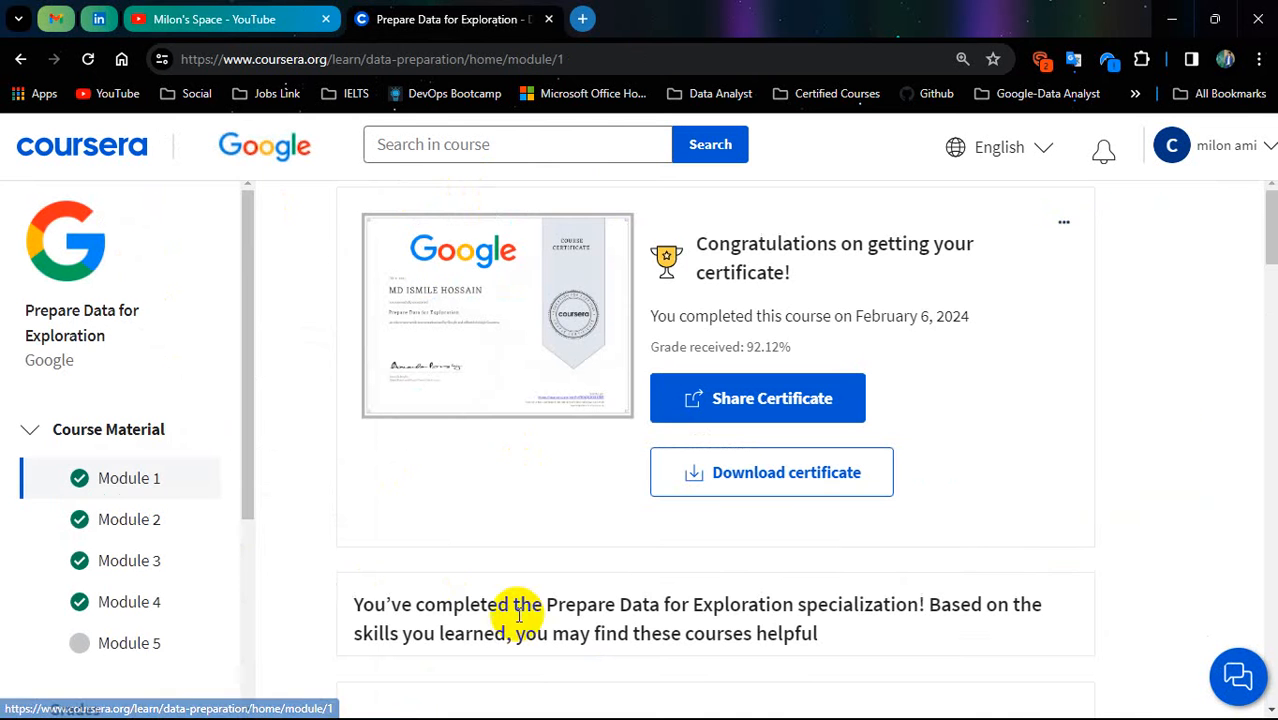
{"action": "left_click", "coordinate": [128, 520]}
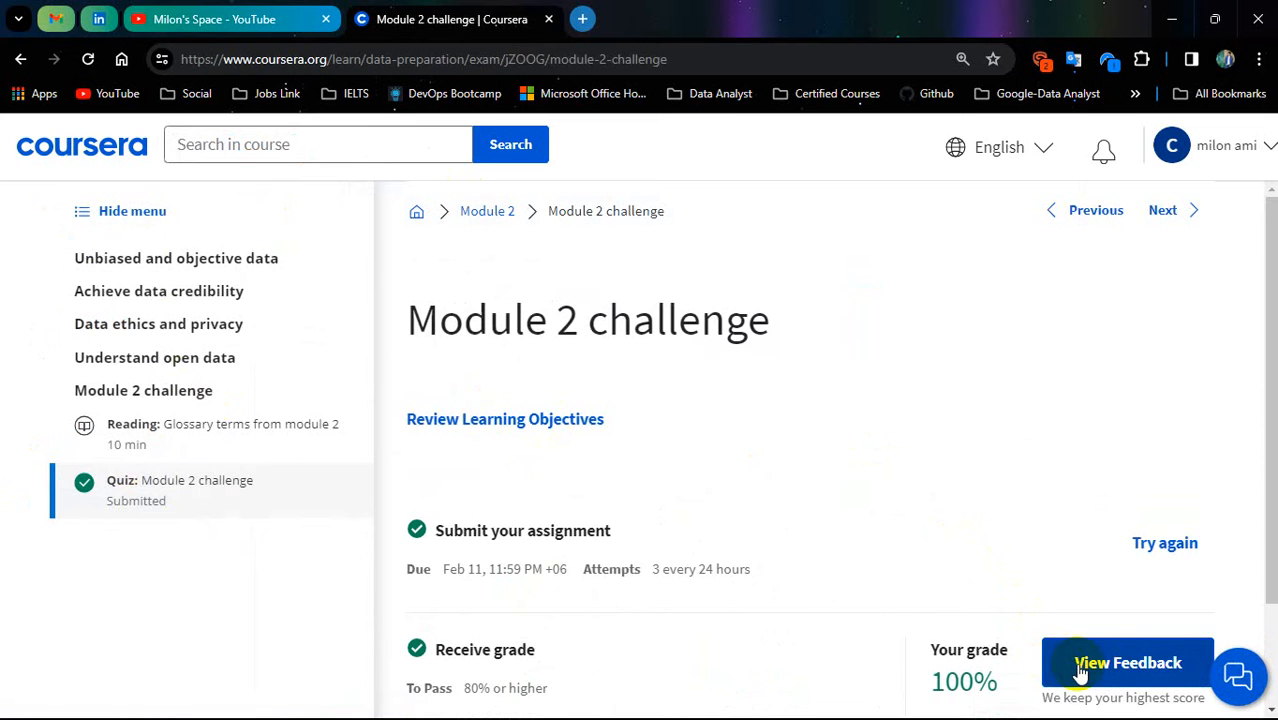
View the Module 2 challenge feedback and review answers through question 7, all correct.
{"action": "left_click", "coordinate": [1128, 662]}
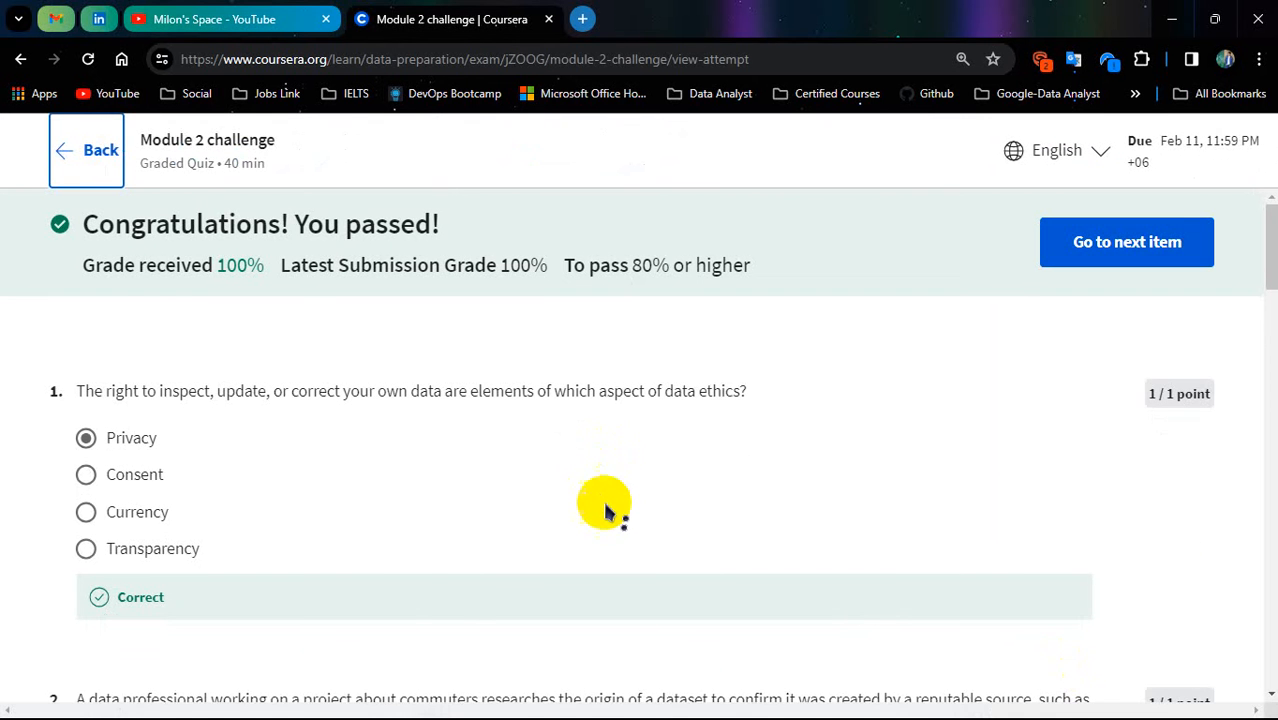
{"action": "mouse_move", "coordinate": [1262, 232]}
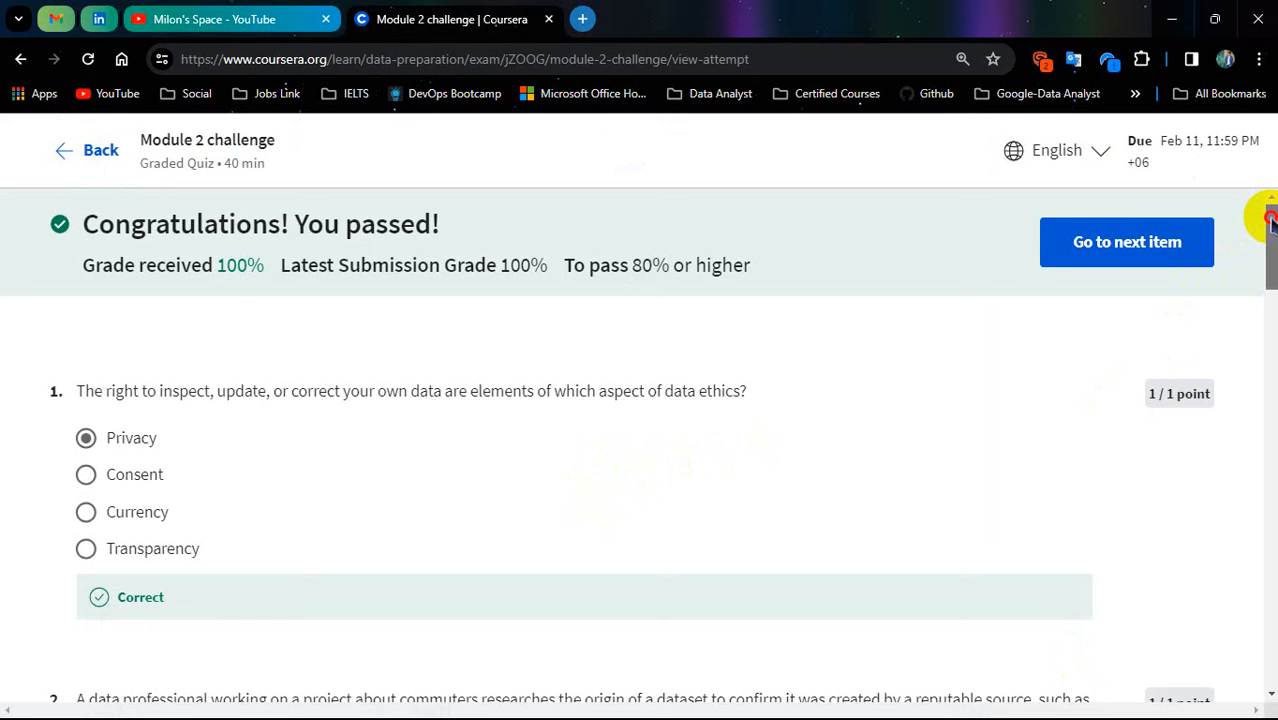
{"action": "scroll", "scroll_direction": "down", "scroll_amount": 3}
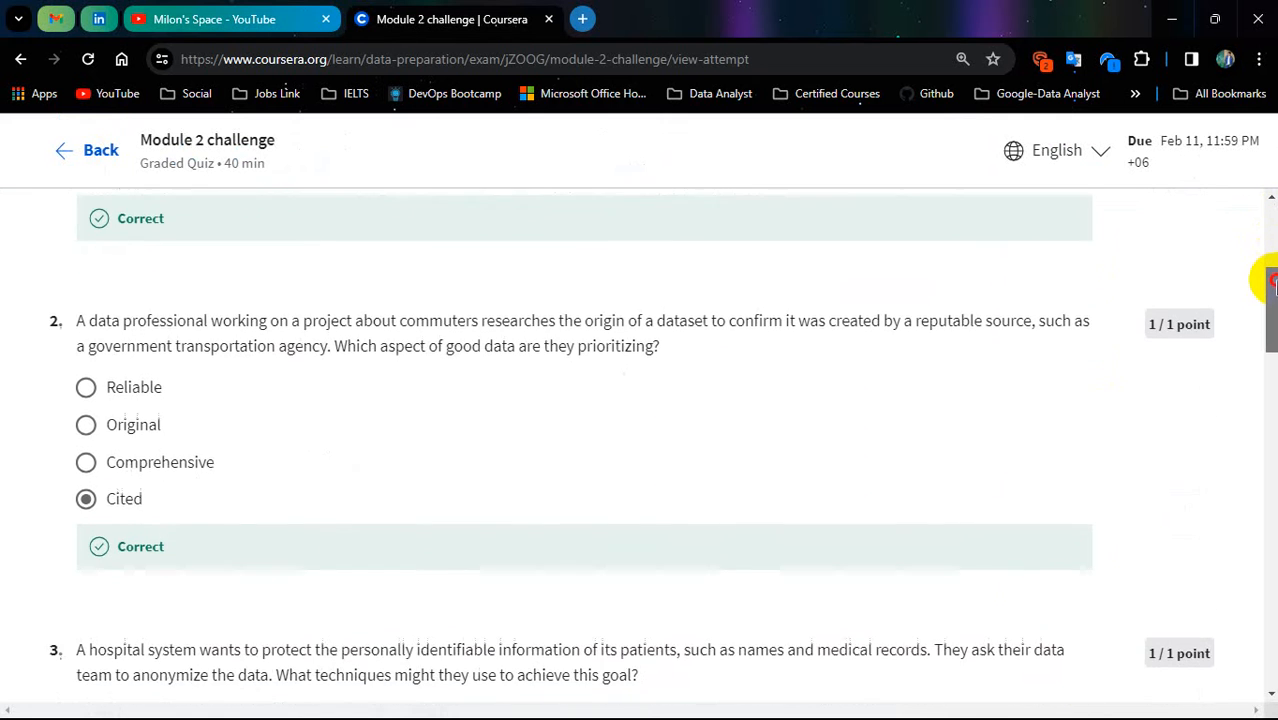
{"action": "scroll", "scroll_direction": "down", "scroll_amount": 3}
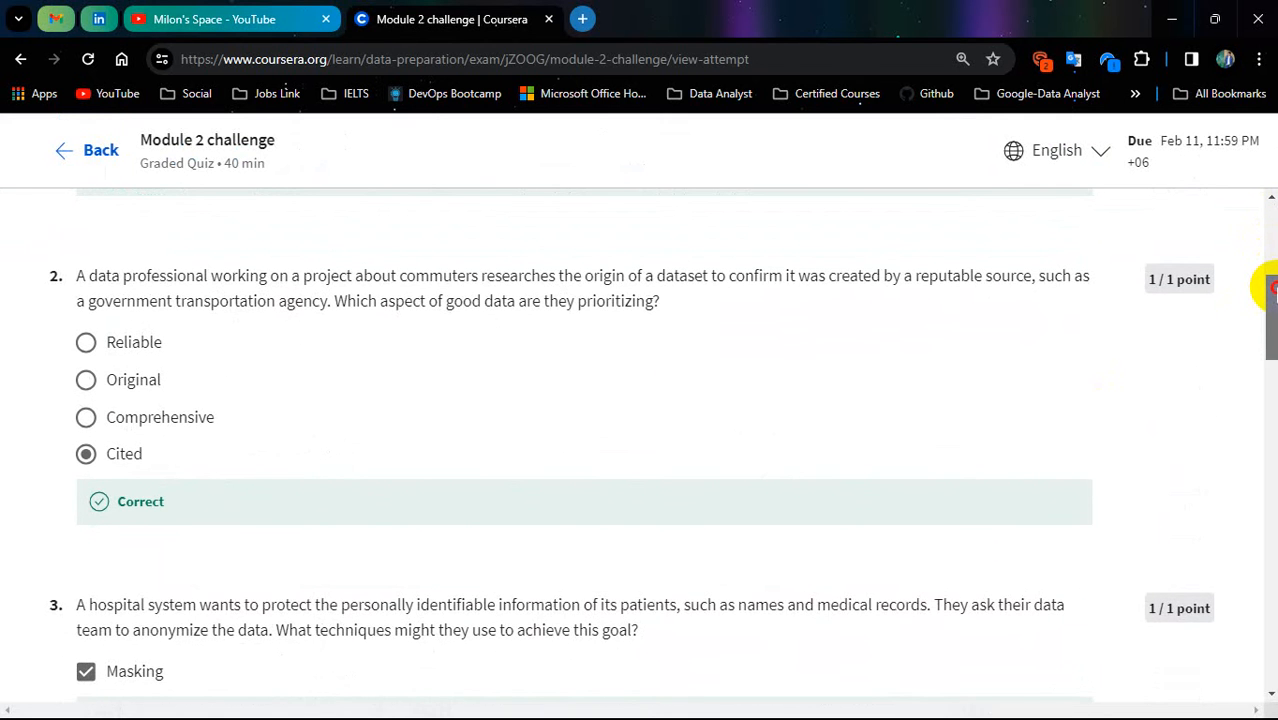
{"action": "scroll", "scroll_direction": "down", "scroll_amount": 3}
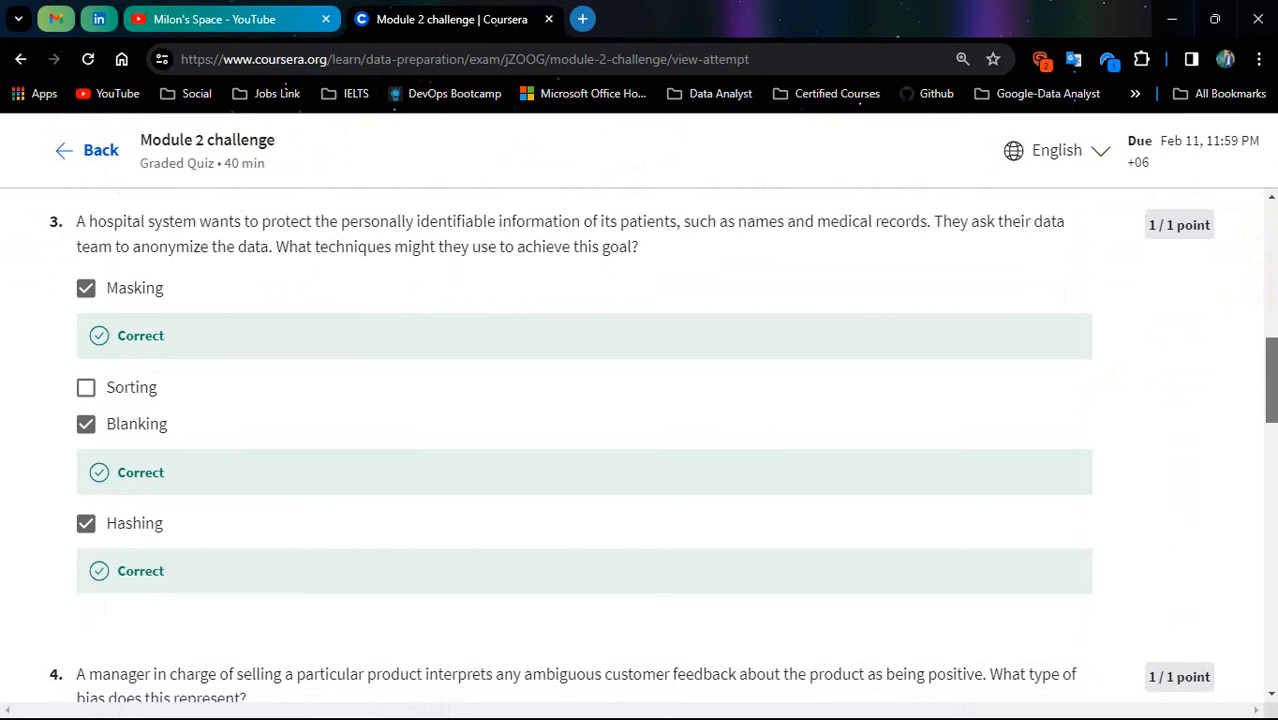
{"action": "scroll", "scroll_direction": "down", "scroll_amount": 3}
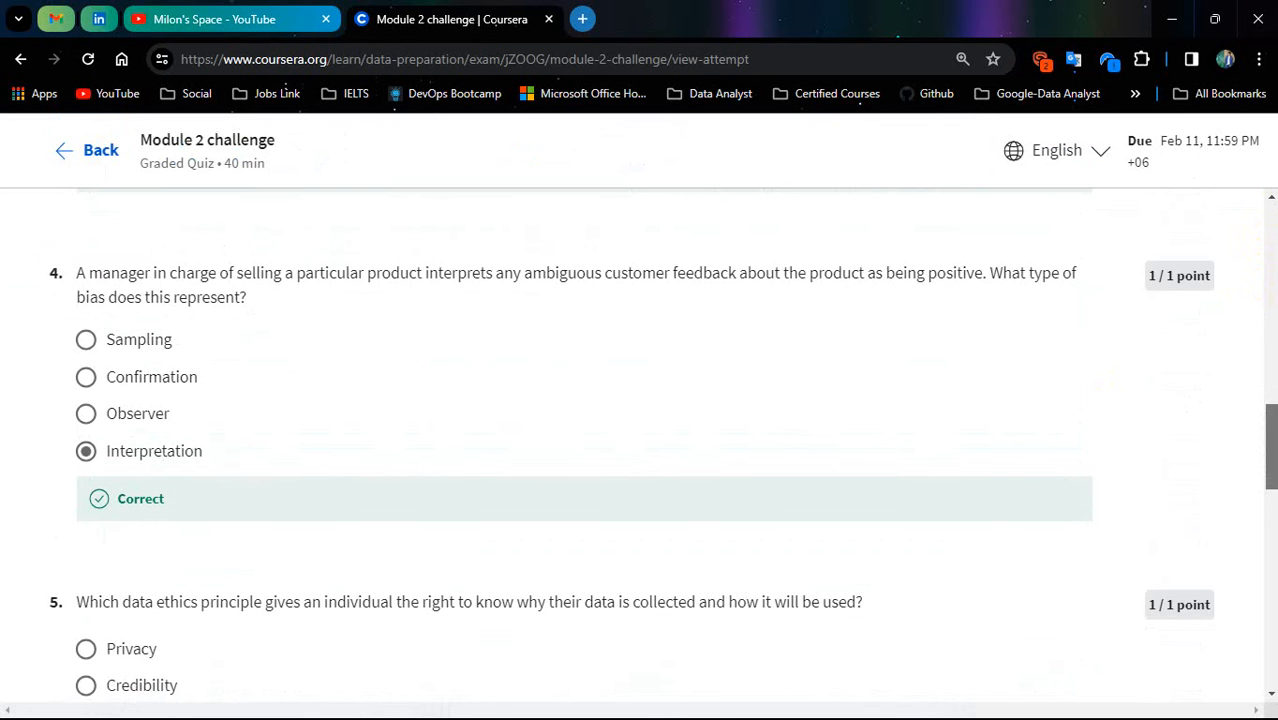
{"action": "scroll", "scroll_direction": "down", "scroll_amount": 3}
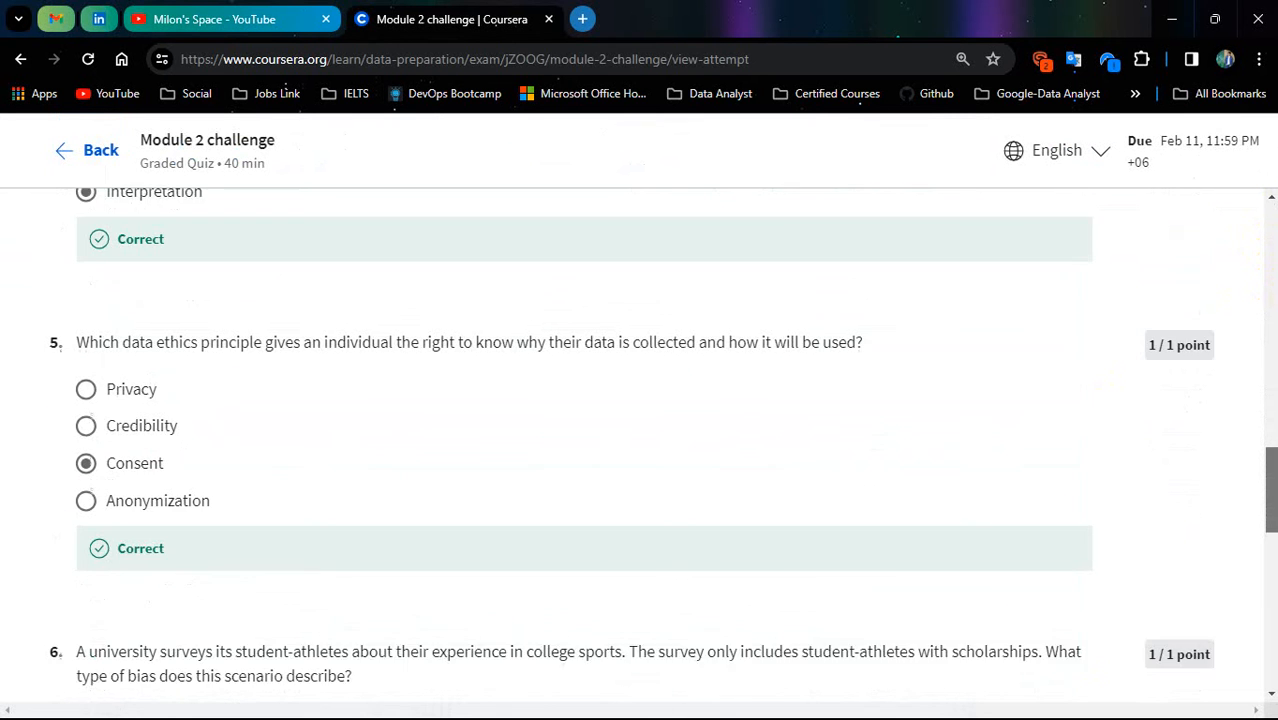
{"action": "scroll", "scroll_direction": "down", "scroll_amount": 3}
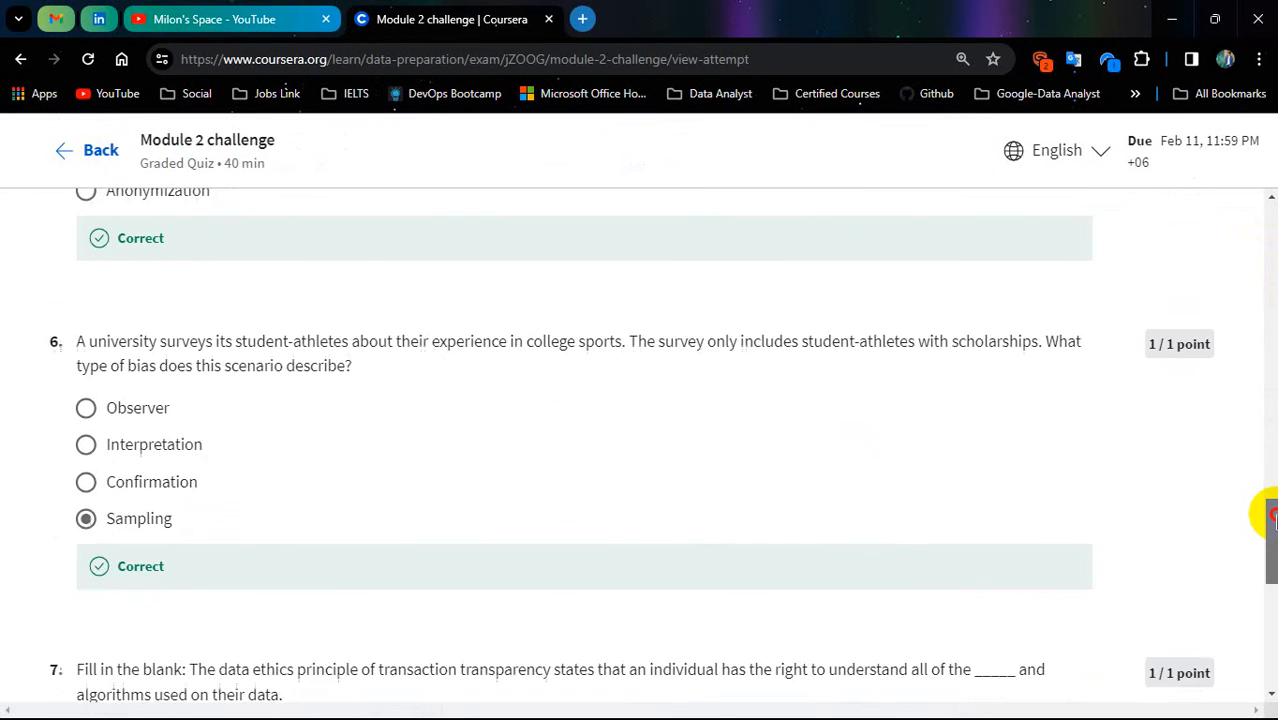
{"action": "scroll", "scroll_direction": "down", "scroll_amount": 3}
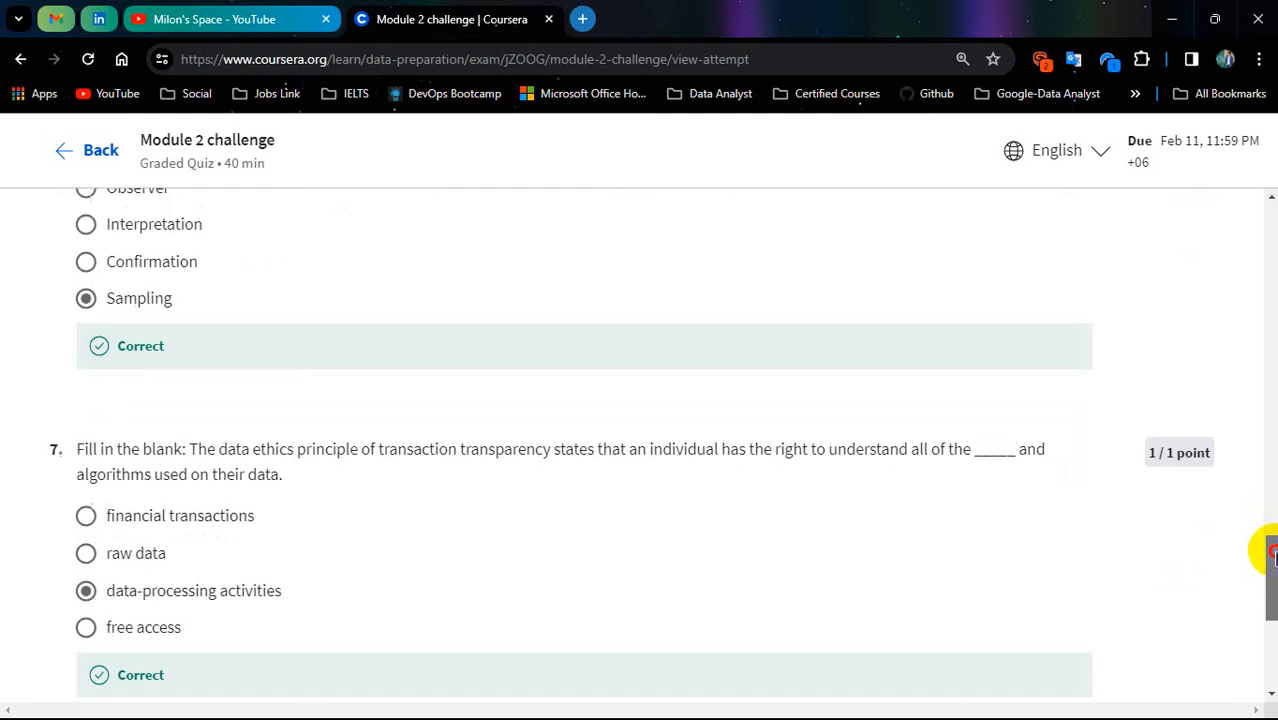
{"action": "scroll", "scroll_direction": "down", "scroll_amount": 3}
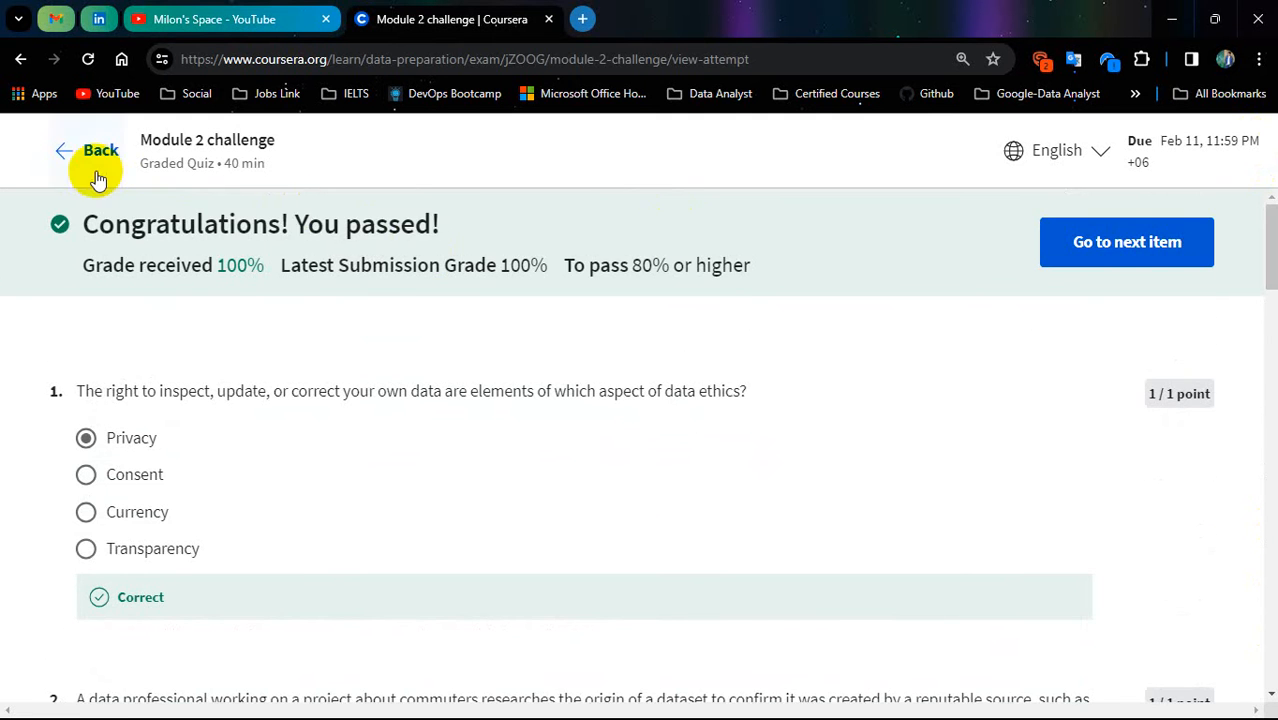
Leave the Module 2 review and bring up the Module 3 challenge feedback, passed with 87.50%.
{"action": "left_click", "coordinate": [100, 150]}
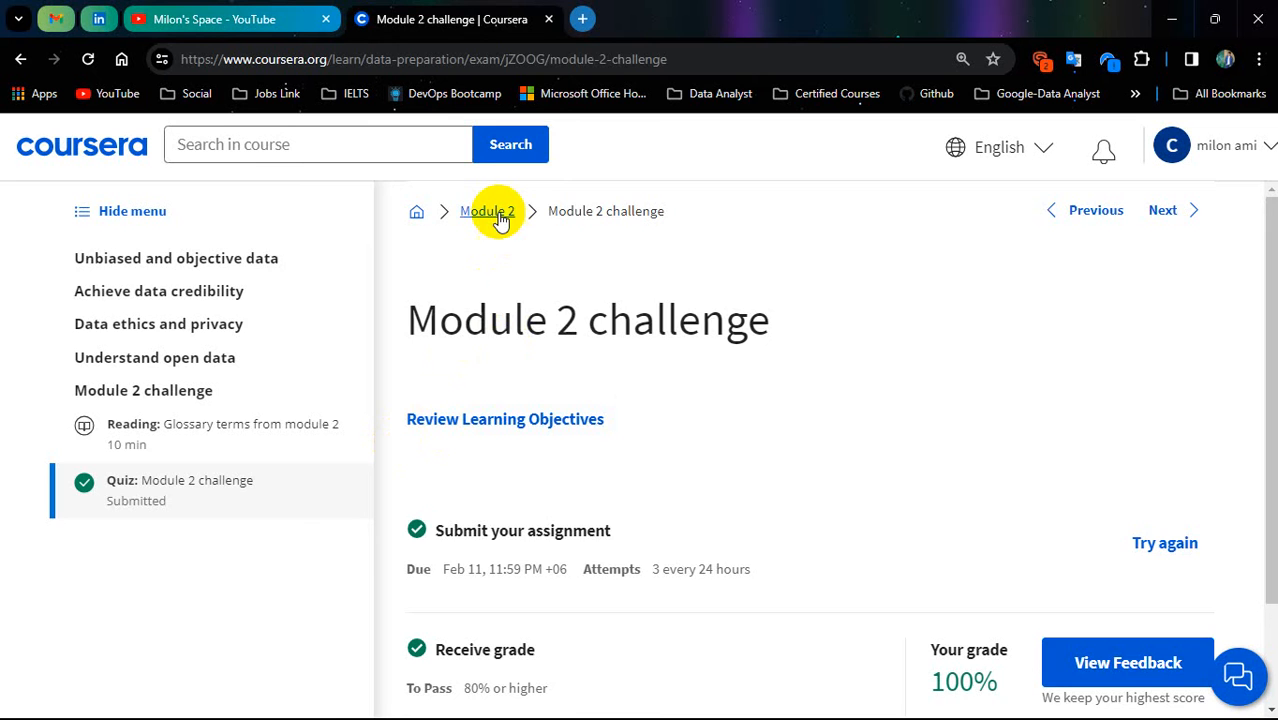
{"action": "left_click", "coordinate": [488, 212]}
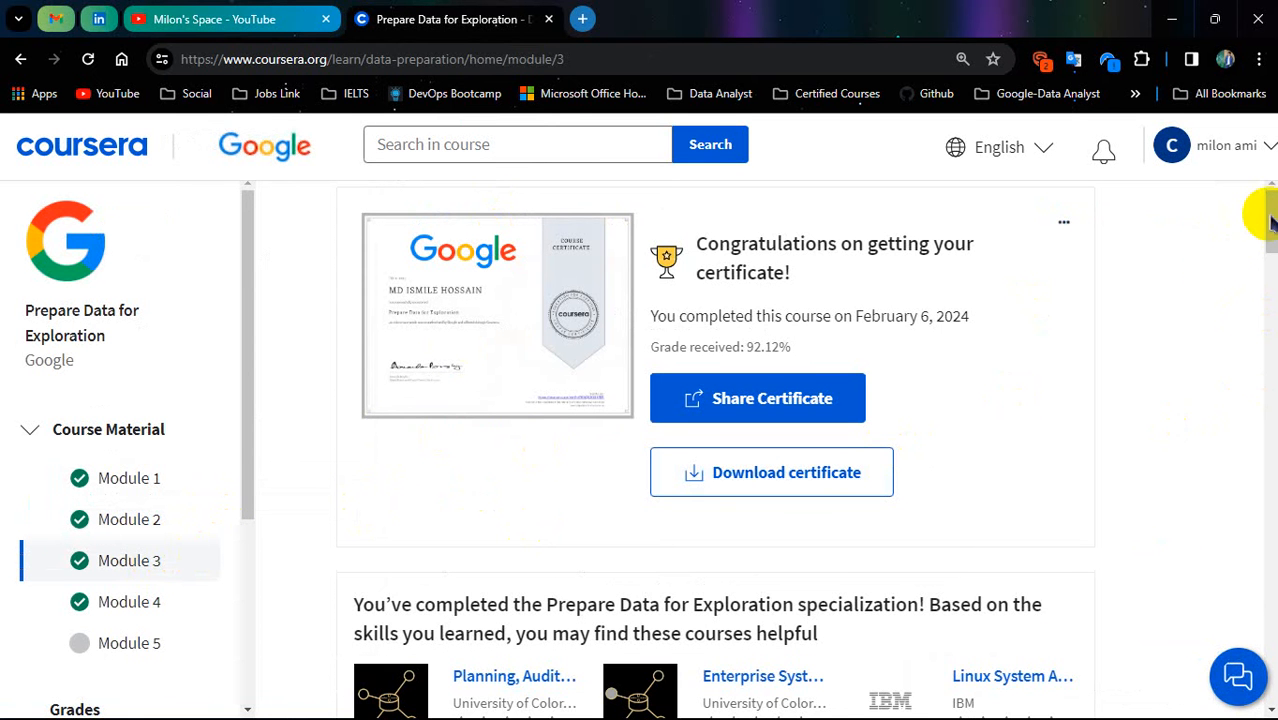
{"action": "scroll", "scroll_direction": "down", "scroll_amount": 3}
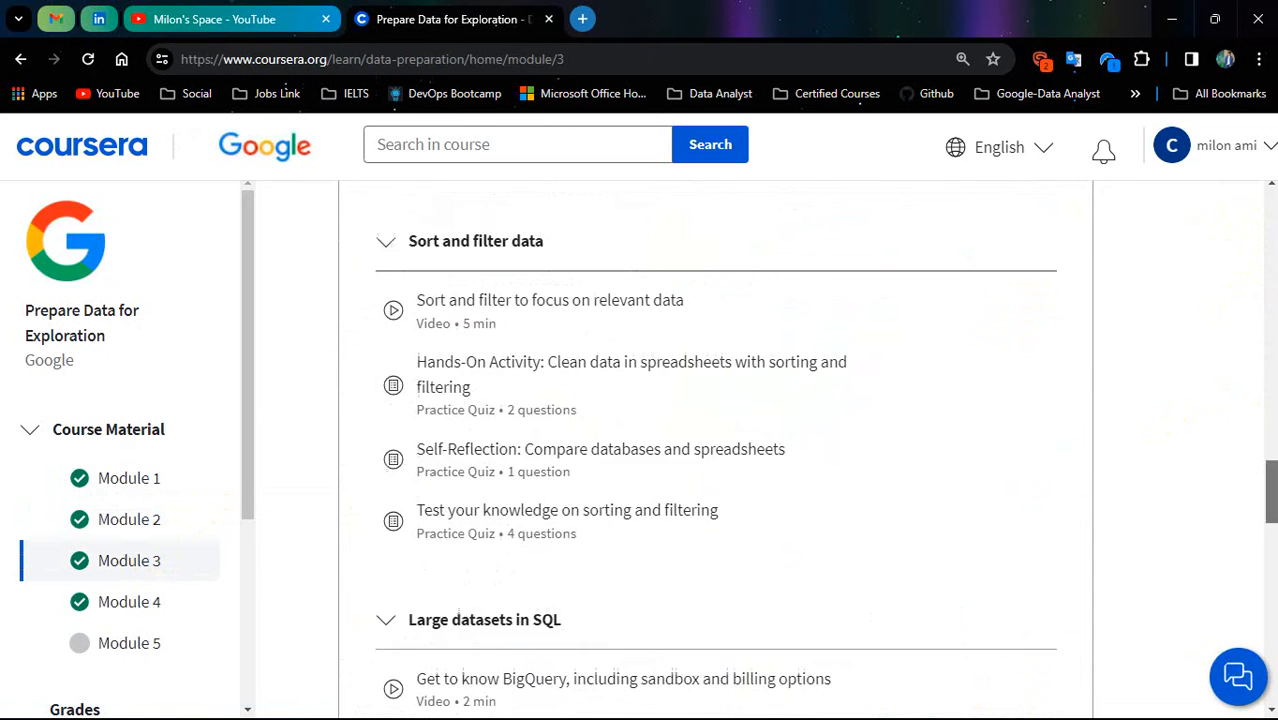
{"action": "left_click", "coordinate": [484, 388]}
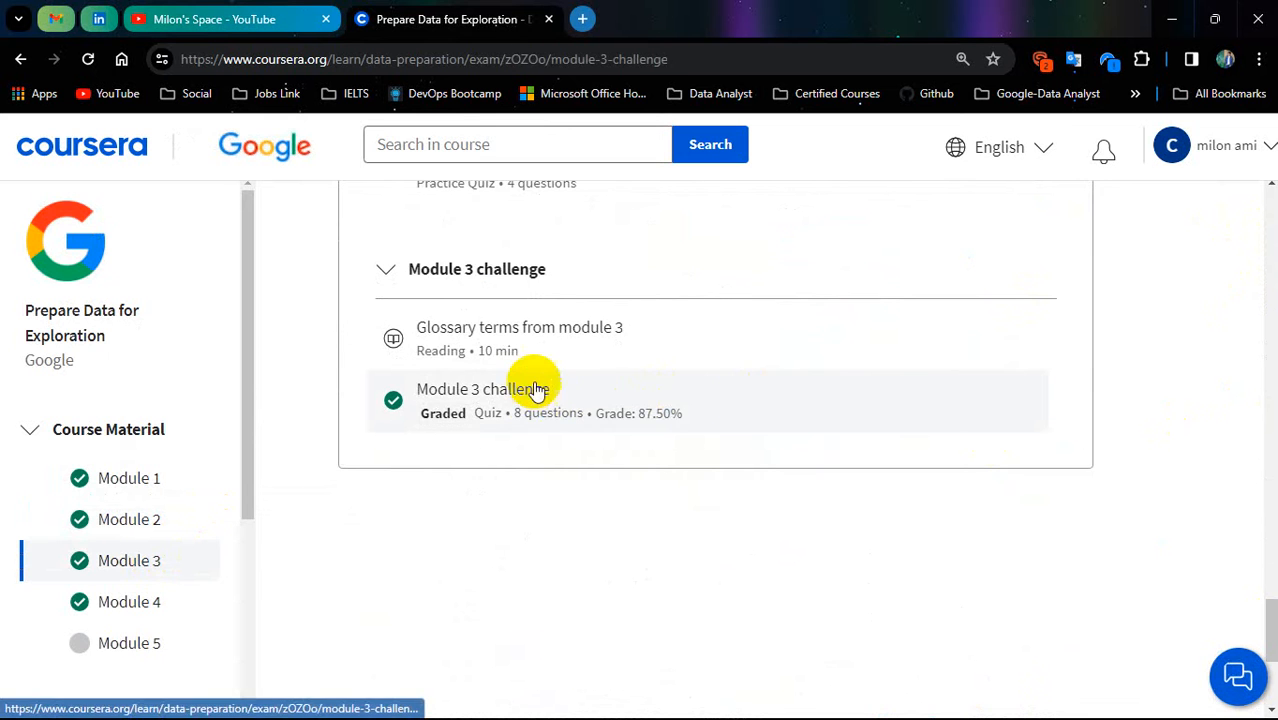
{"action": "left_click", "coordinate": [484, 388]}
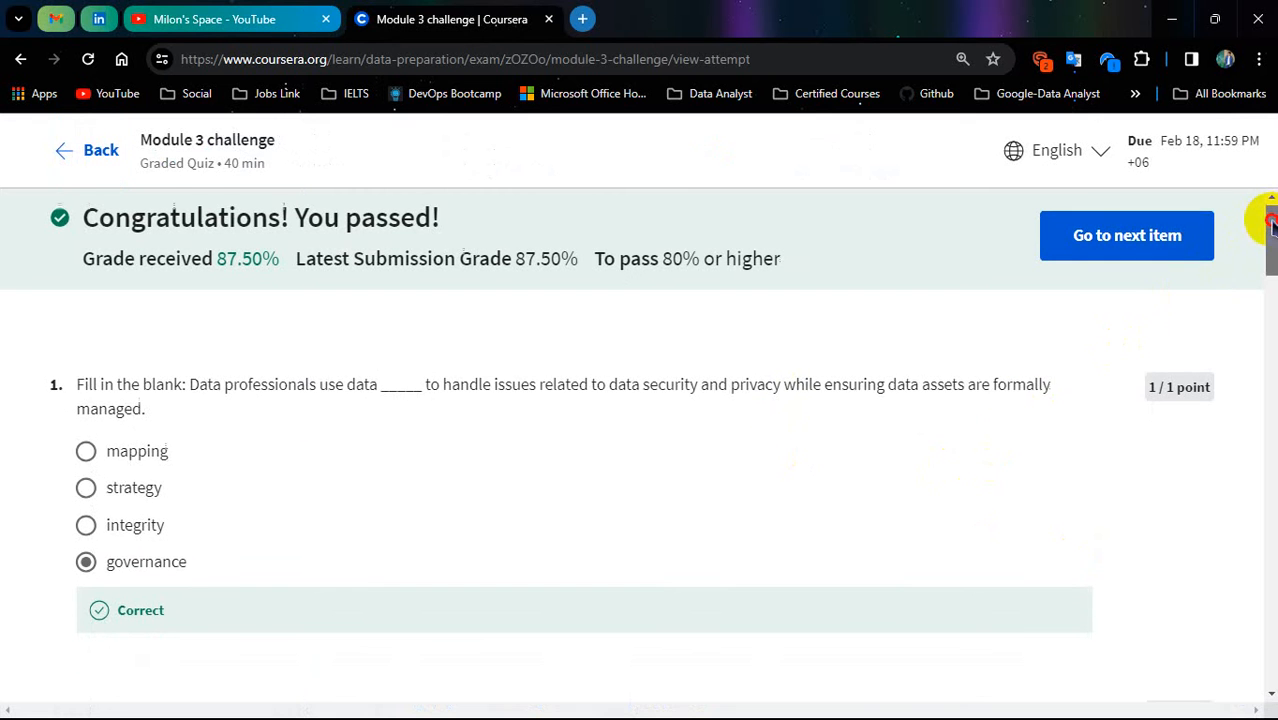
Review the first Module 3 challenge answers, noting question 6 marked incorrect.
{"action": "scroll", "scroll_direction": "down", "scroll_amount": 3}
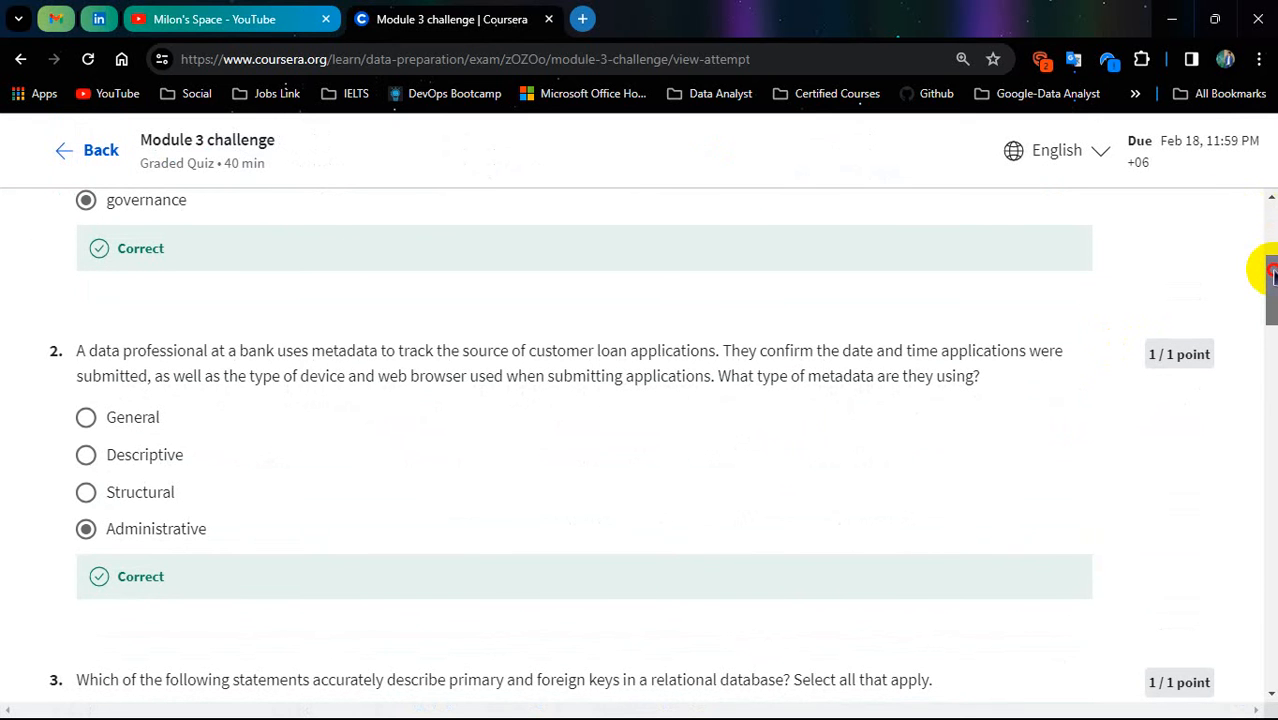
{"action": "scroll", "scroll_direction": "down", "scroll_amount": 3}
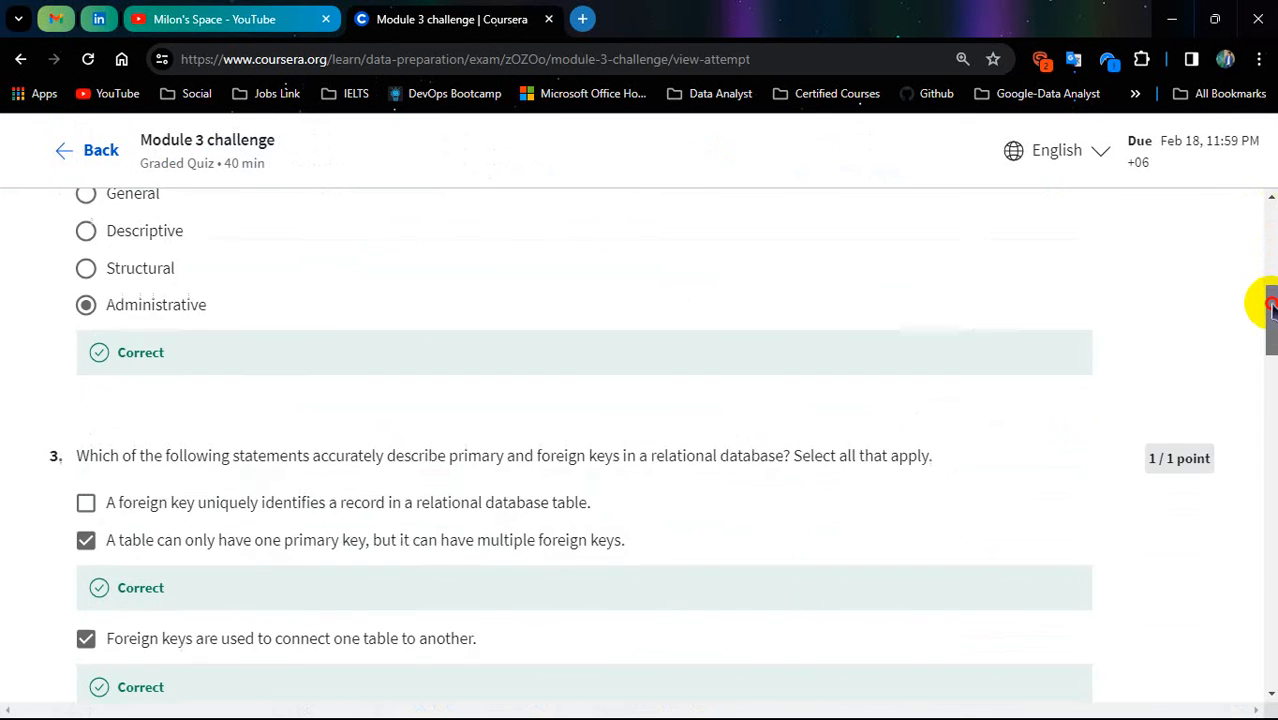
{"action": "scroll", "scroll_direction": "down", "scroll_amount": 3}
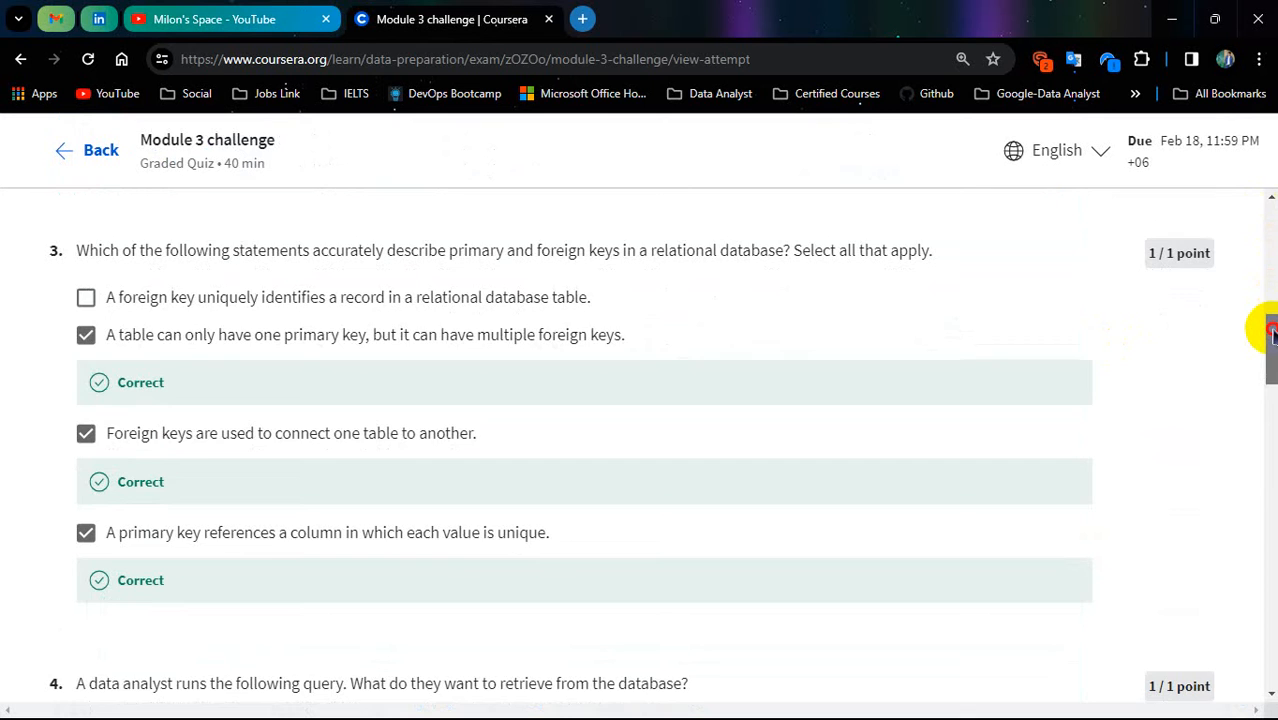
{"action": "scroll", "scroll_direction": "down", "scroll_amount": 3}
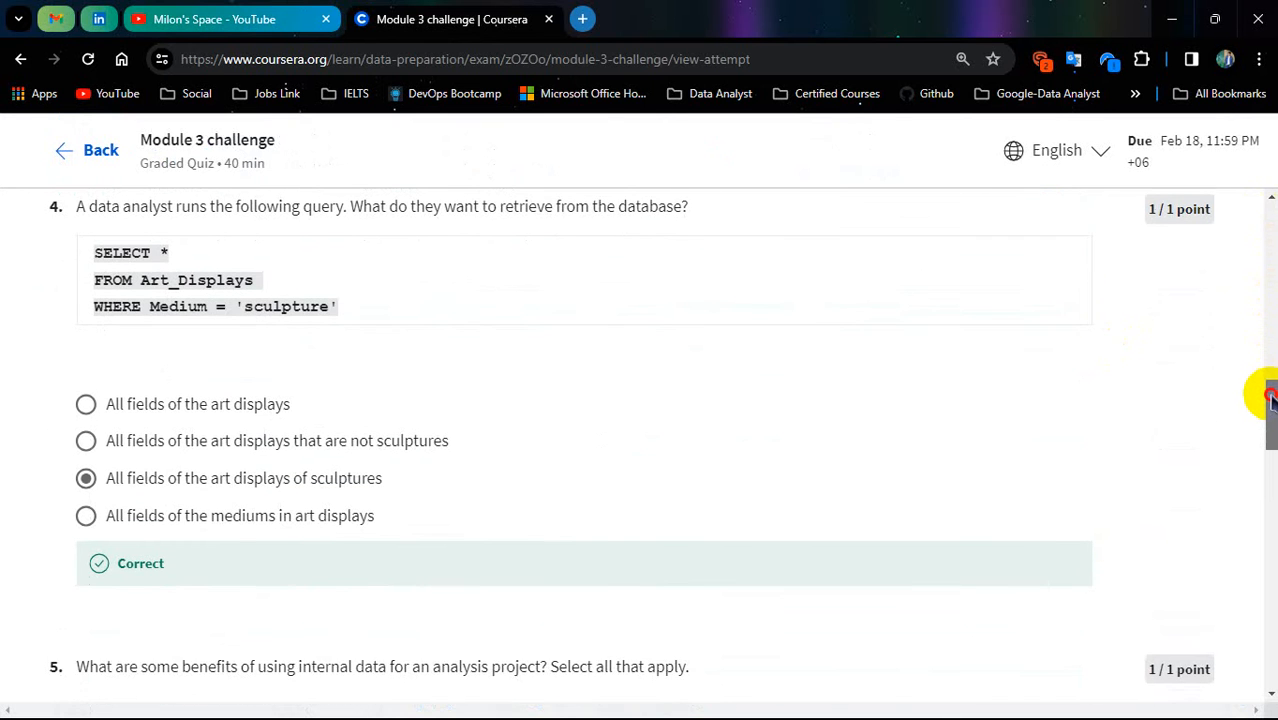
{"action": "scroll", "scroll_direction": "down", "scroll_amount": 3}
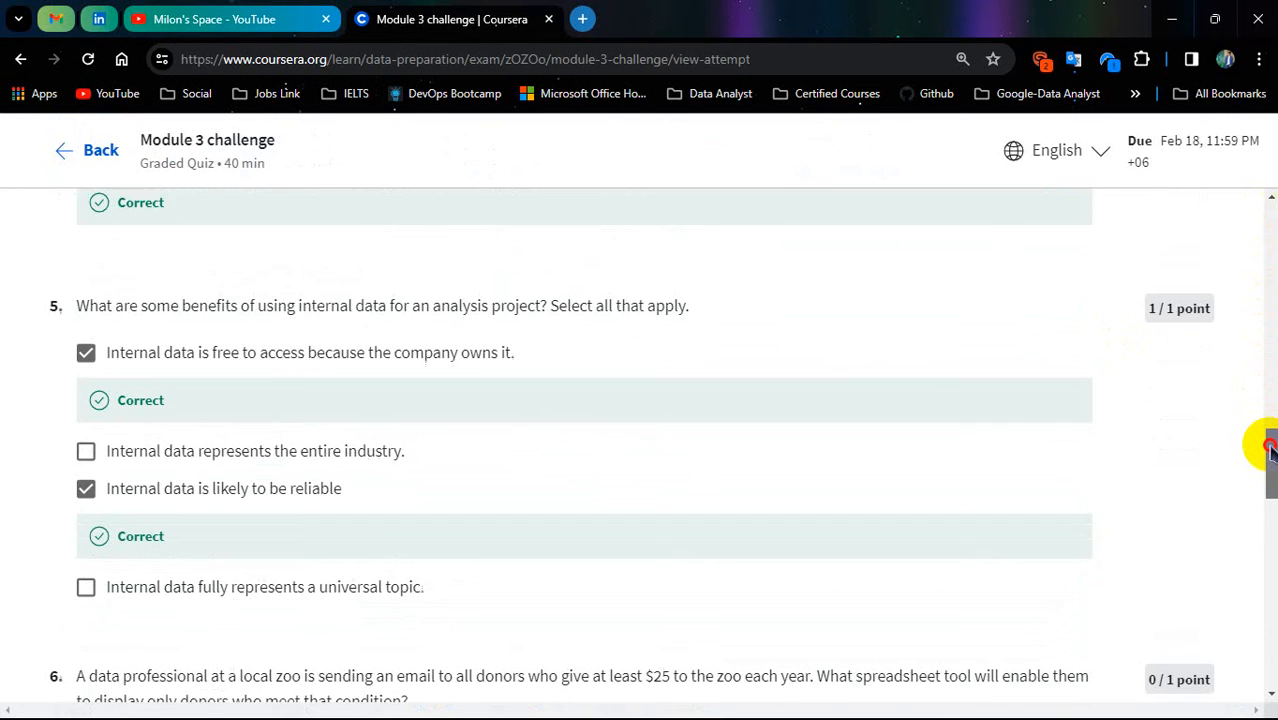
{"action": "scroll", "scroll_direction": "down", "scroll_amount": 3}
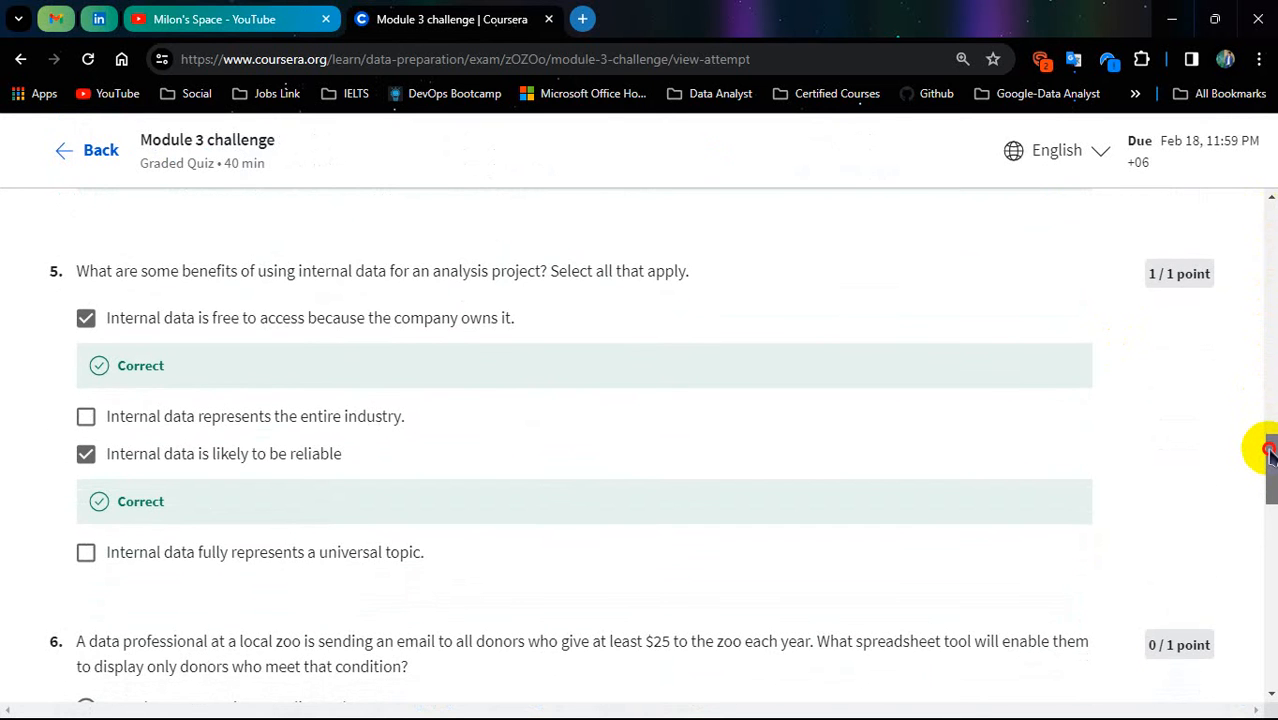
{"action": "scroll", "scroll_direction": "down", "scroll_amount": 3}
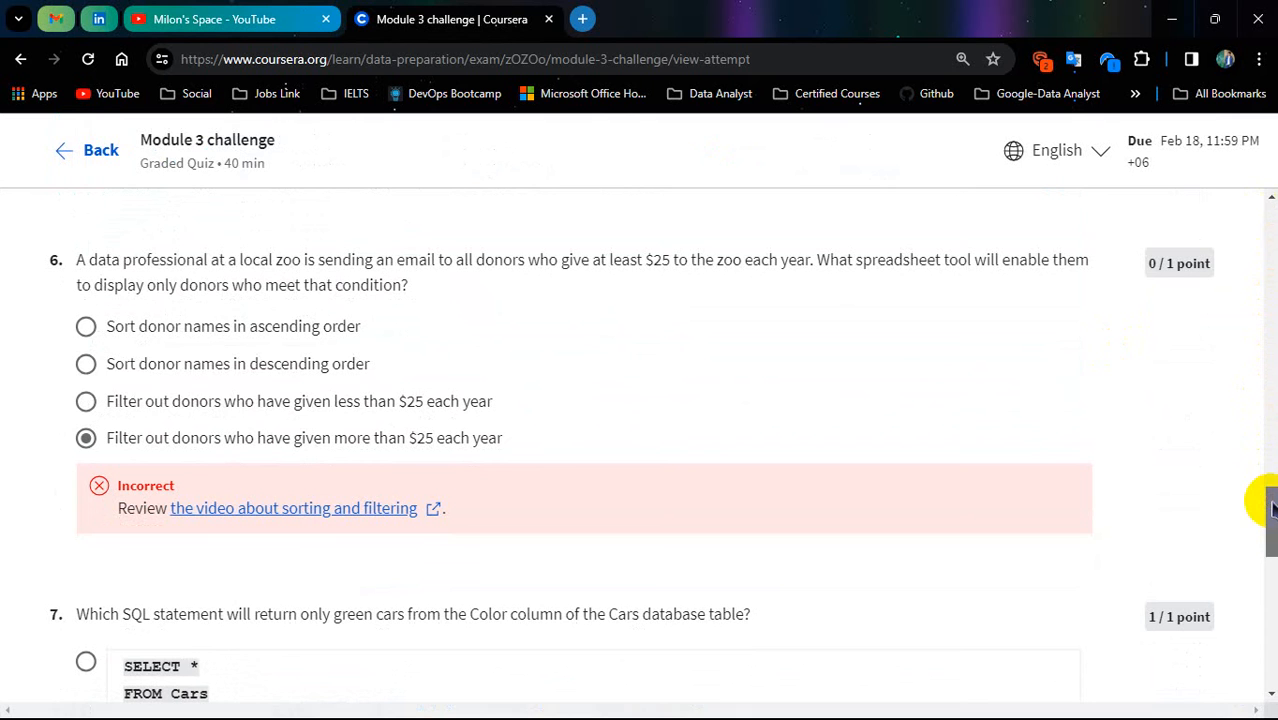
{"action": "mouse_move", "coordinate": [86, 400]}
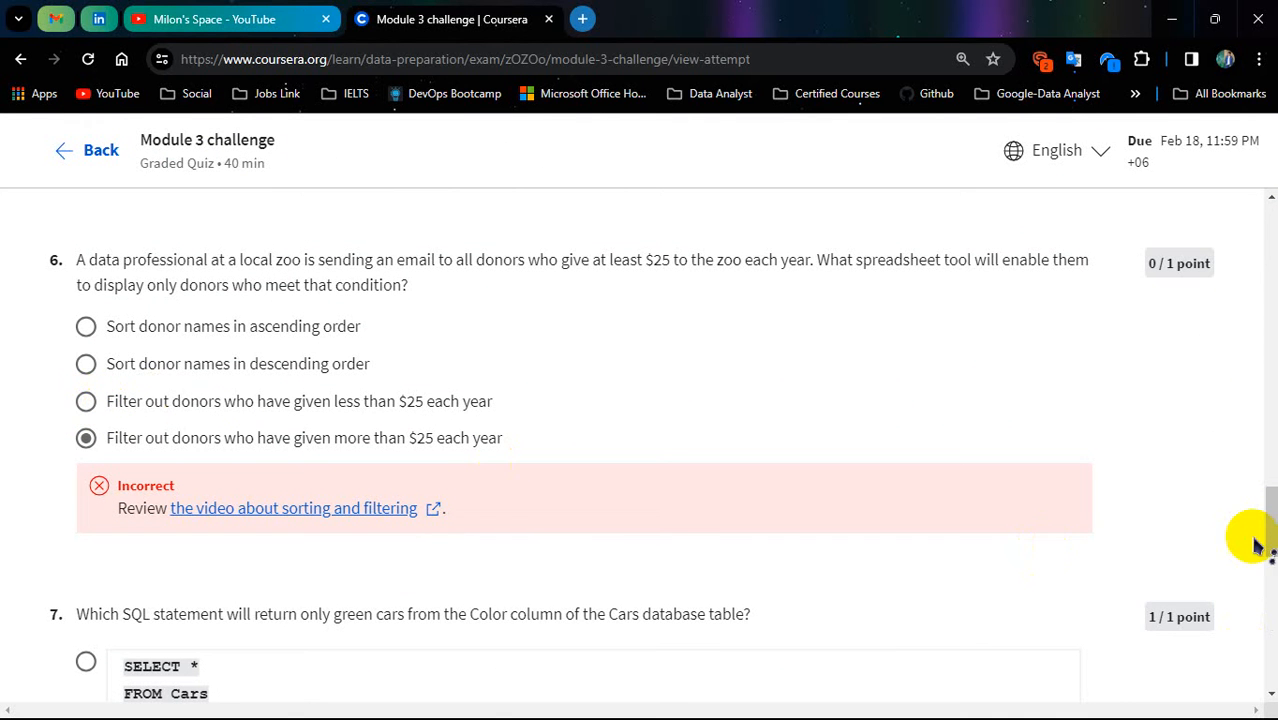
Finish reviewing through question 8 and return to the Module 3 summary showing 87.50%.
{"action": "scroll", "scroll_direction": "down", "scroll_amount": 3}
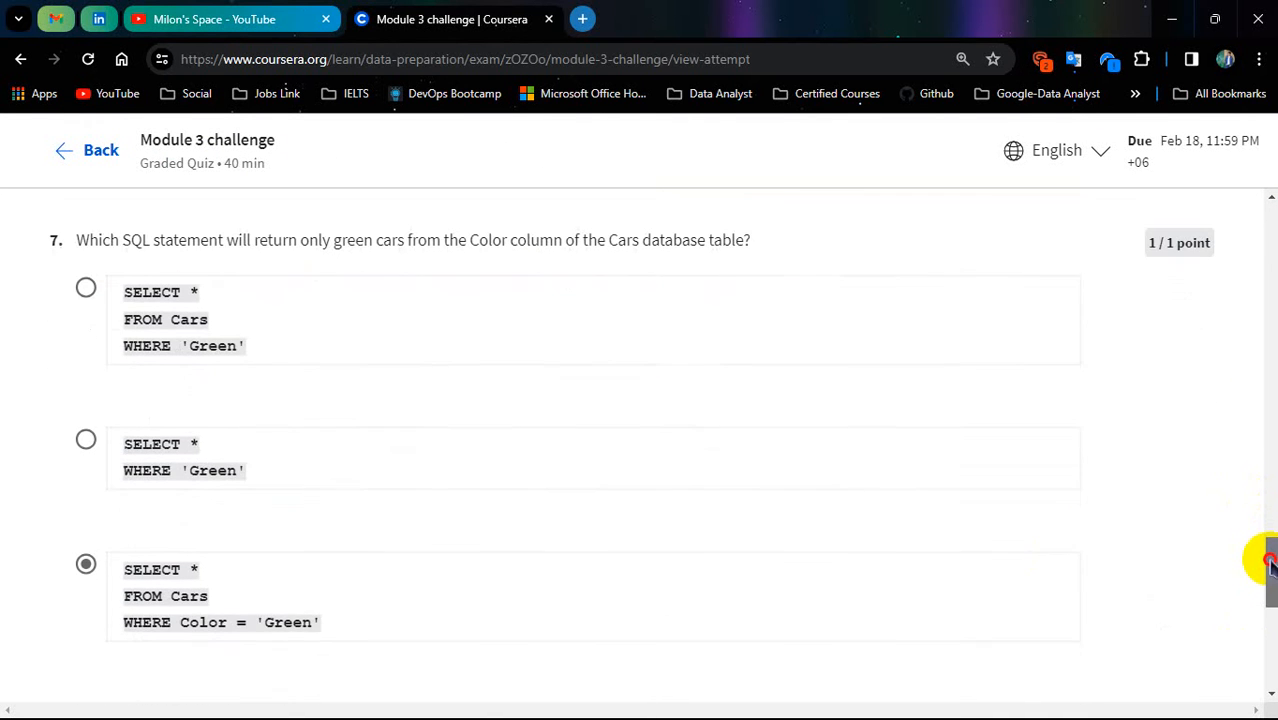
{"action": "scroll", "scroll_direction": "down", "scroll_amount": 3}
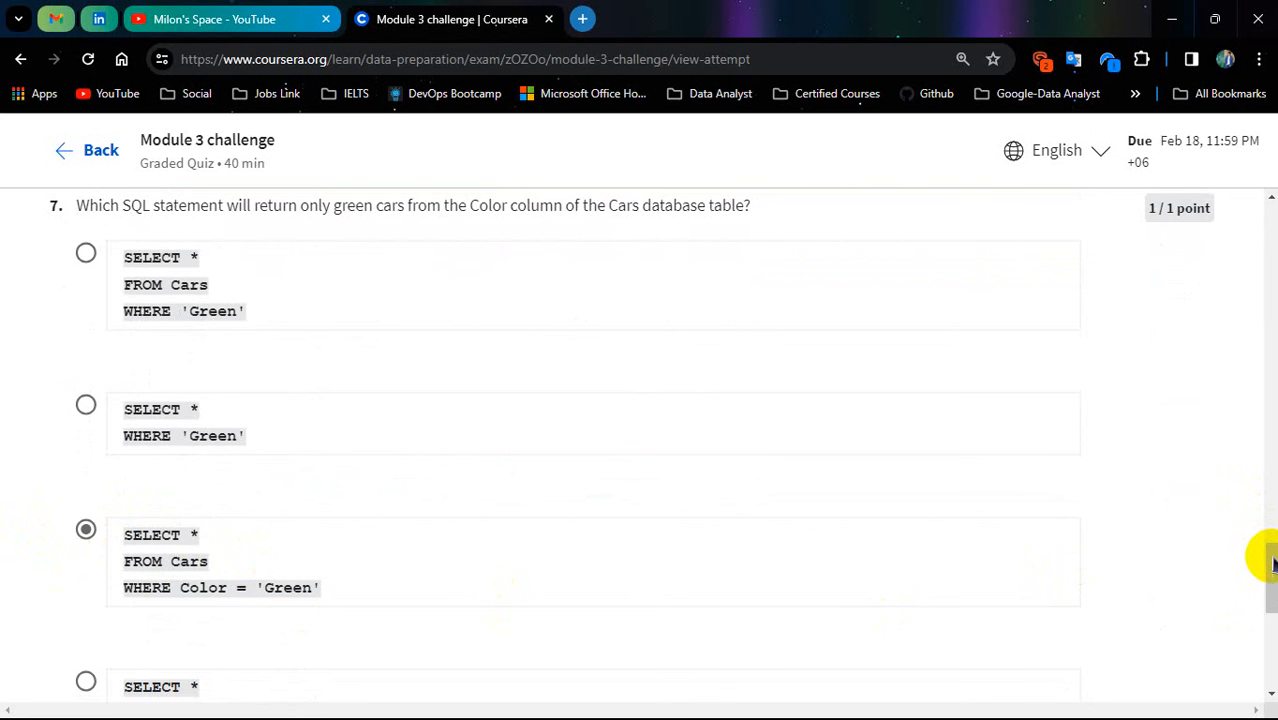
{"action": "scroll", "scroll_direction": "down", "scroll_amount": 3}
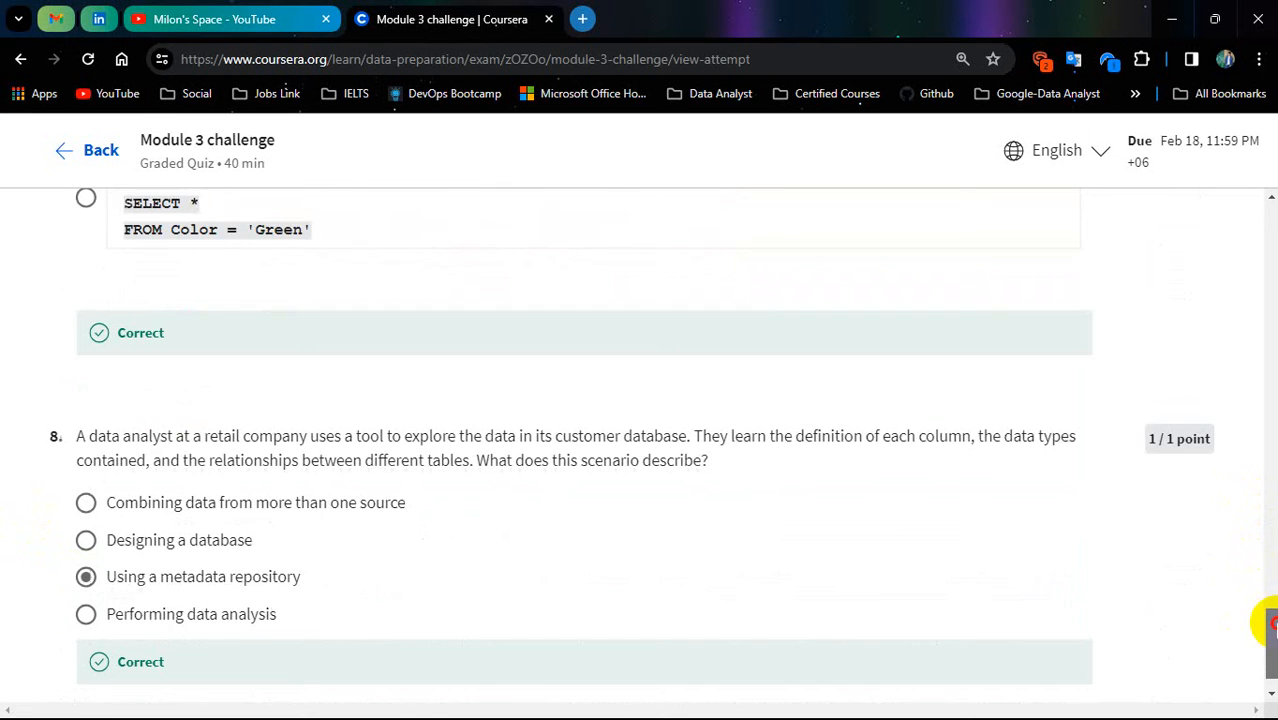
{"action": "scroll", "scroll_direction": "down", "scroll_amount": 3}
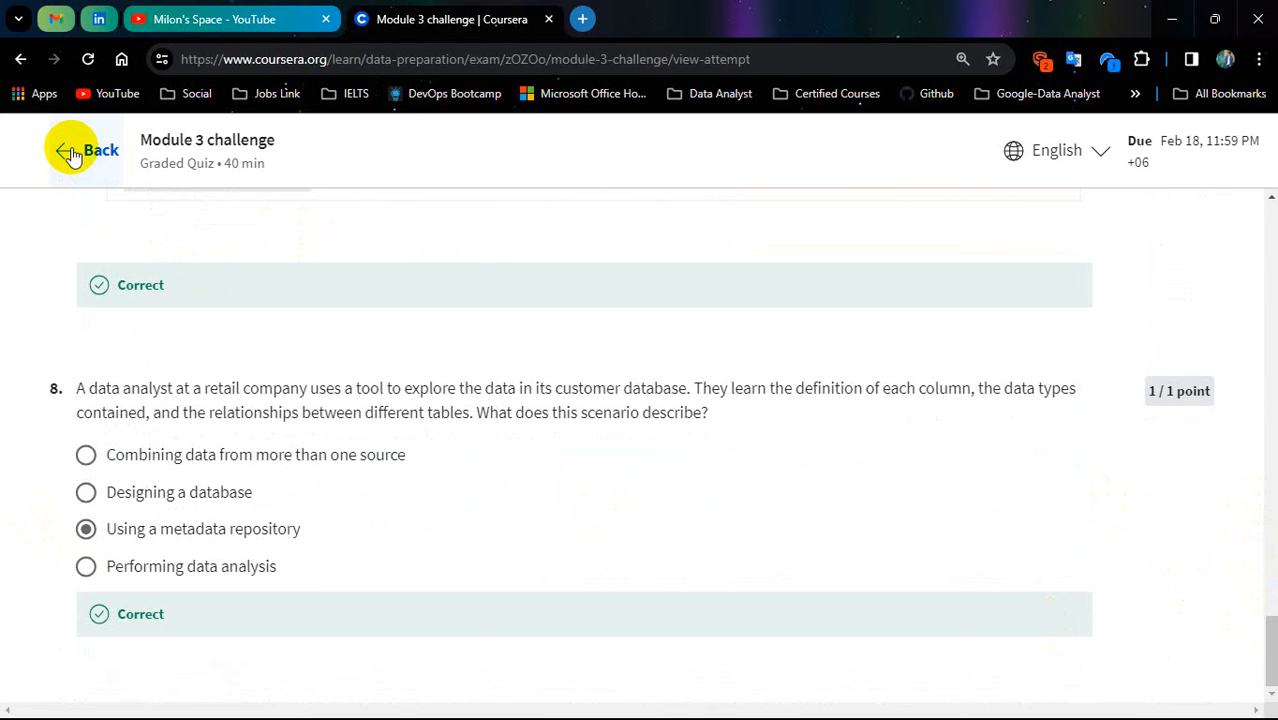
{"action": "left_click", "coordinate": [70, 148]}
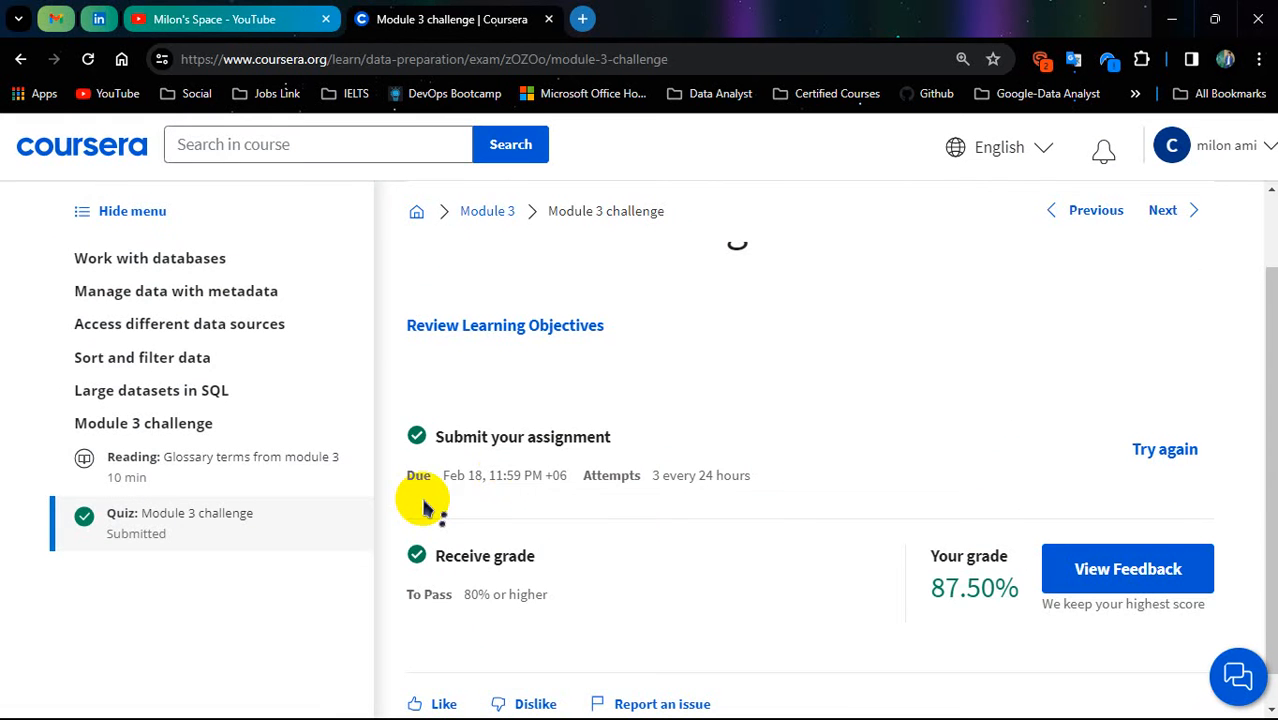
Move to the Module 4 challenge and bring up its feedback, passed with 87.50%.
{"action": "left_click", "coordinate": [488, 212]}
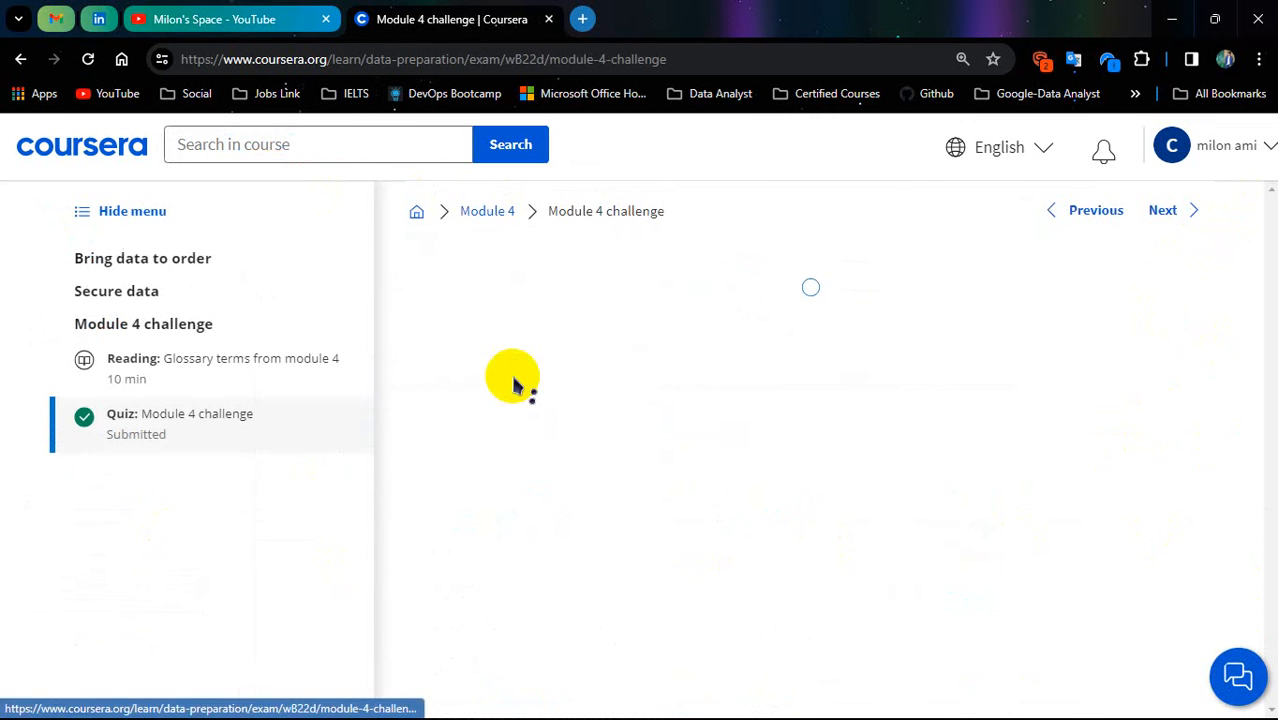
{"action": "left_click", "coordinate": [180, 424]}
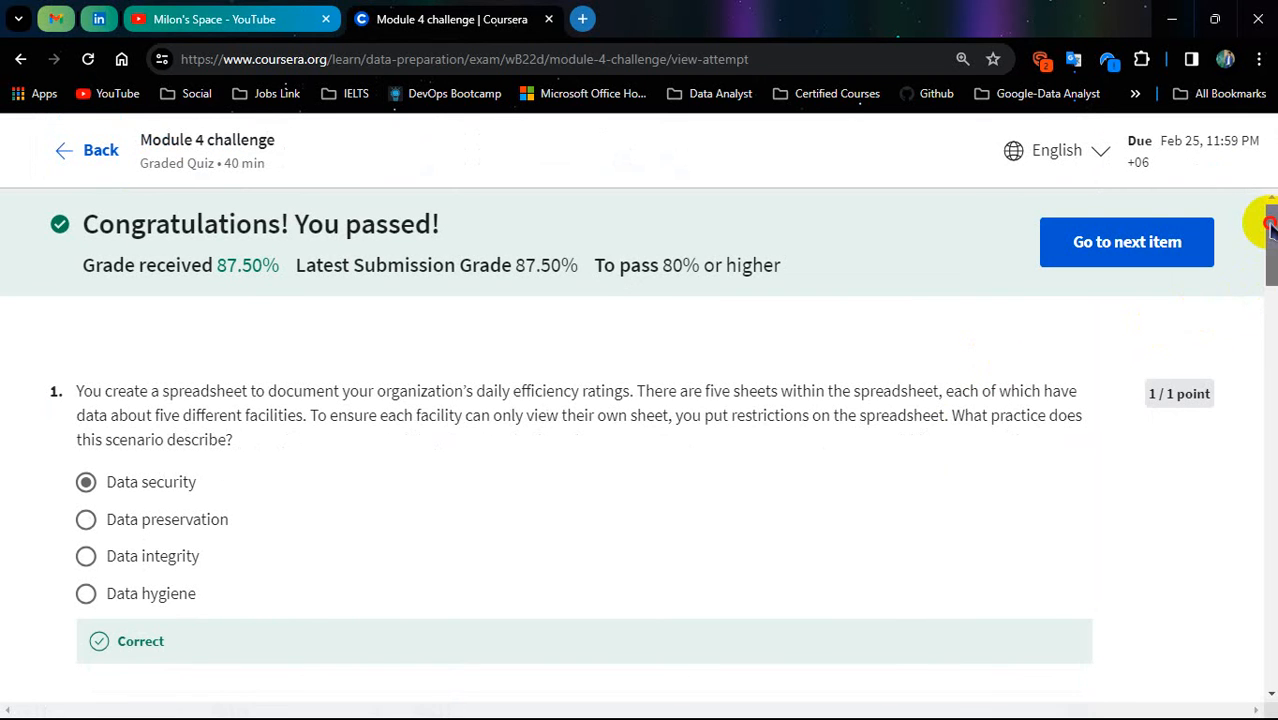
Review the Module 4 answers through question 8, only question 5 wrong.
{"action": "scroll", "scroll_direction": "down", "scroll_amount": 3}
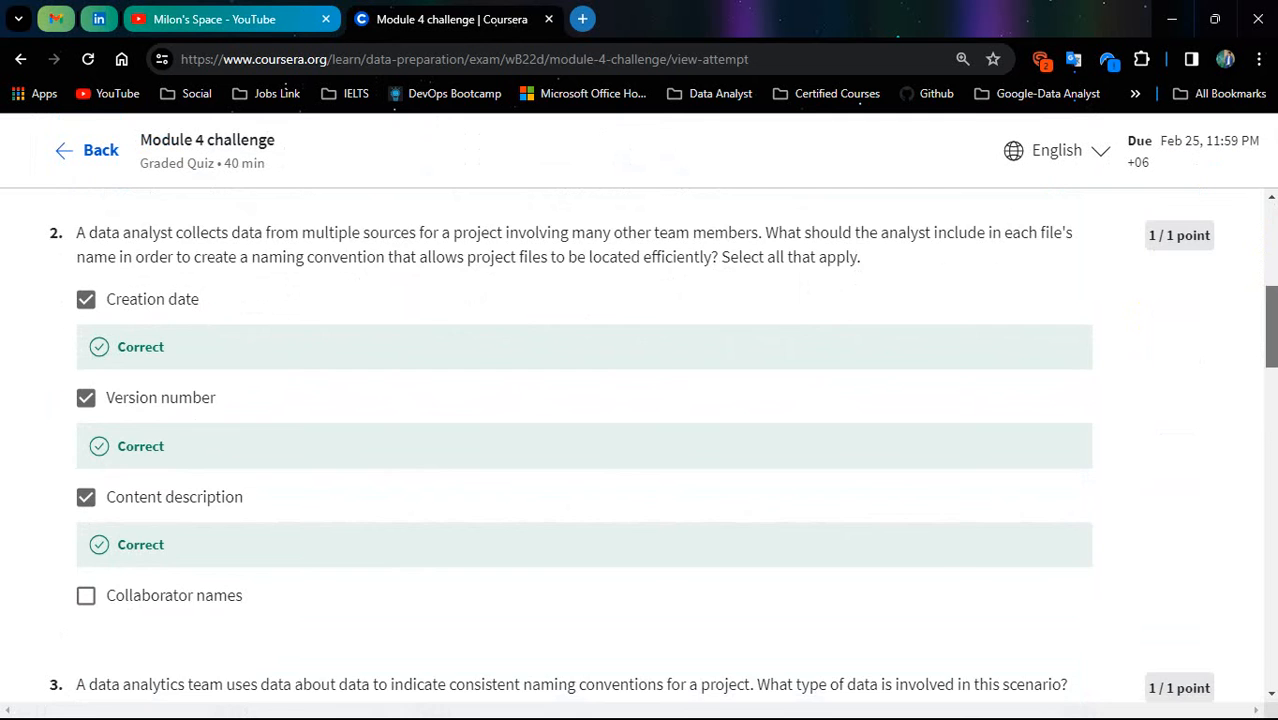
{"action": "scroll", "scroll_direction": "down", "scroll_amount": 3}
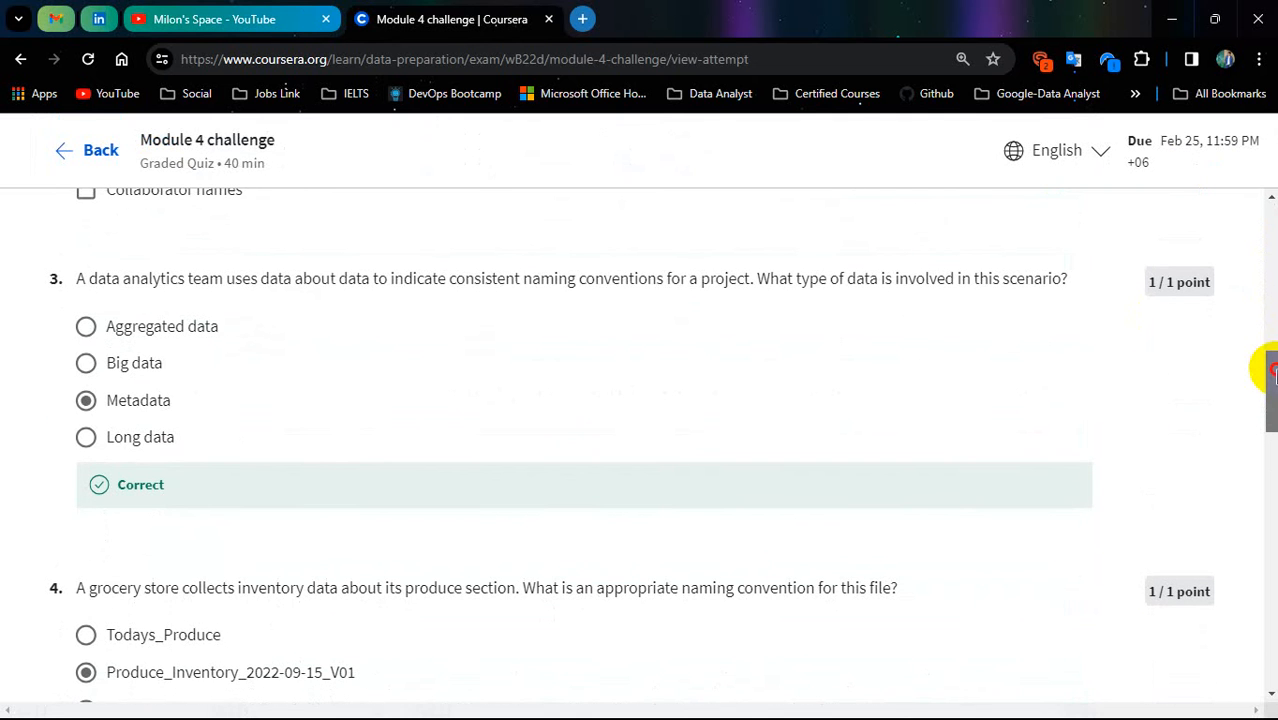
{"action": "scroll", "scroll_direction": "down", "scroll_amount": 3}
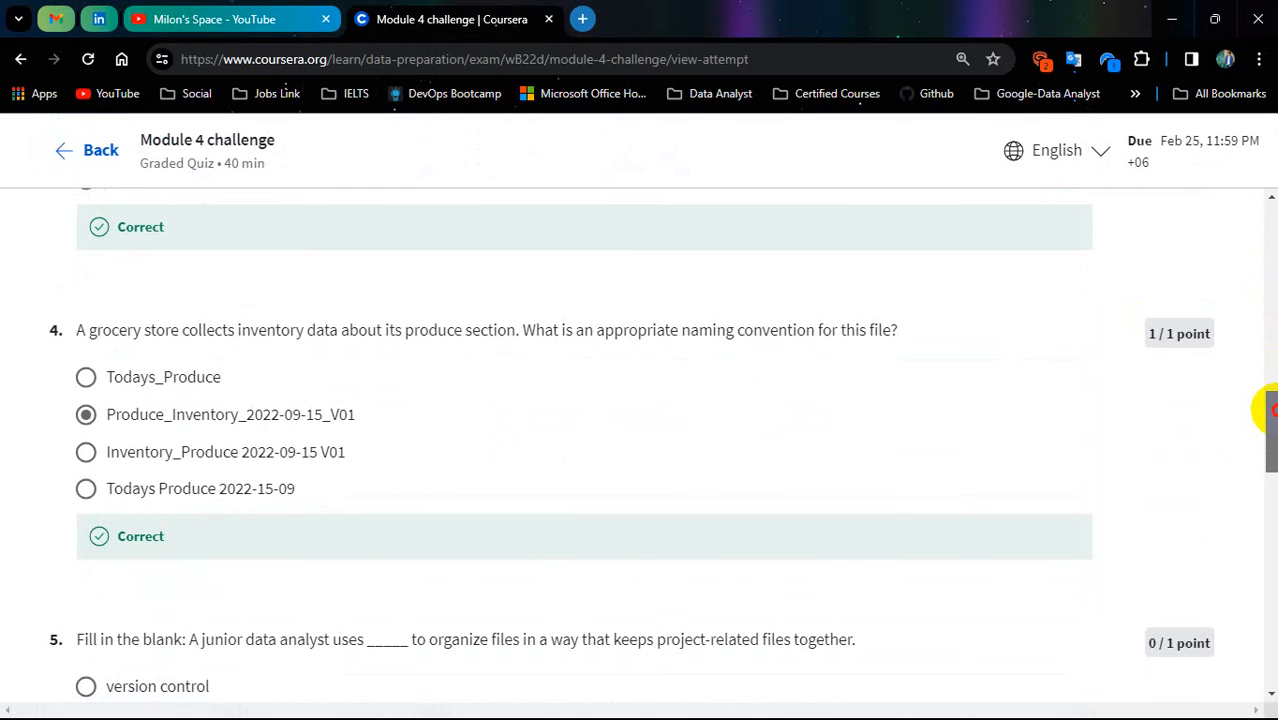
{"action": "scroll", "scroll_direction": "down", "scroll_amount": 3}
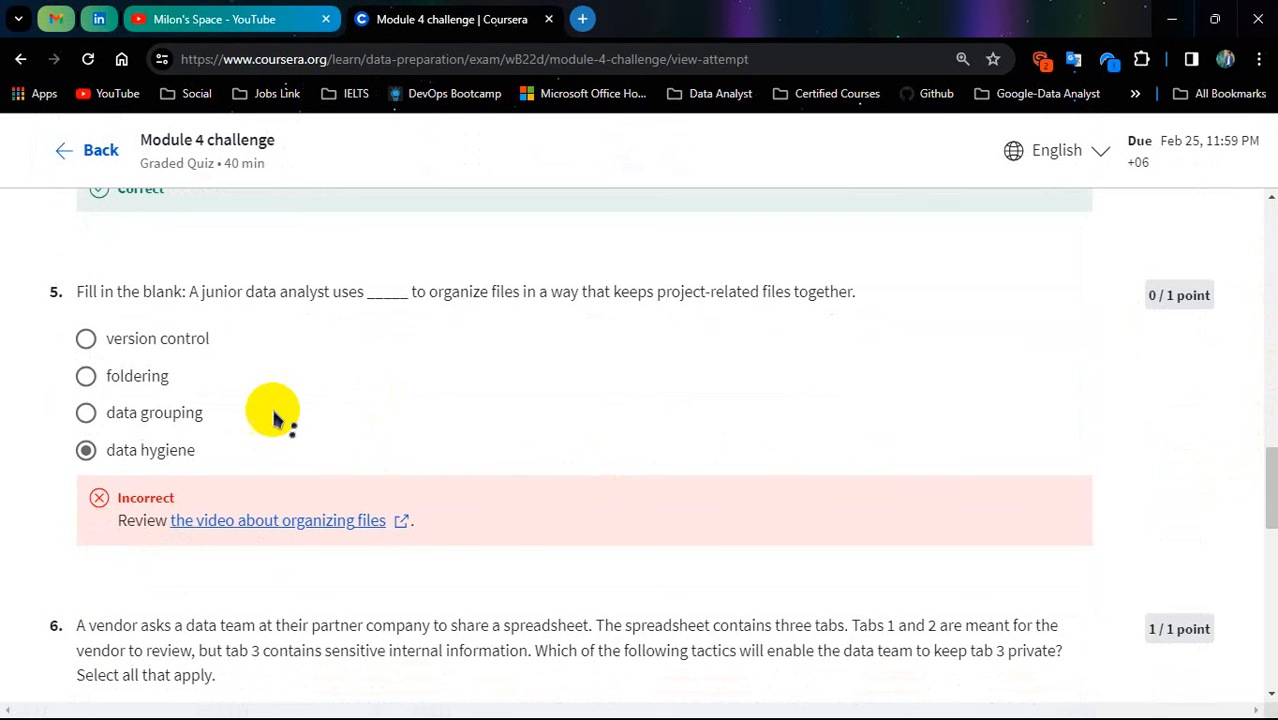
{"action": "mouse_move", "coordinate": [700, 502]}
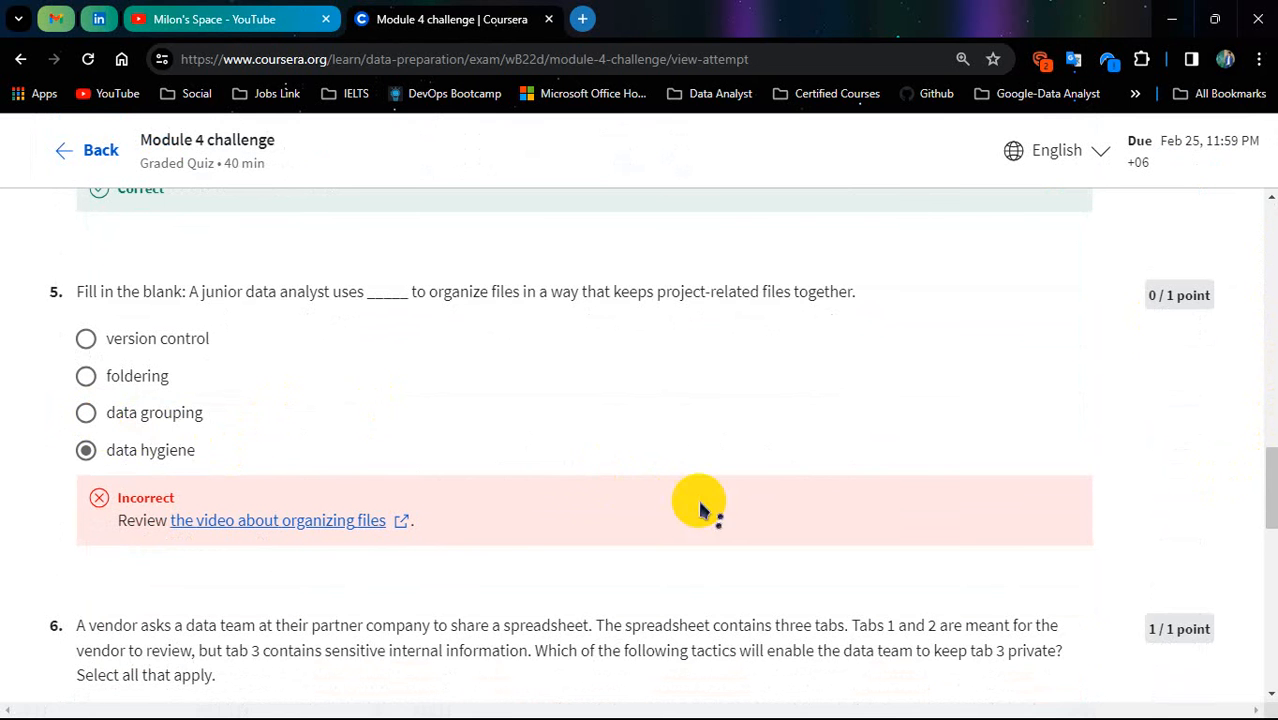
{"action": "scroll", "scroll_direction": "down", "scroll_amount": 3}
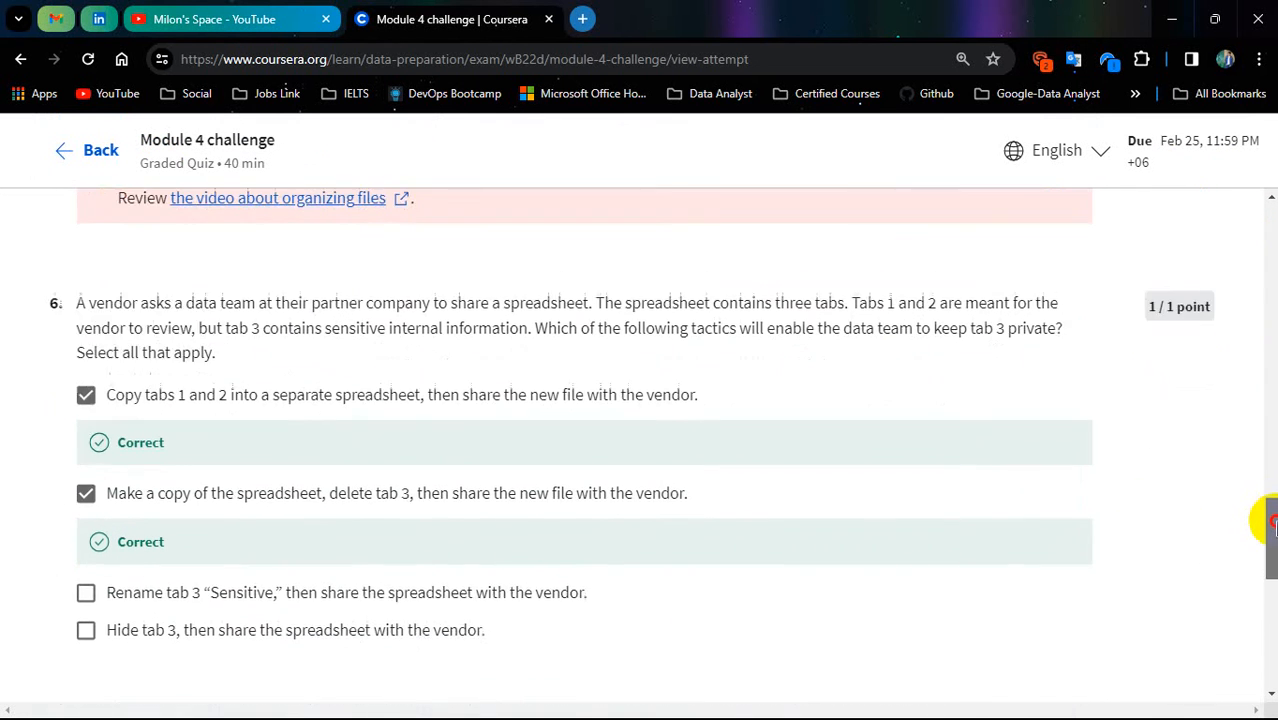
{"action": "scroll", "scroll_direction": "down", "scroll_amount": 3}
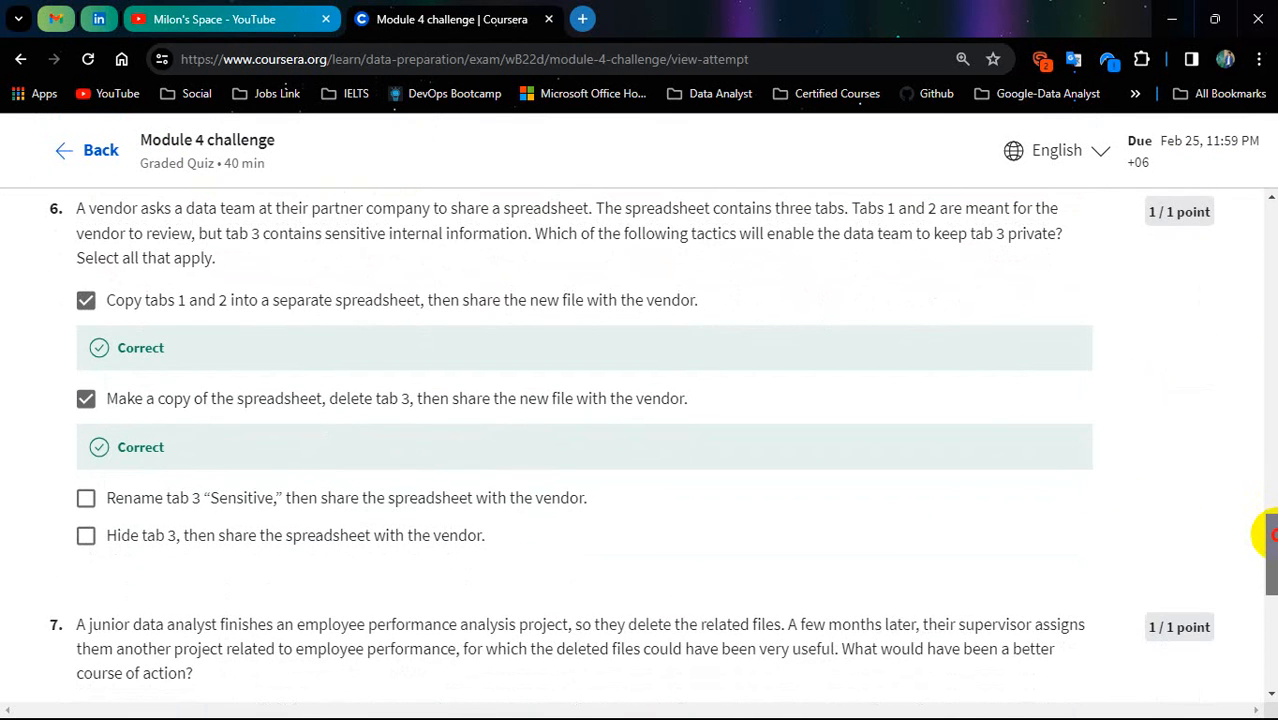
{"action": "scroll", "scroll_direction": "down", "scroll_amount": 3}
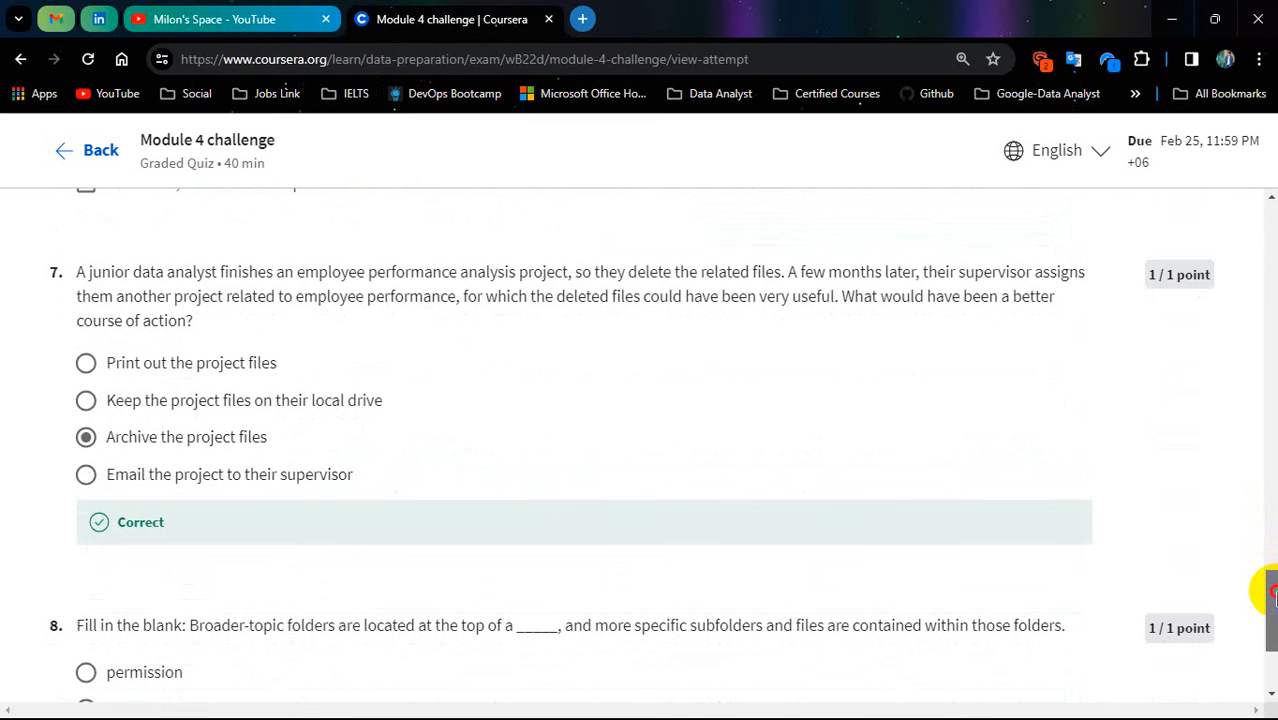
{"action": "scroll", "scroll_direction": "down", "scroll_amount": 3}
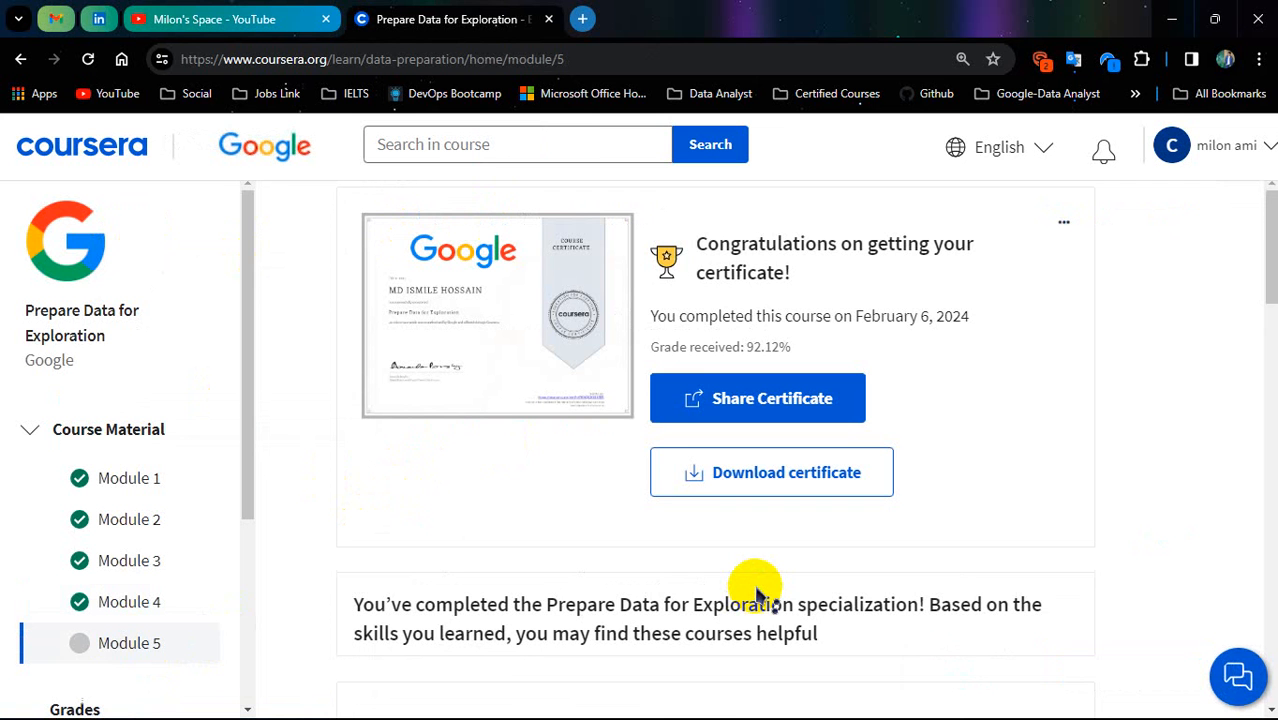
{"action": "scroll", "scroll_direction": "down", "scroll_amount": 3}
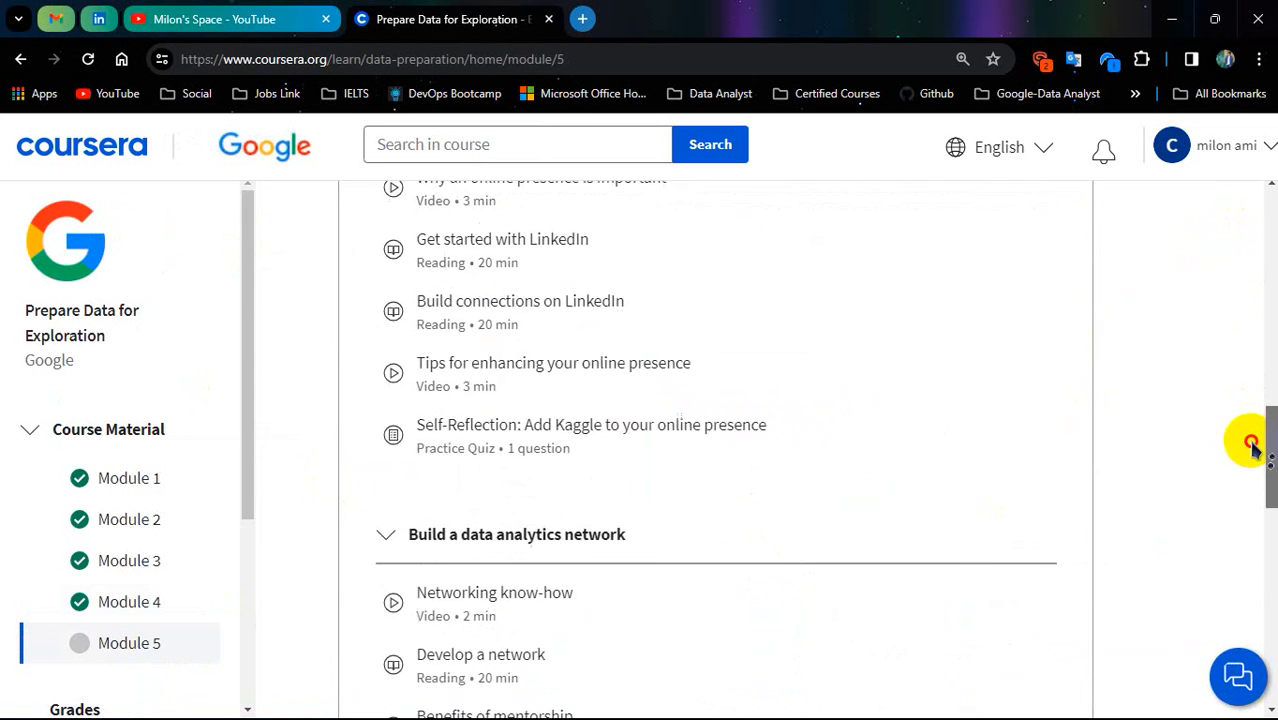
{"action": "scroll", "scroll_direction": "down", "scroll_amount": 3}
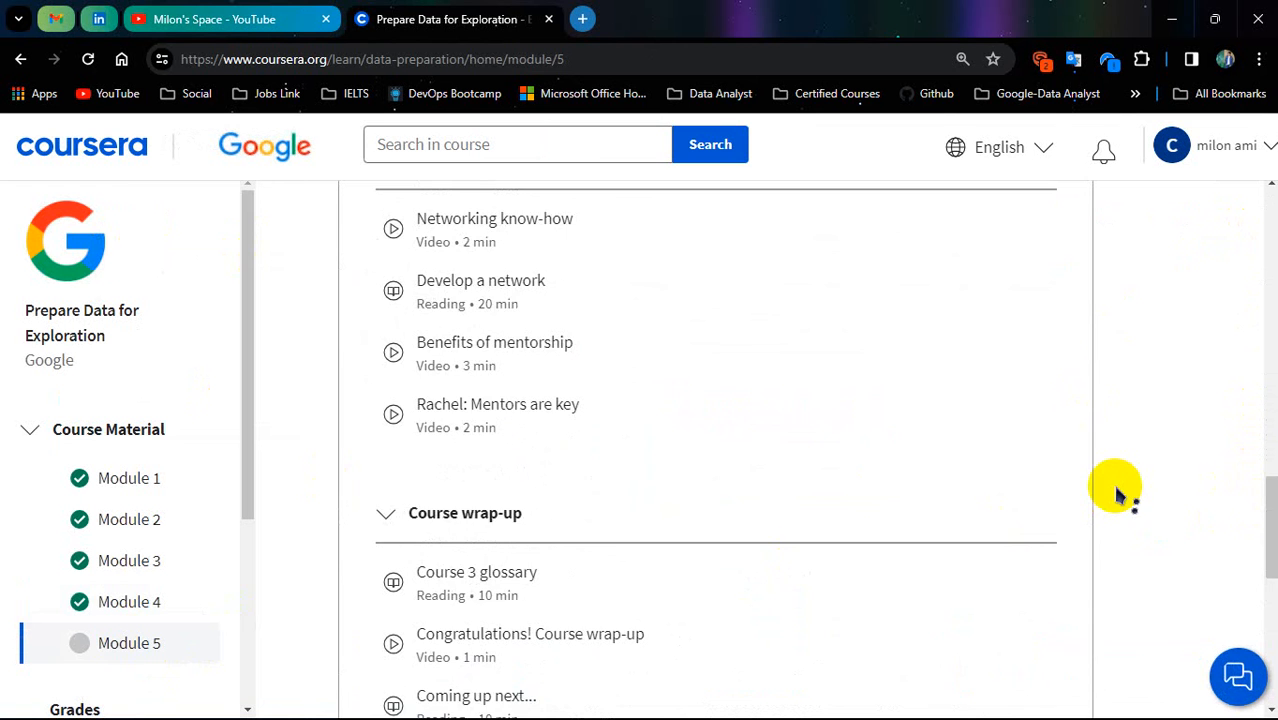
{"action": "scroll", "scroll_direction": "down", "scroll_amount": 3}
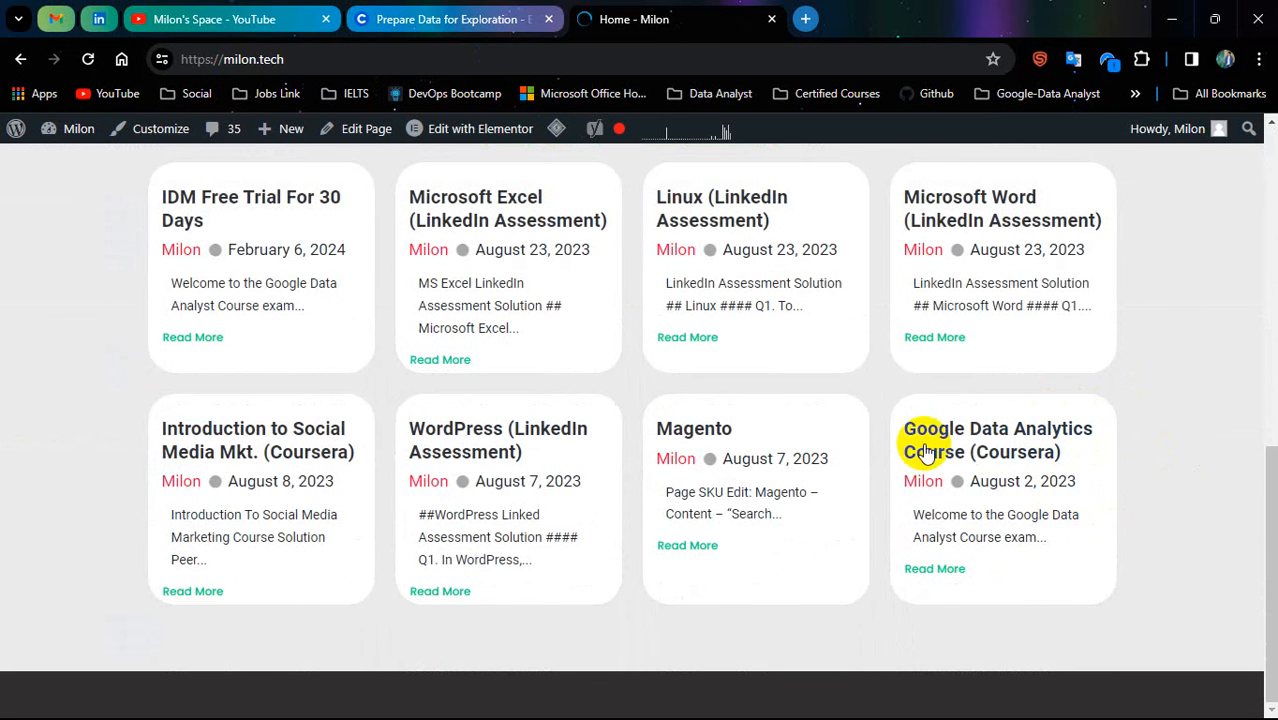
{"action": "mouse_move", "coordinate": [984, 428]}
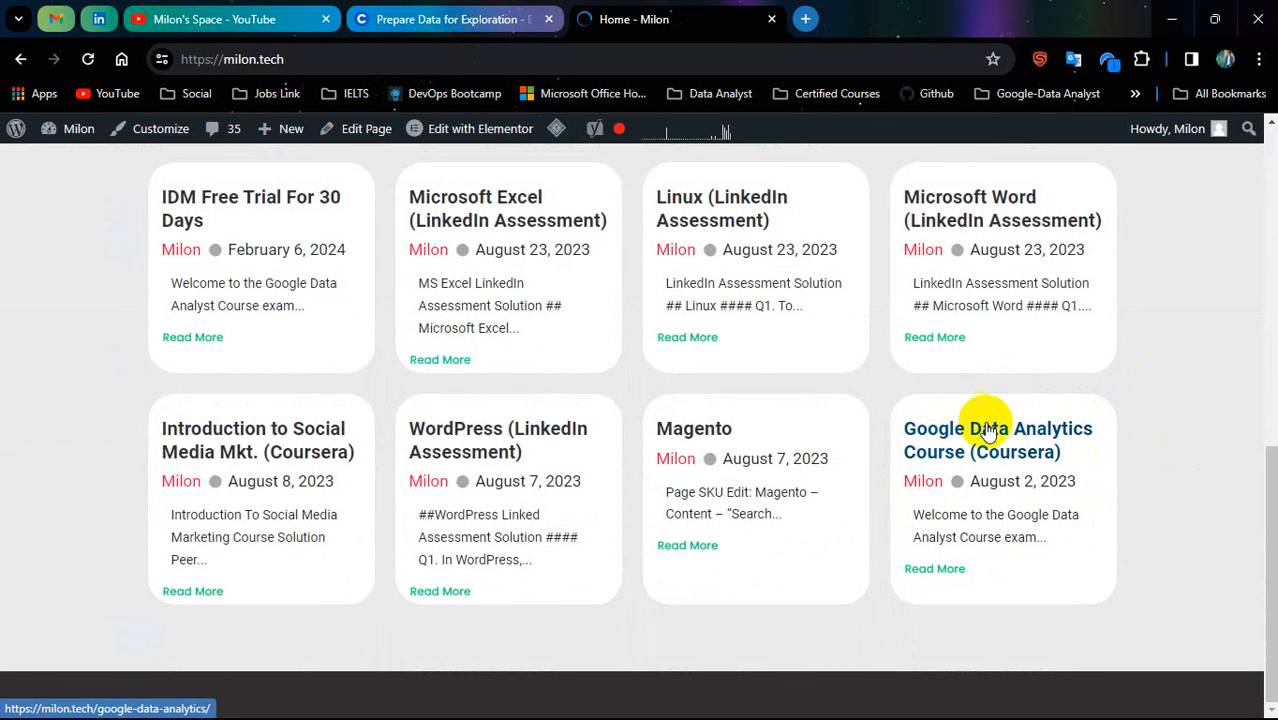
{"action": "mouse_move", "coordinate": [1004, 460]}
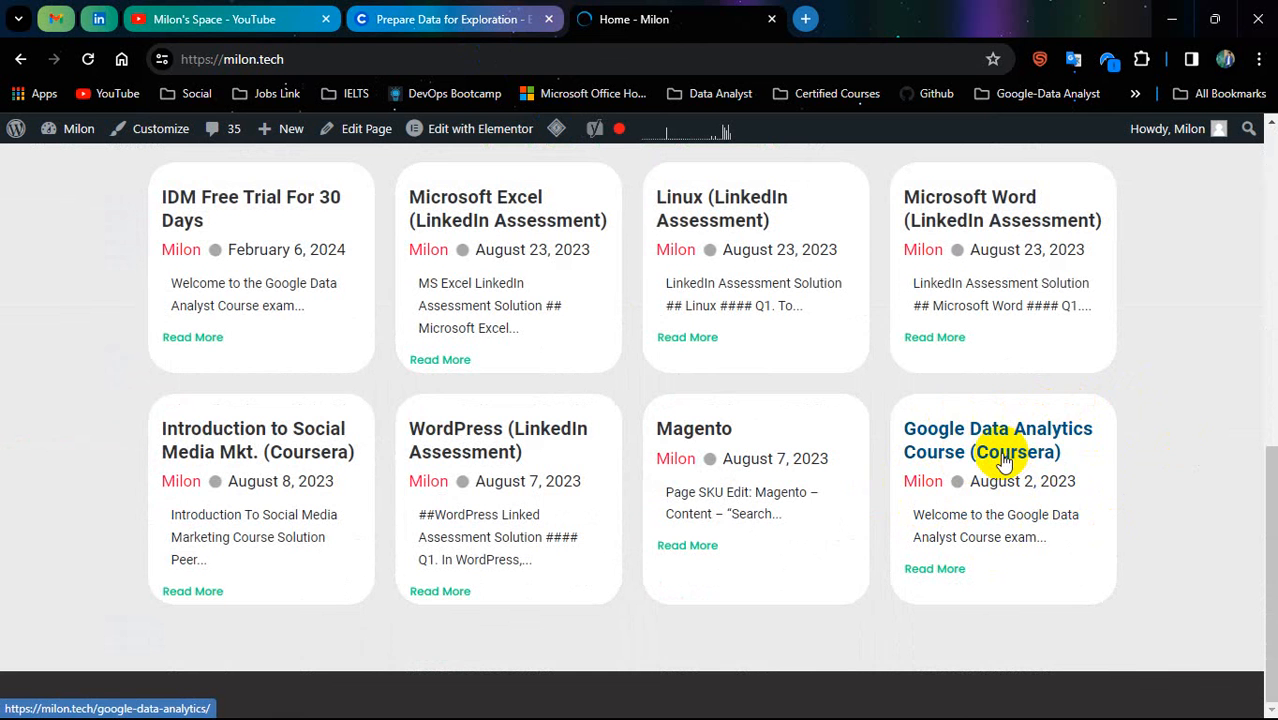
From the Google Data Analytics Course post on milon.tech, follow the Course 3 Google Docs answer-sheet link.
{"action": "left_click", "coordinate": [998, 440]}
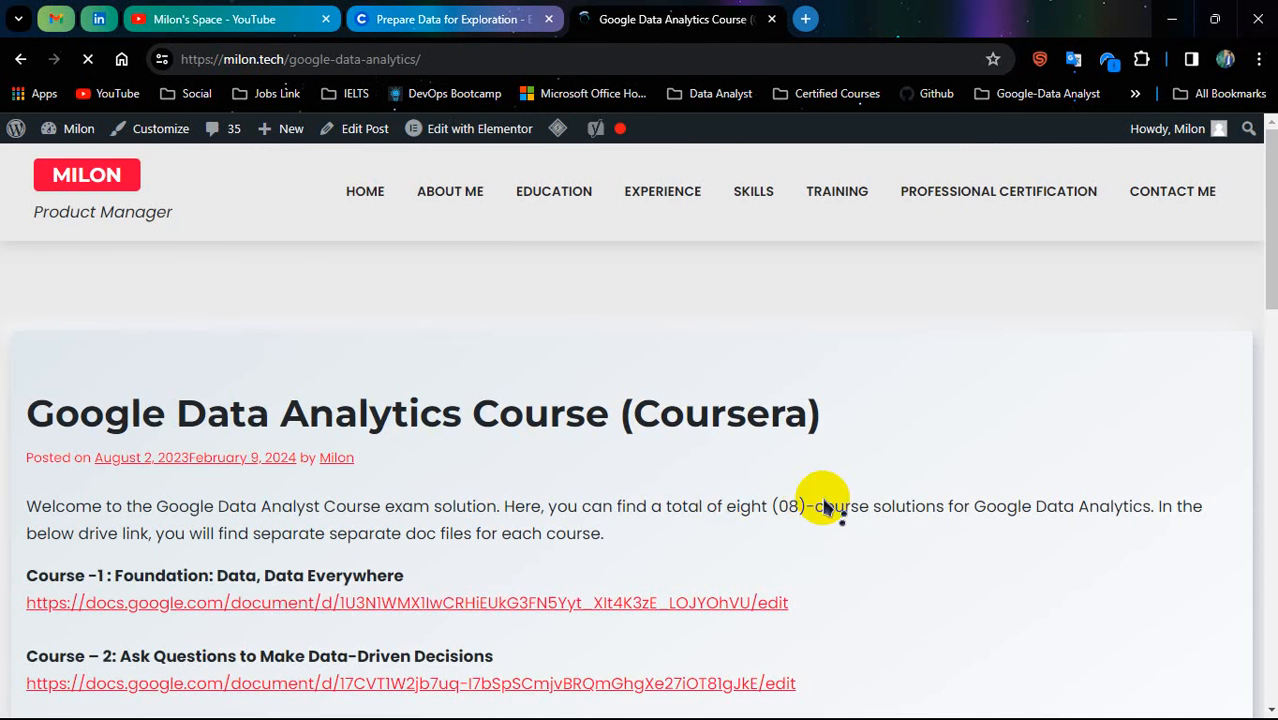
{"action": "scroll", "scroll_direction": "down", "scroll_amount": 3}
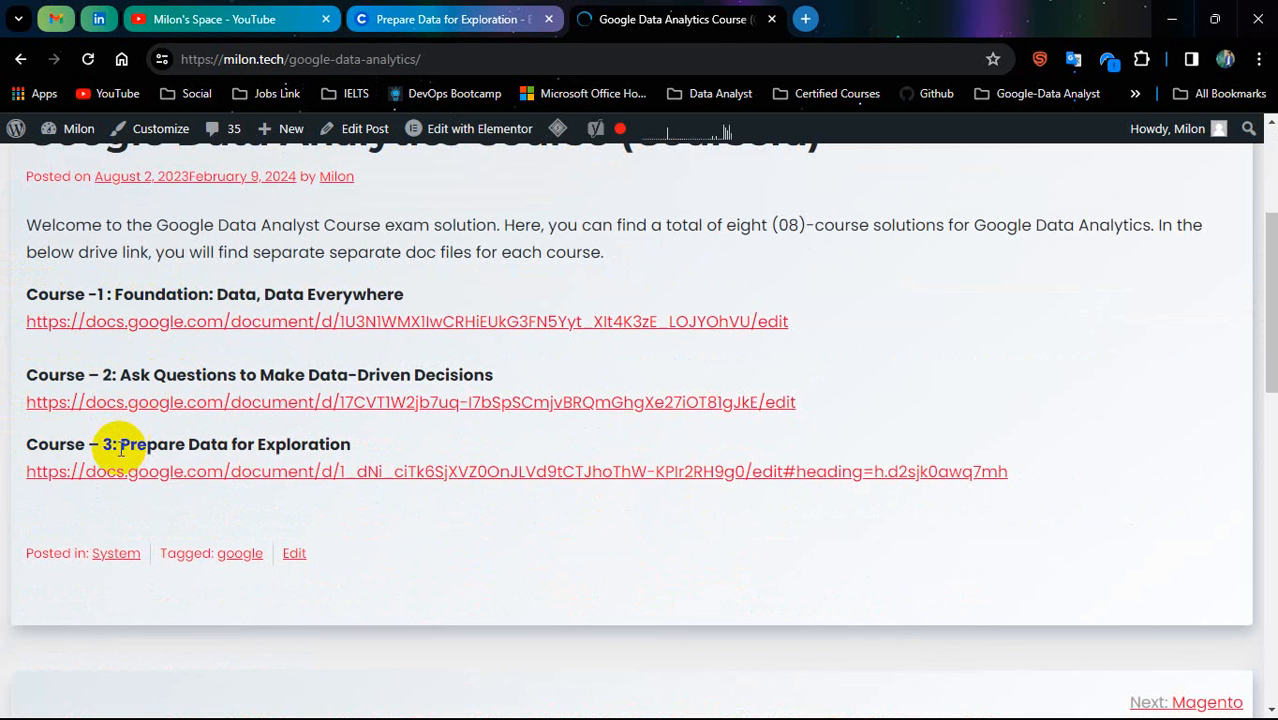
{"action": "mouse_move", "coordinate": [260, 472]}
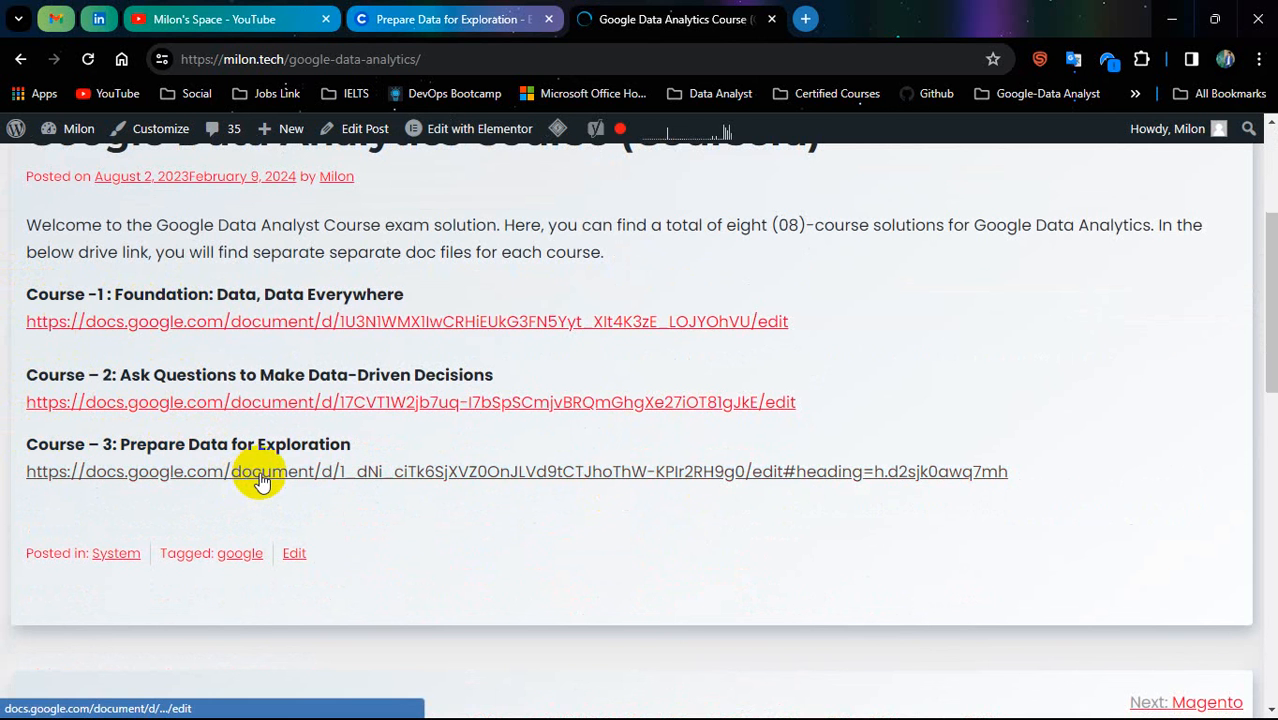
{"action": "mouse_move", "coordinate": [262, 472]}
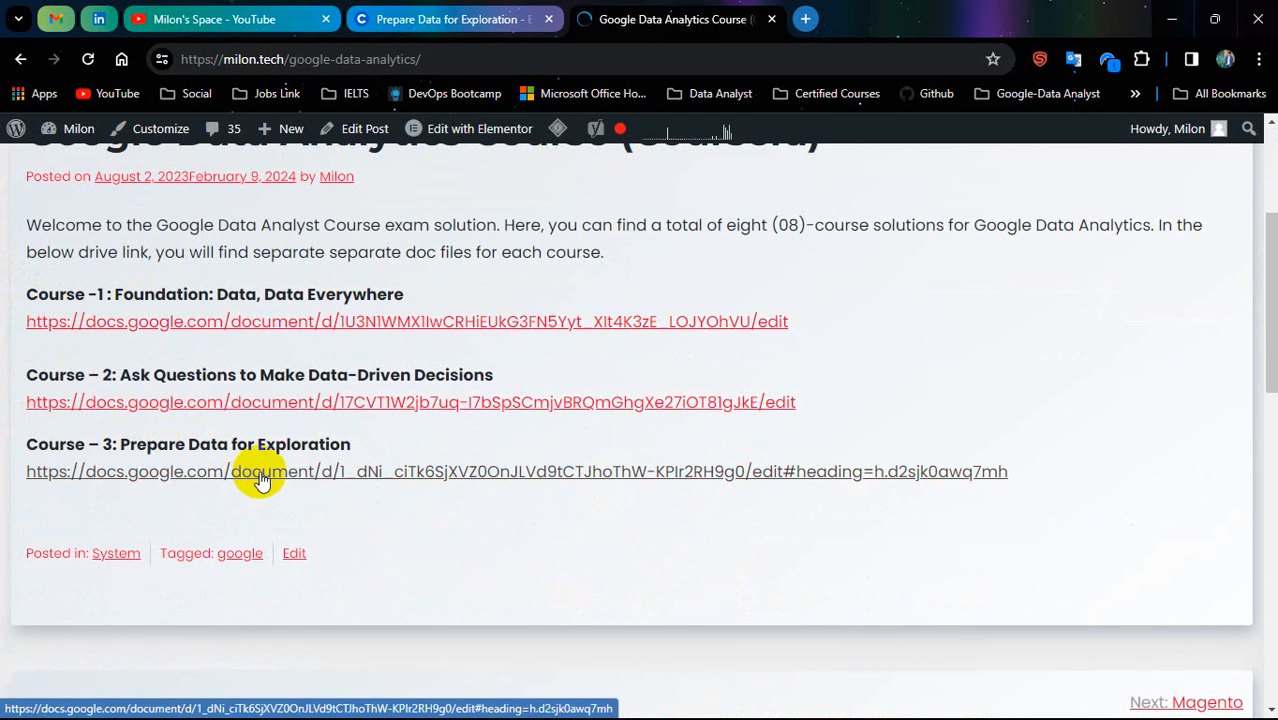
{"action": "left_click", "coordinate": [262, 472]}
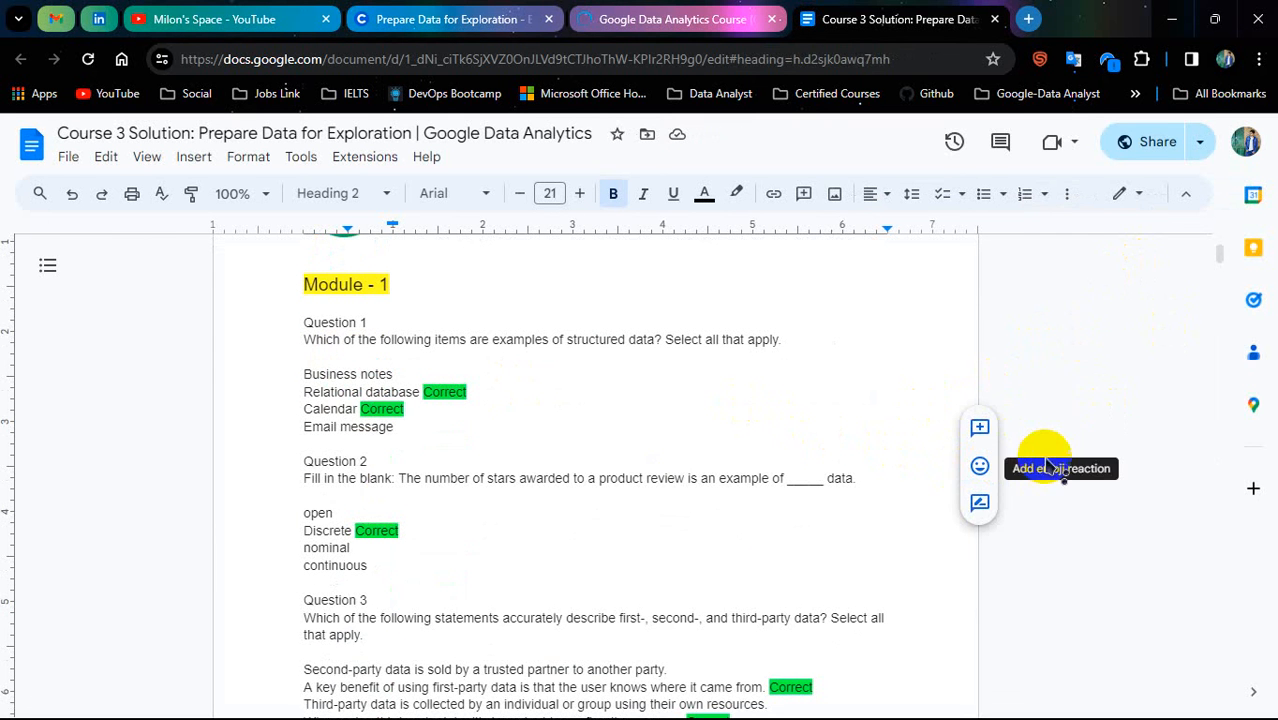
{"action": "scroll", "scroll_direction": "down", "scroll_amount": 3}
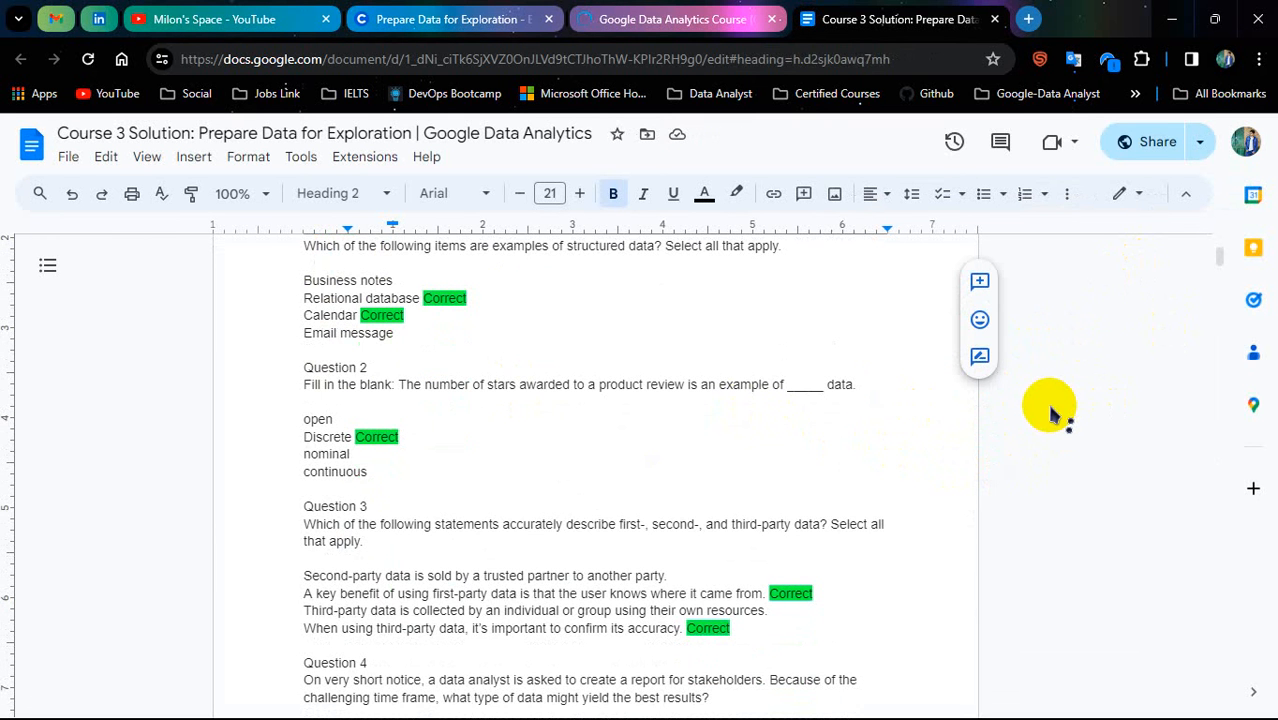
{"action": "scroll", "scroll_direction": "down", "scroll_amount": 3}
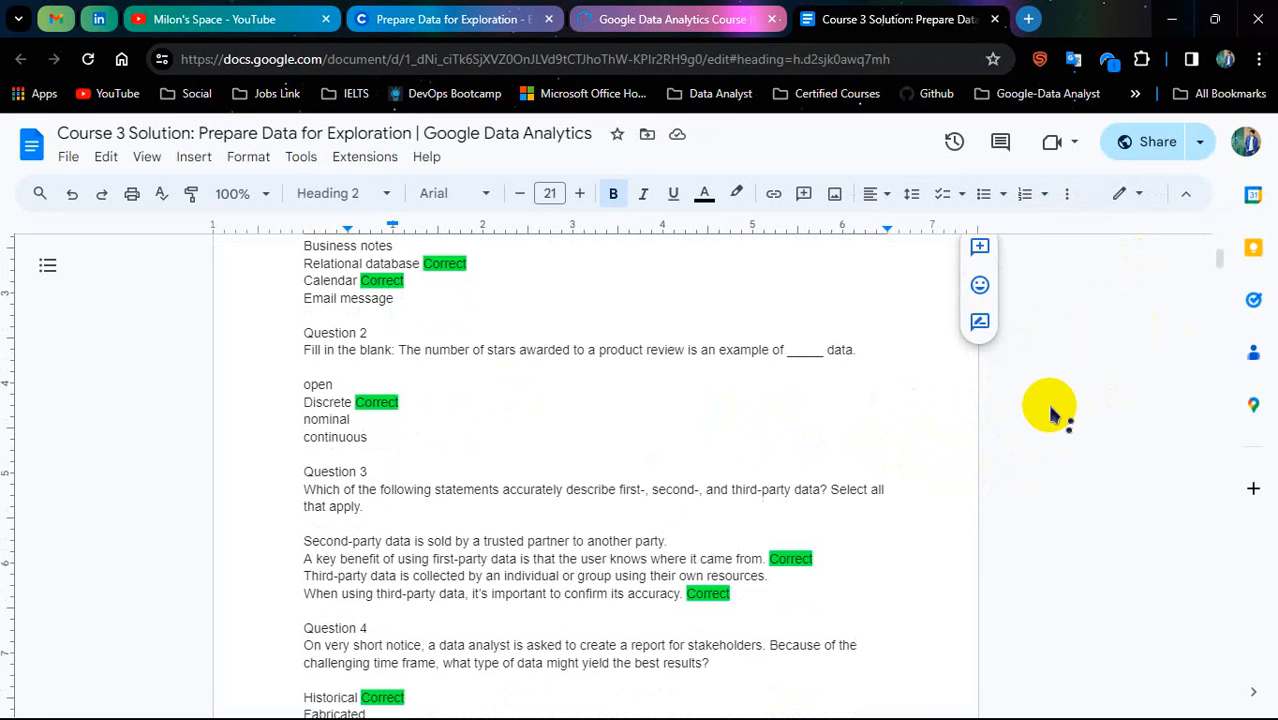
{"action": "scroll", "scroll_direction": "down", "scroll_amount": 3}
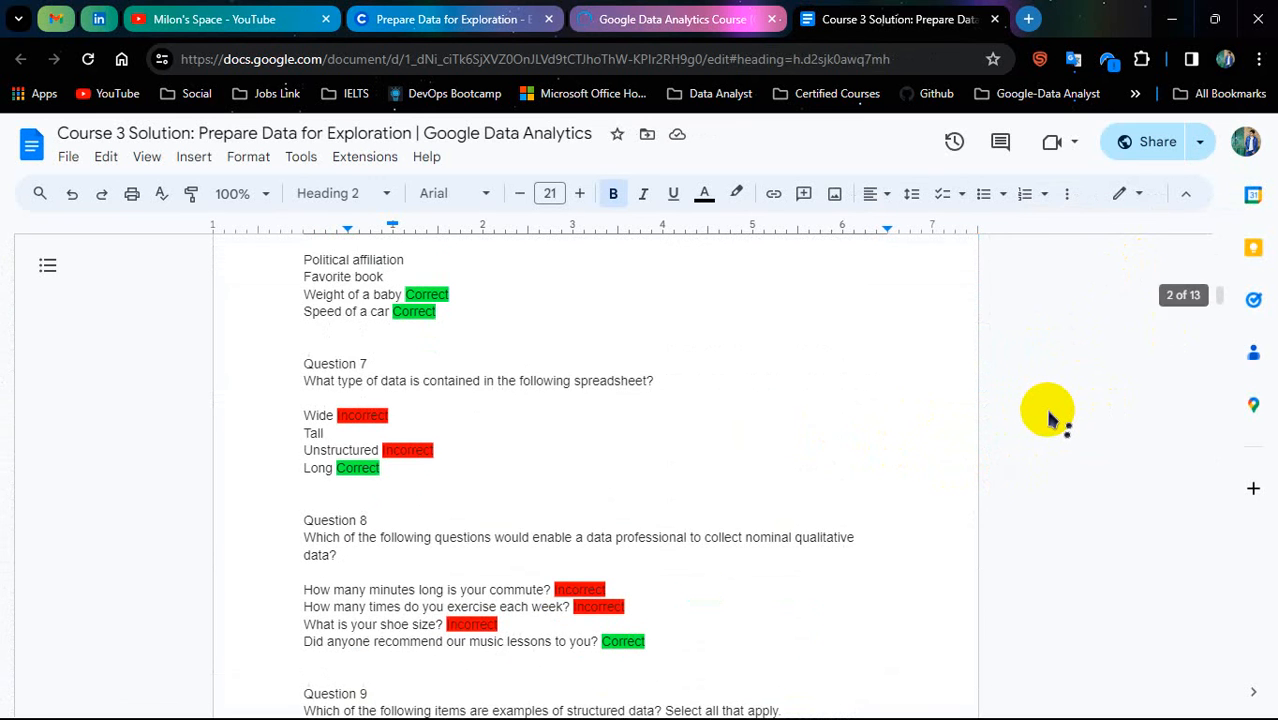
{"action": "scroll", "scroll_direction": "down", "scroll_amount": 3}
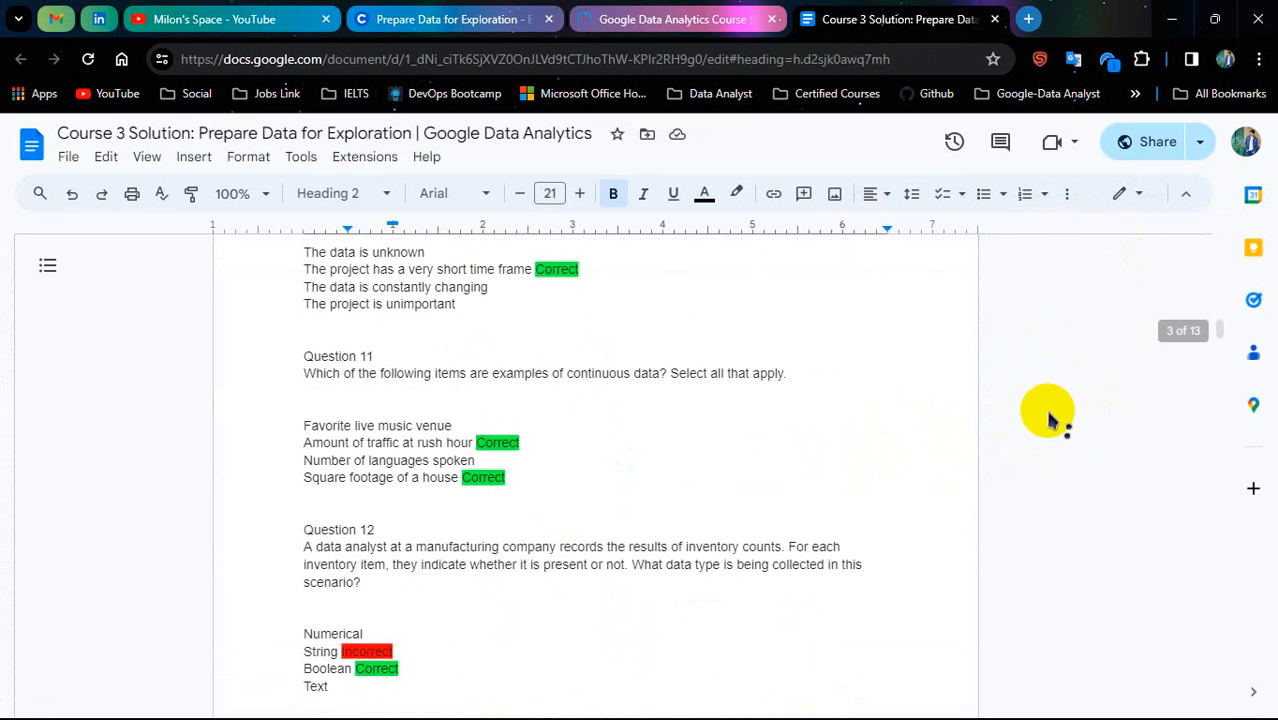
{"action": "scroll", "scroll_direction": "down", "scroll_amount": 3}
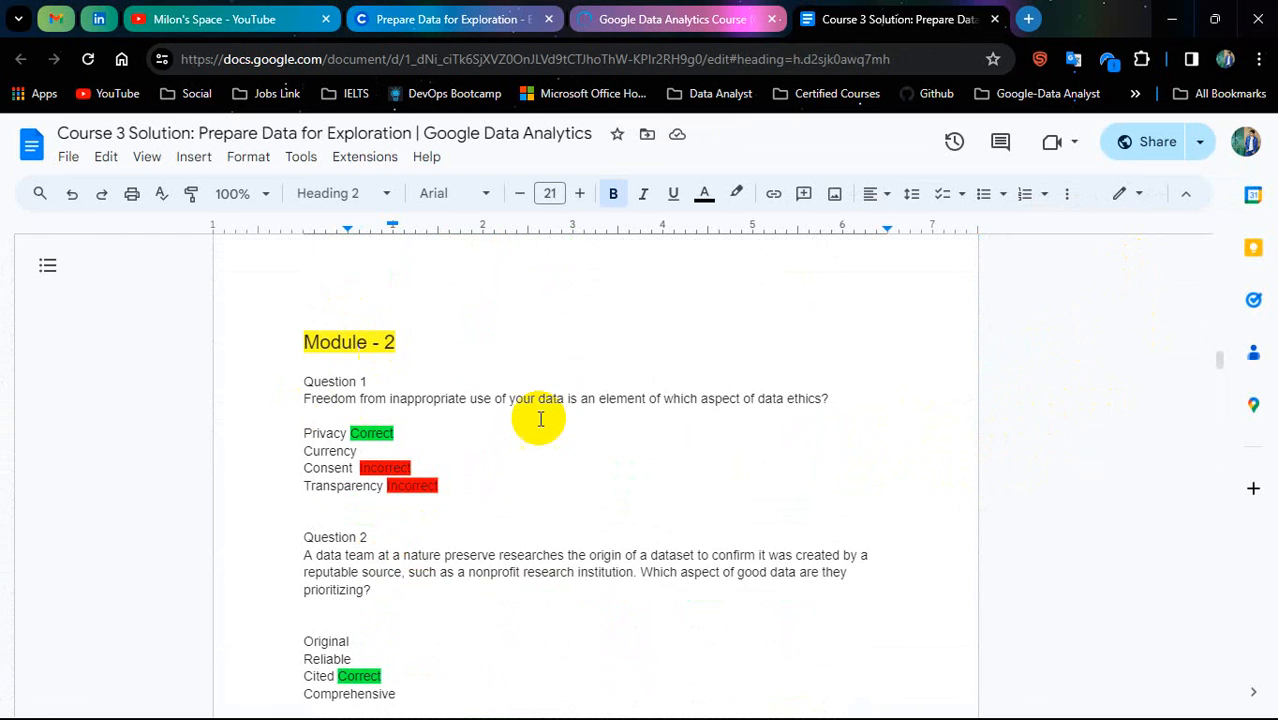
{"action": "scroll", "scroll_direction": "down", "scroll_amount": 3}
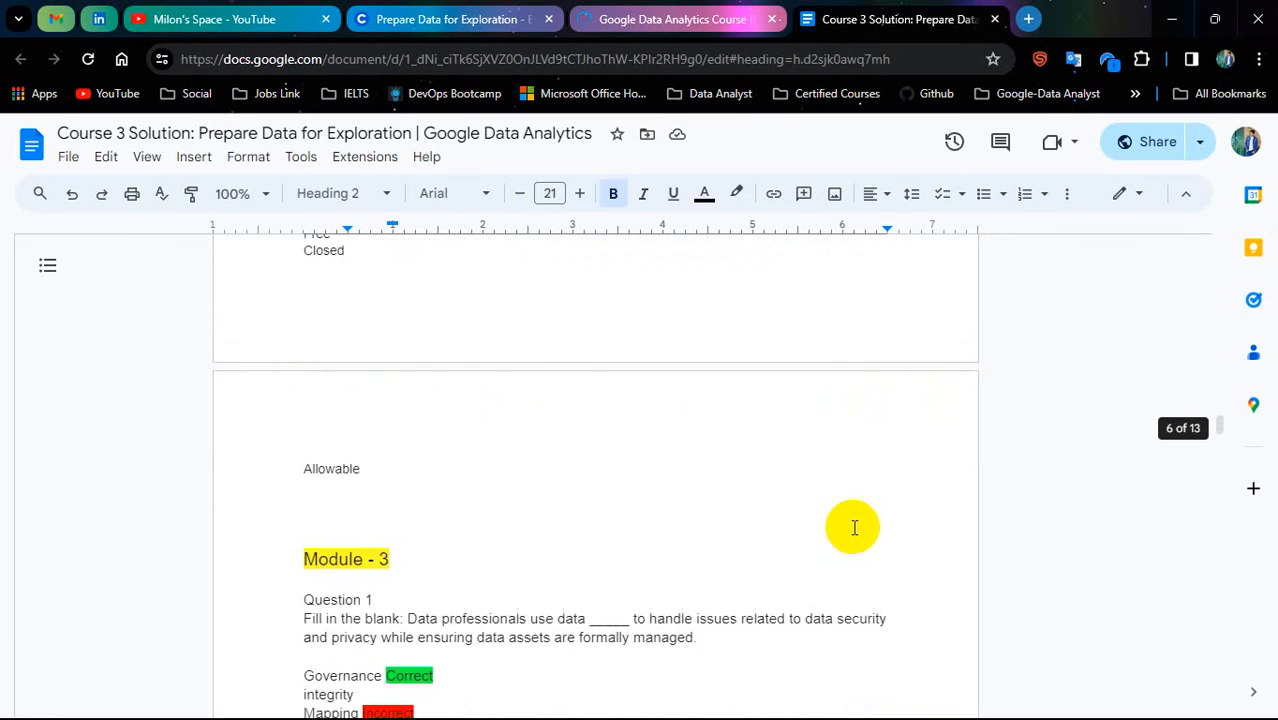
{"action": "scroll", "scroll_direction": "down", "scroll_amount": 3}
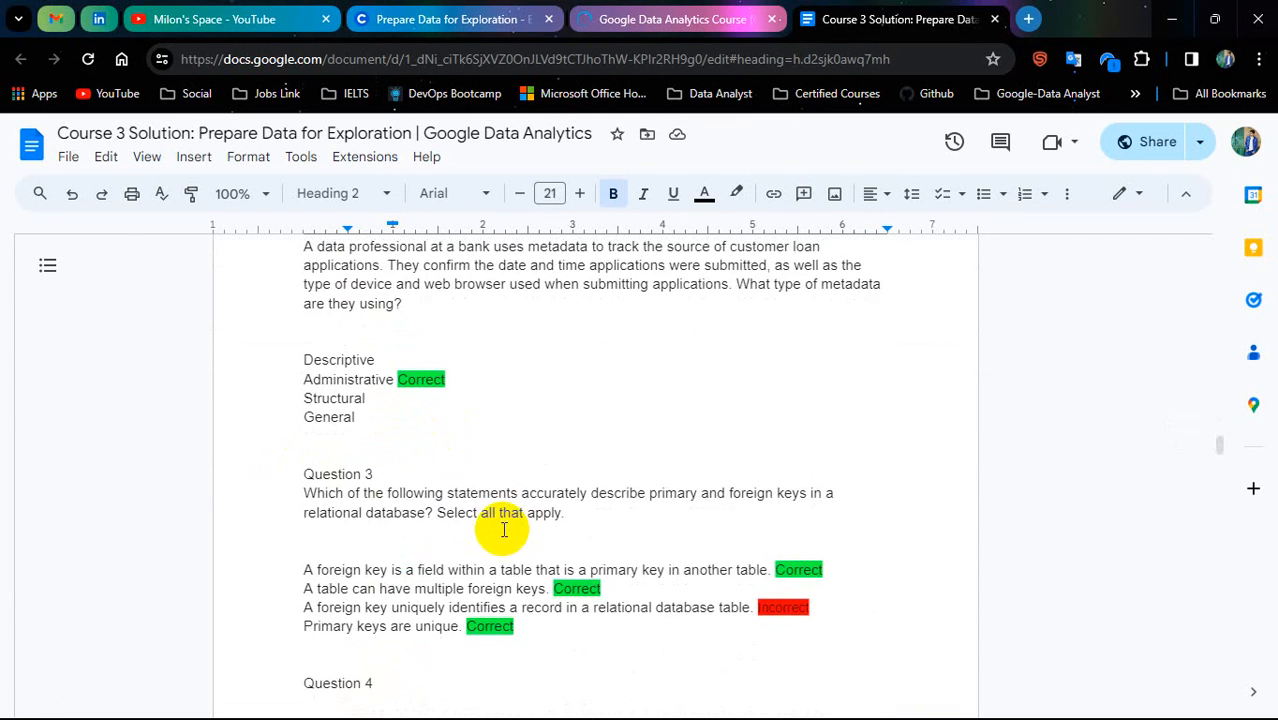
{"action": "scroll", "scroll_direction": "down", "scroll_amount": 3}
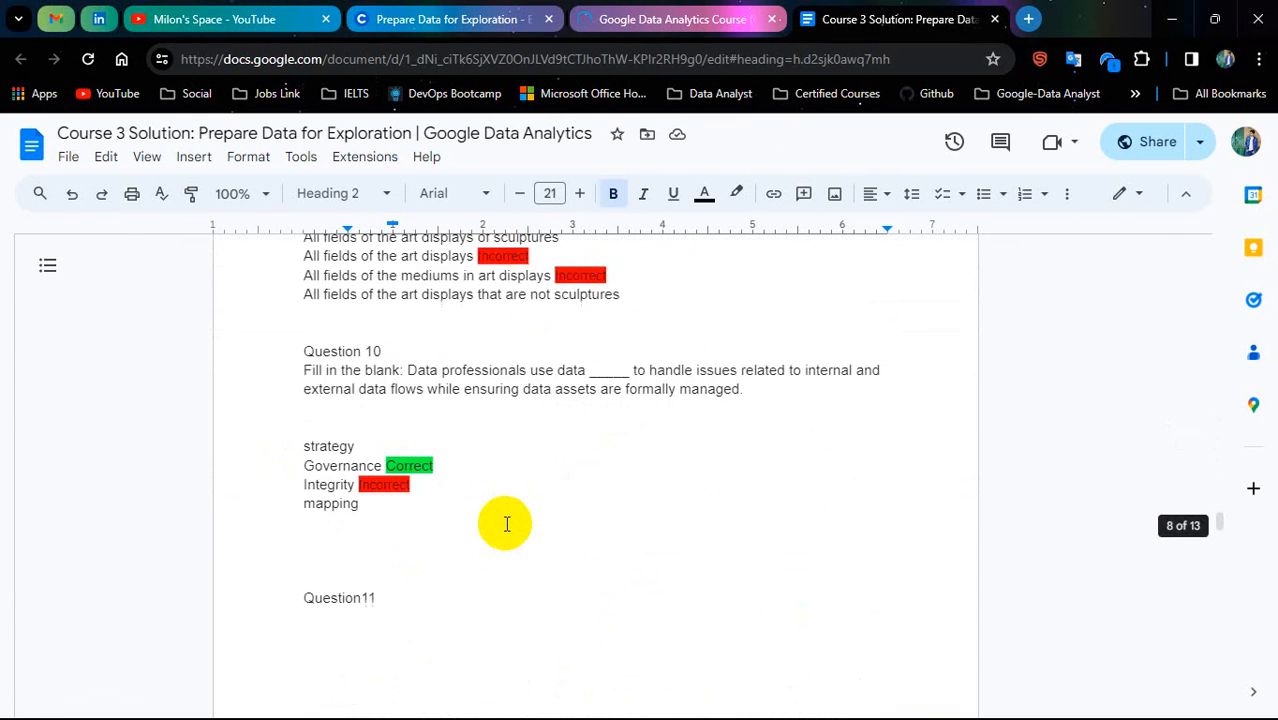
{"action": "scroll", "scroll_direction": "down", "scroll_amount": 3}
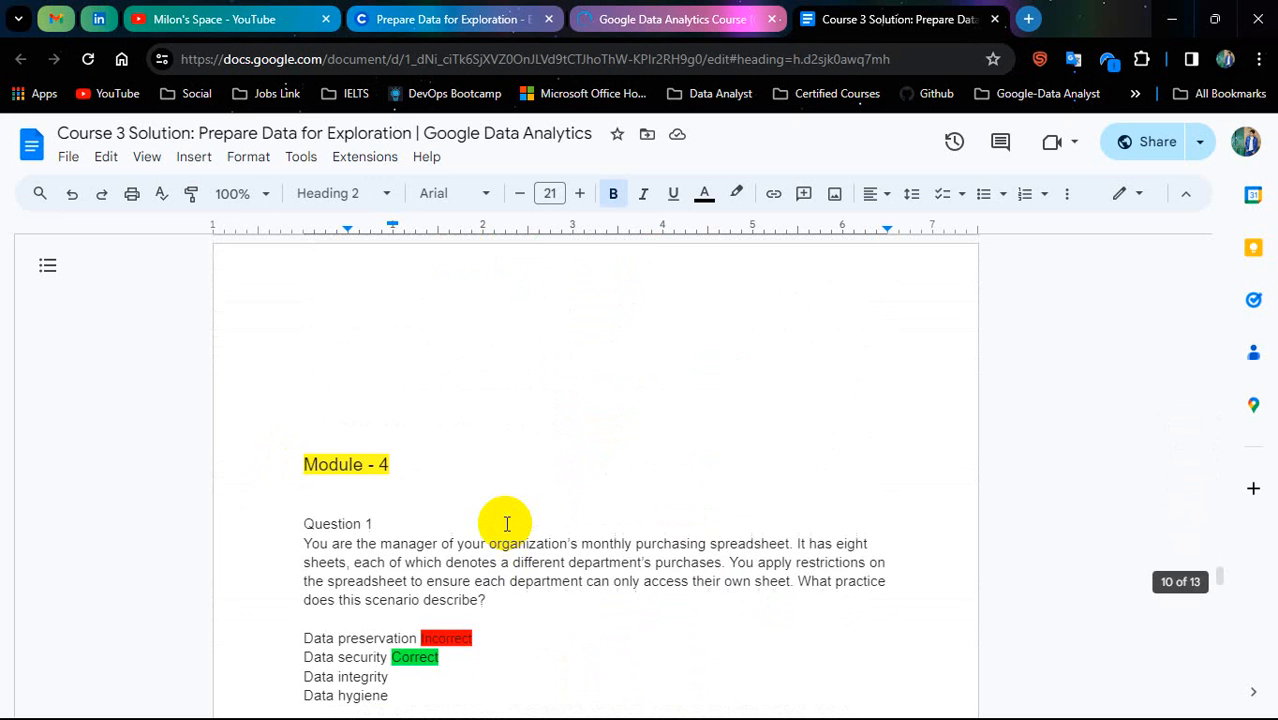
{"action": "scroll", "scroll_direction": "down", "scroll_amount": 3}
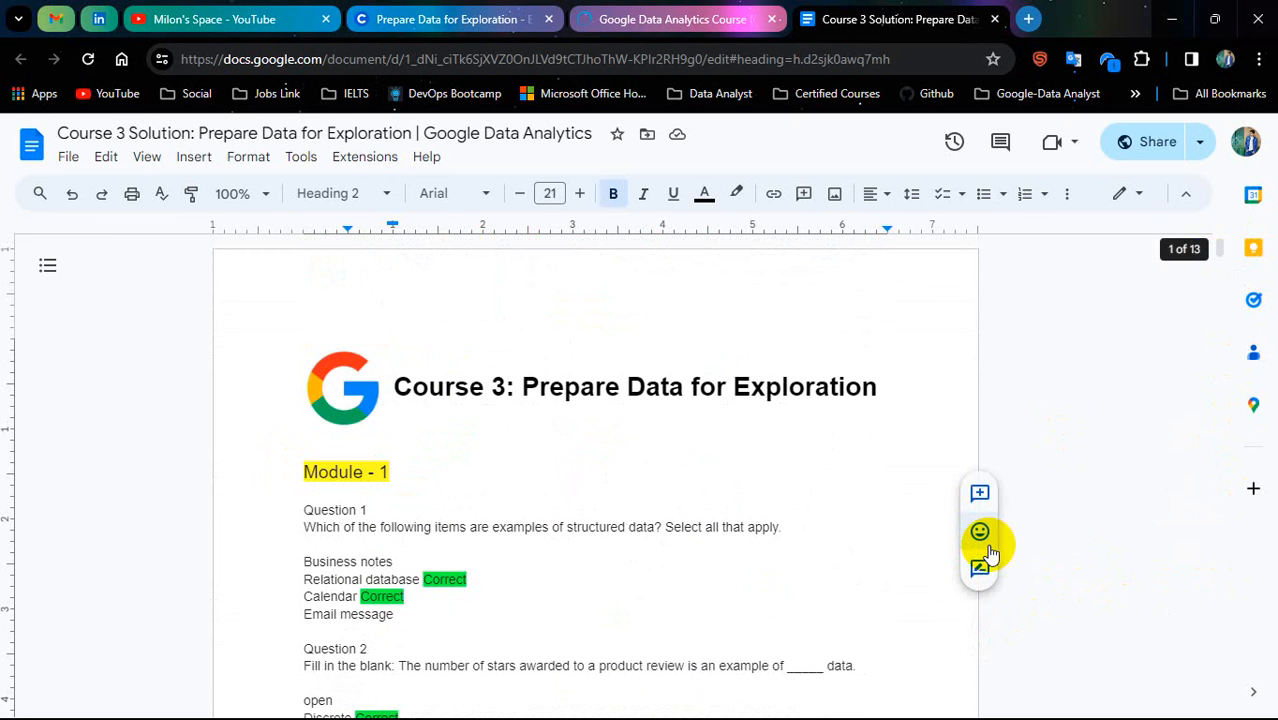
{"action": "mouse_move", "coordinate": [978, 532]}
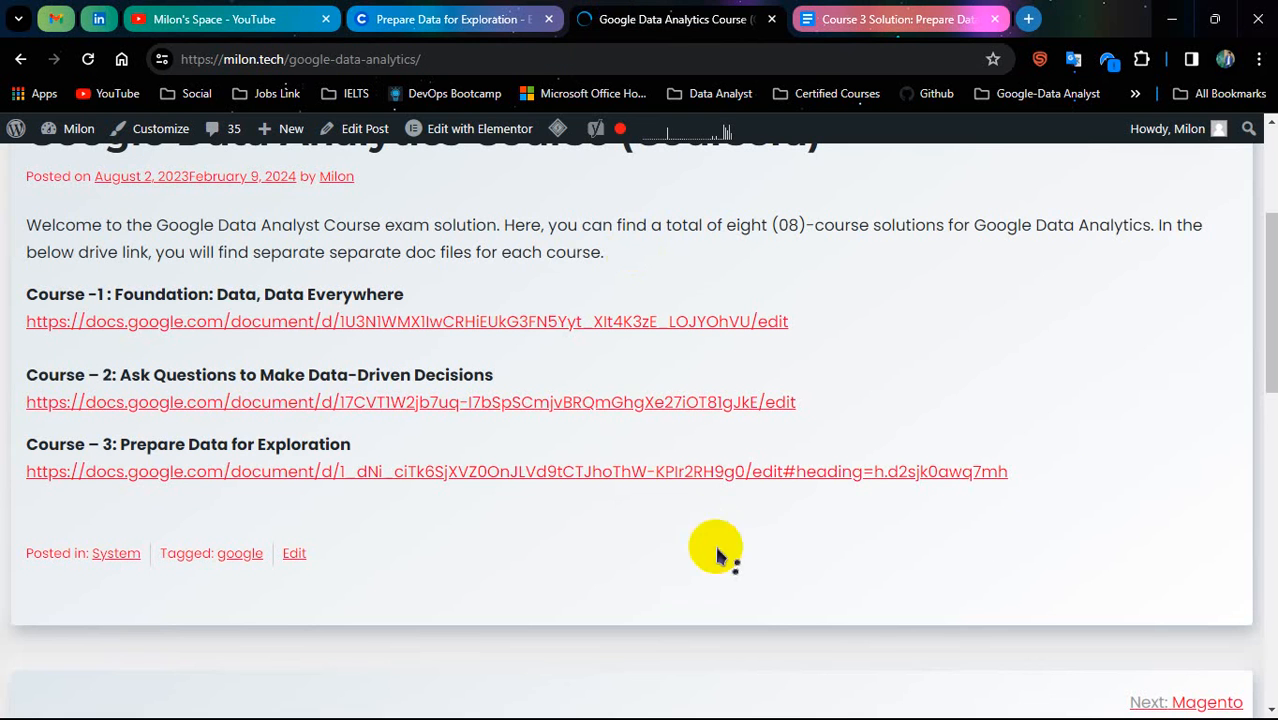
{"action": "mouse_move", "coordinate": [228, 452]}
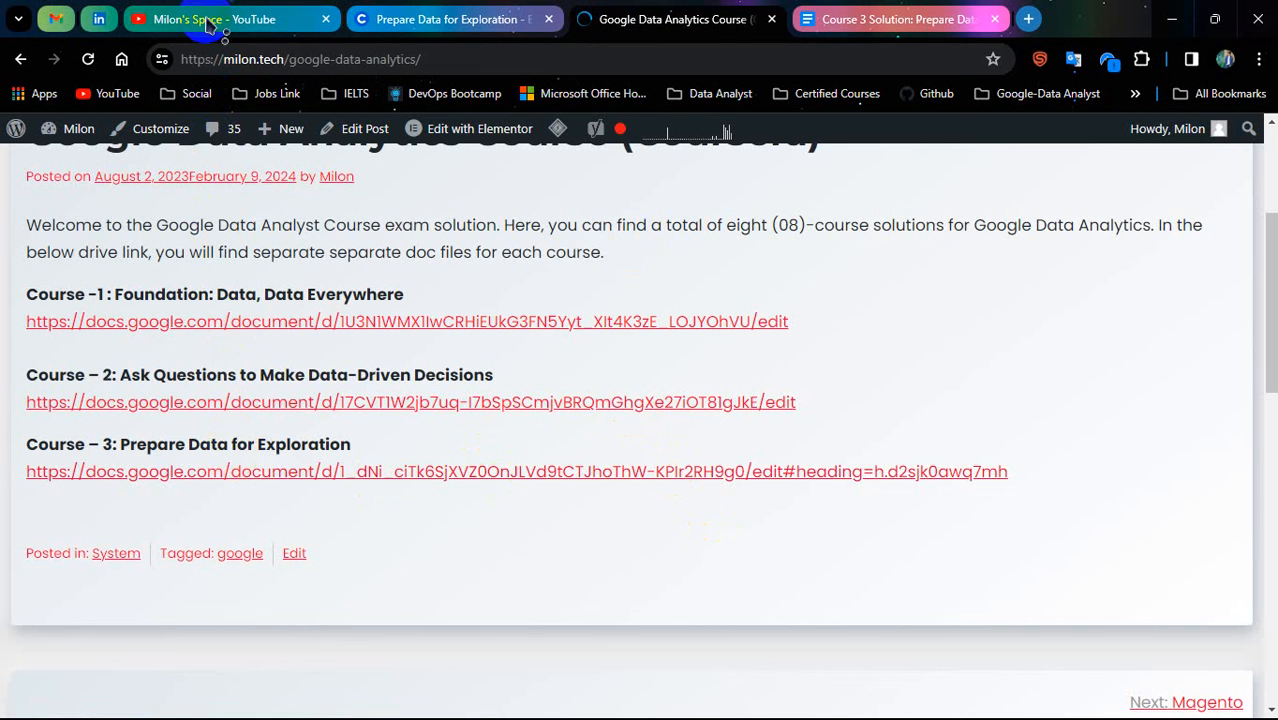
Switch from the milon.tech course answers tab back to the Milon's Space YouTube channel.
{"action": "left_click", "coordinate": [214, 18]}
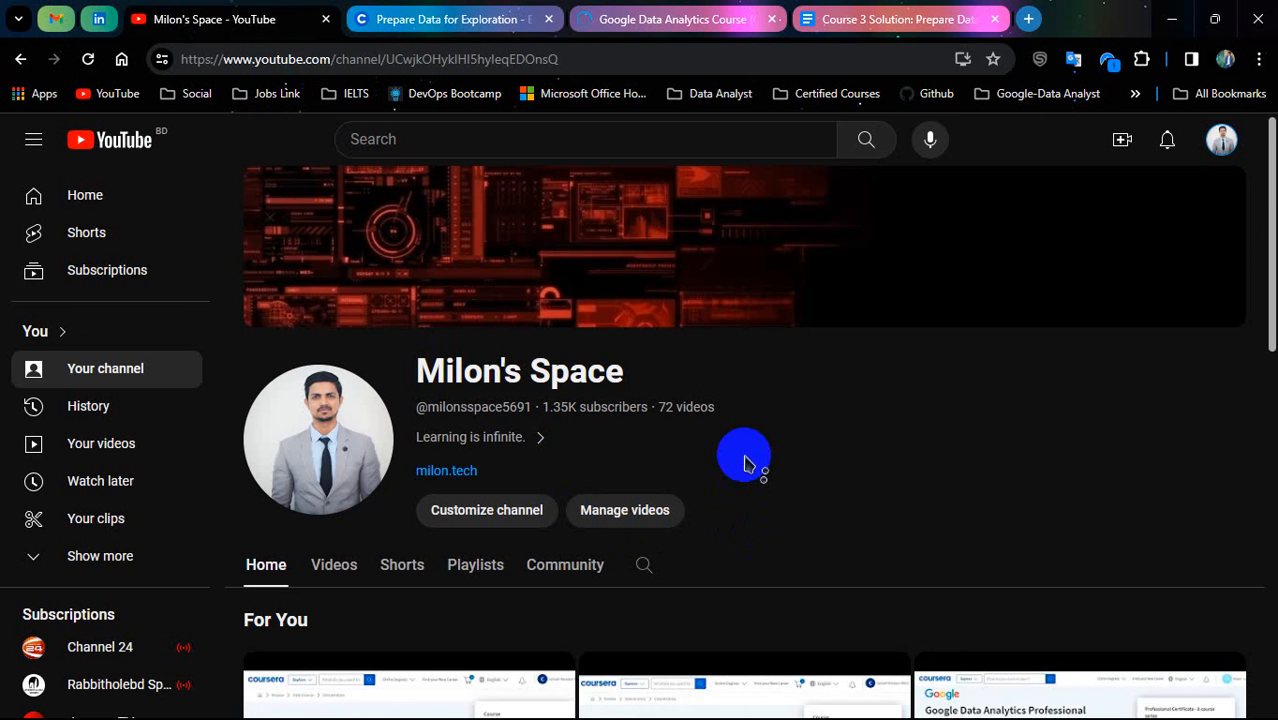
{"action": "mouse_move", "coordinate": [748, 468]}
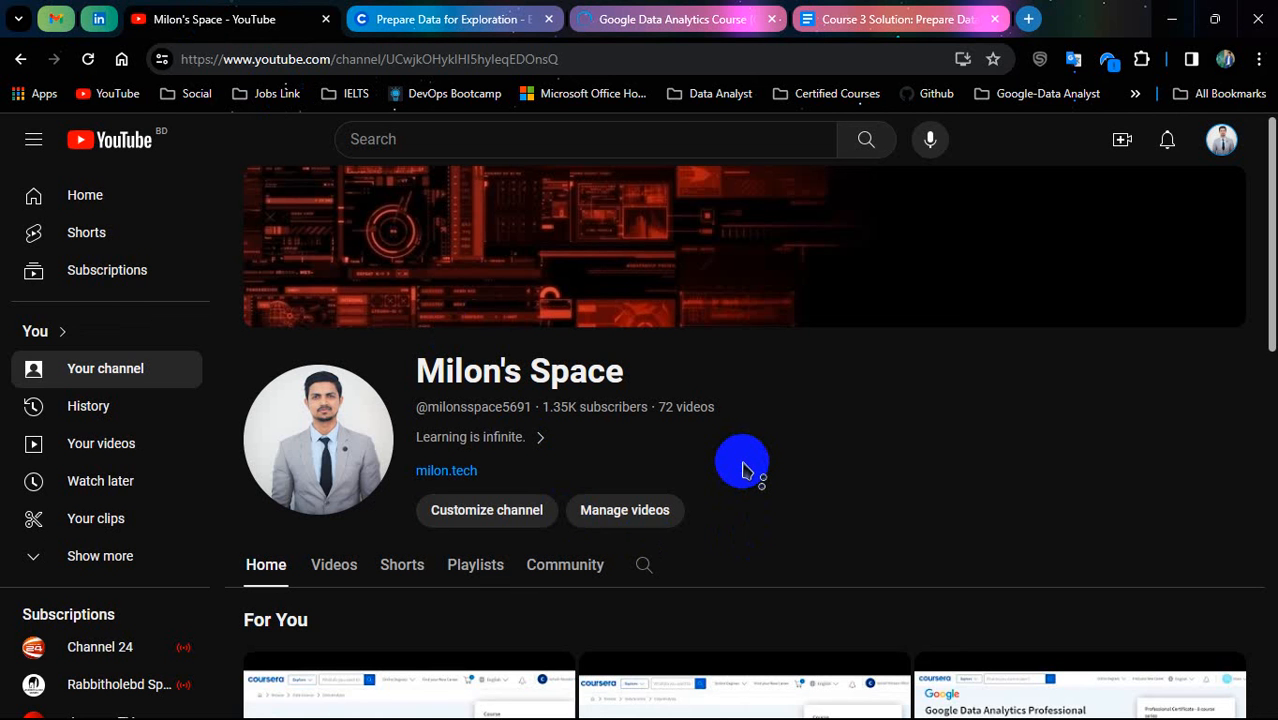